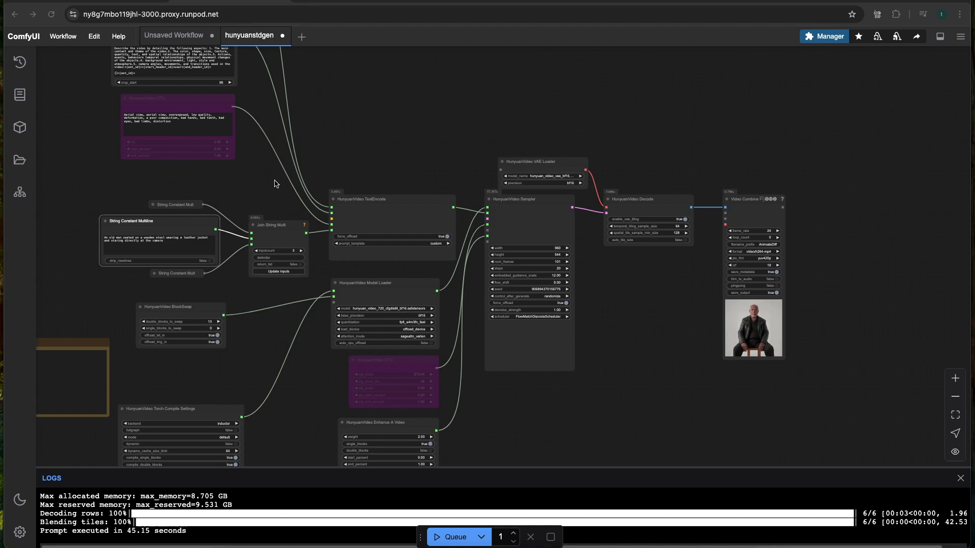
mouse_move(297, 131)
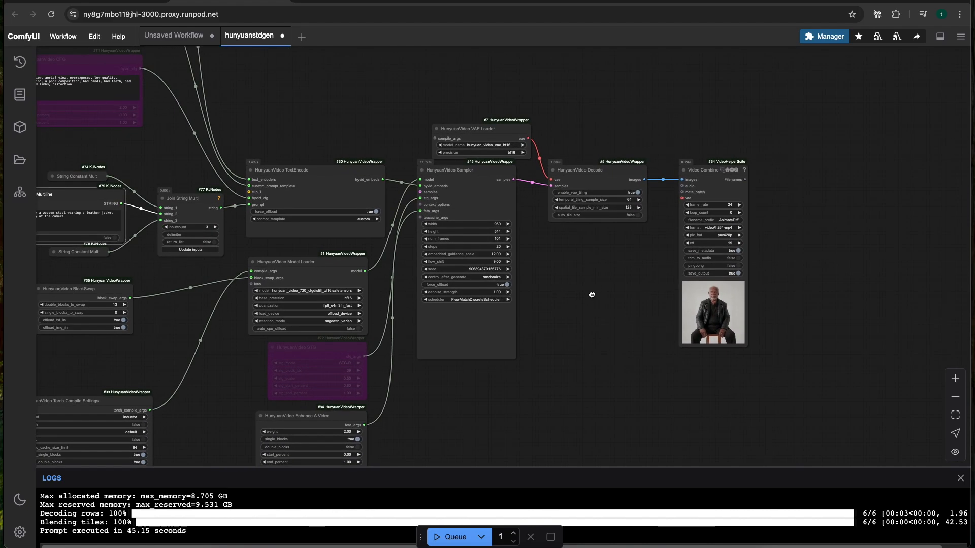
mouse_move(393, 160)
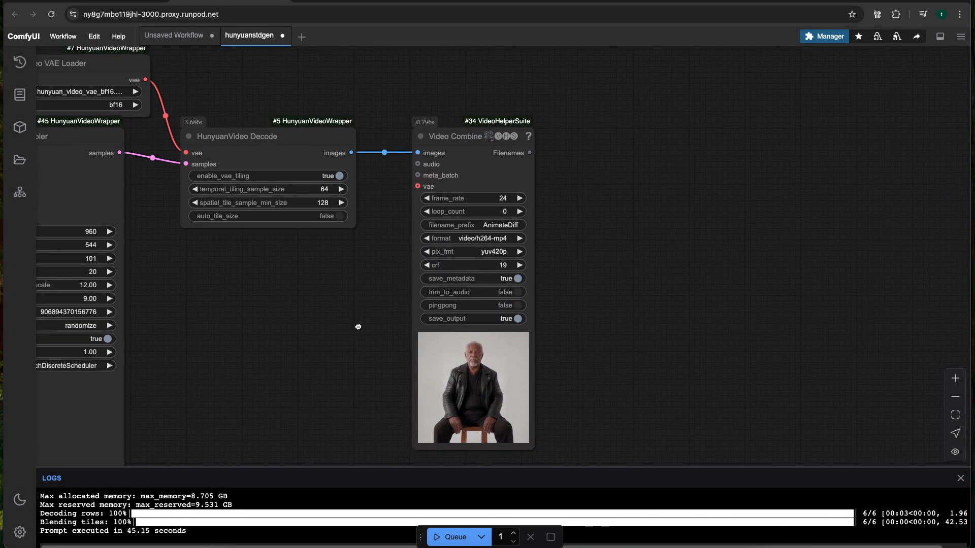
mouse_move(447, 137)
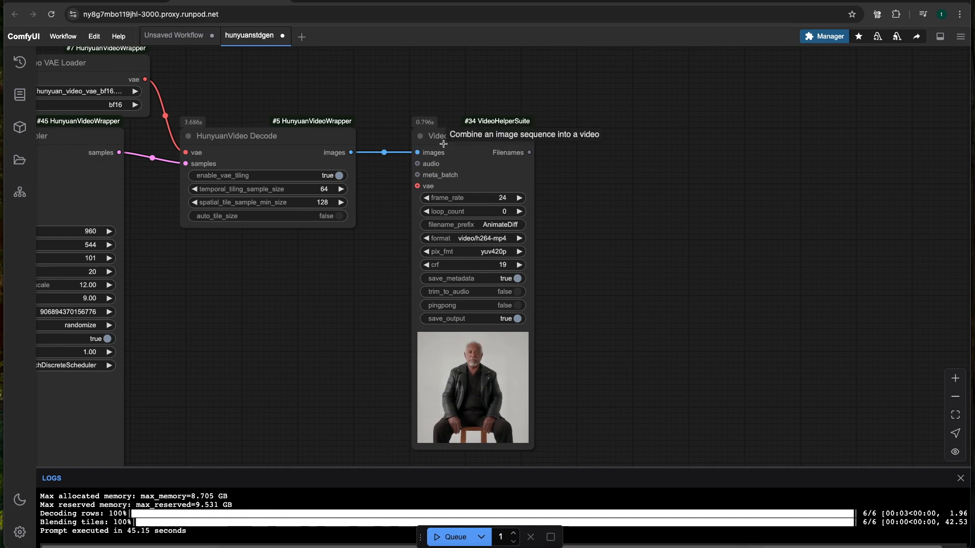
mouse_move(387, 86)
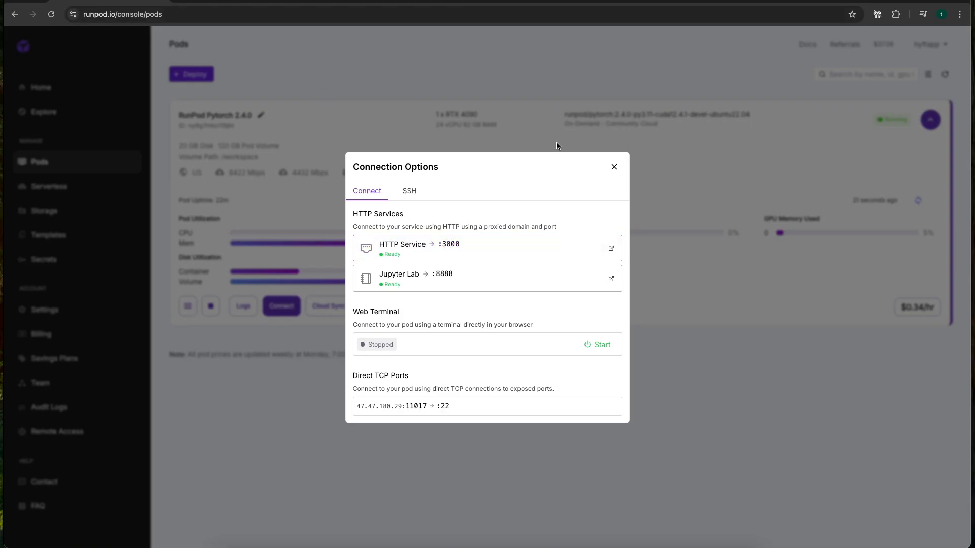
Dismiss Connection Options and return to the running 1 x RTX 4090 pod card
left_click(612, 166)
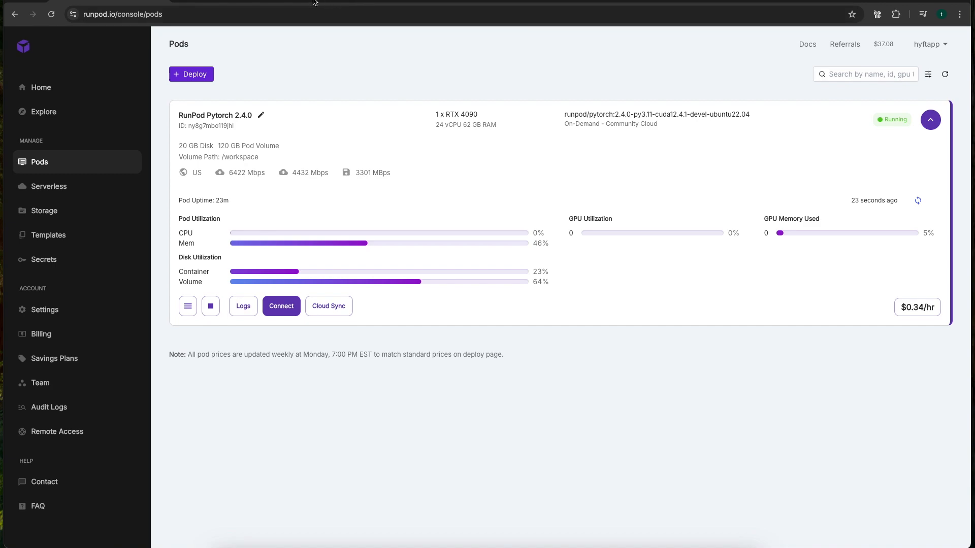
mouse_move(439, 115)
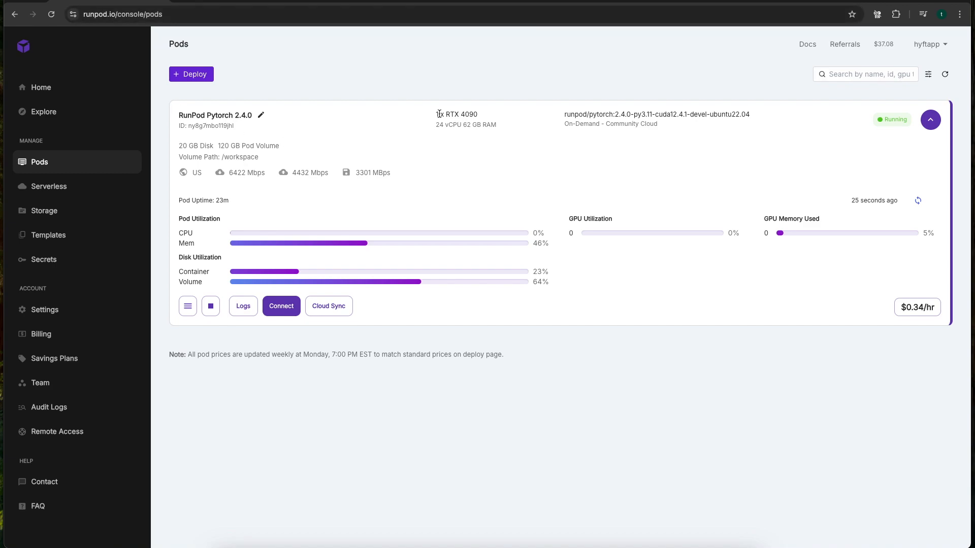
mouse_move(492, 118)
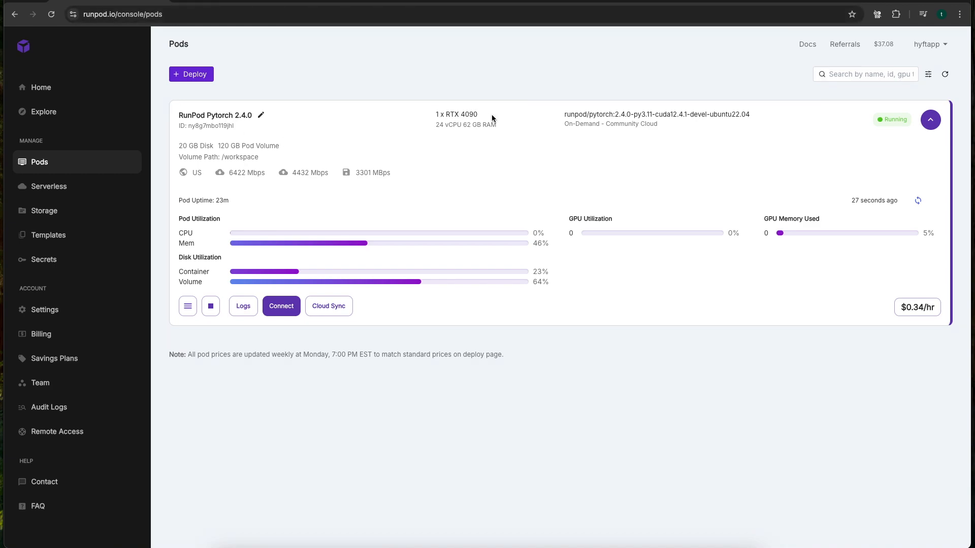
mouse_move(431, 118)
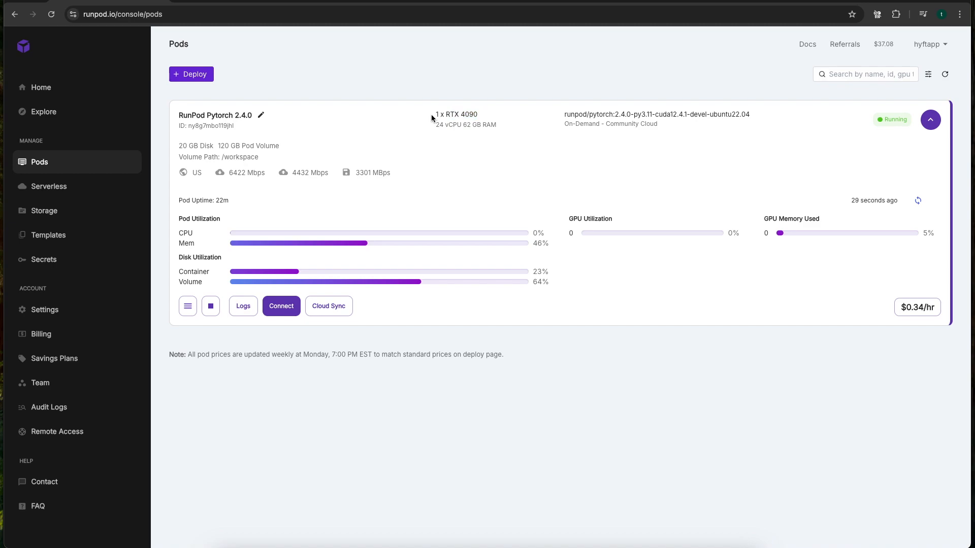
double_click(456, 115)
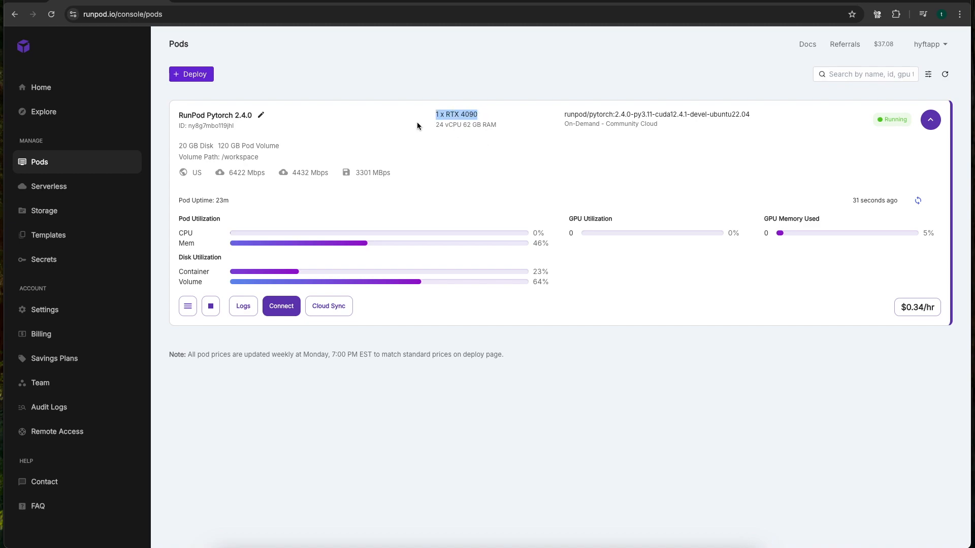
mouse_move(218, 151)
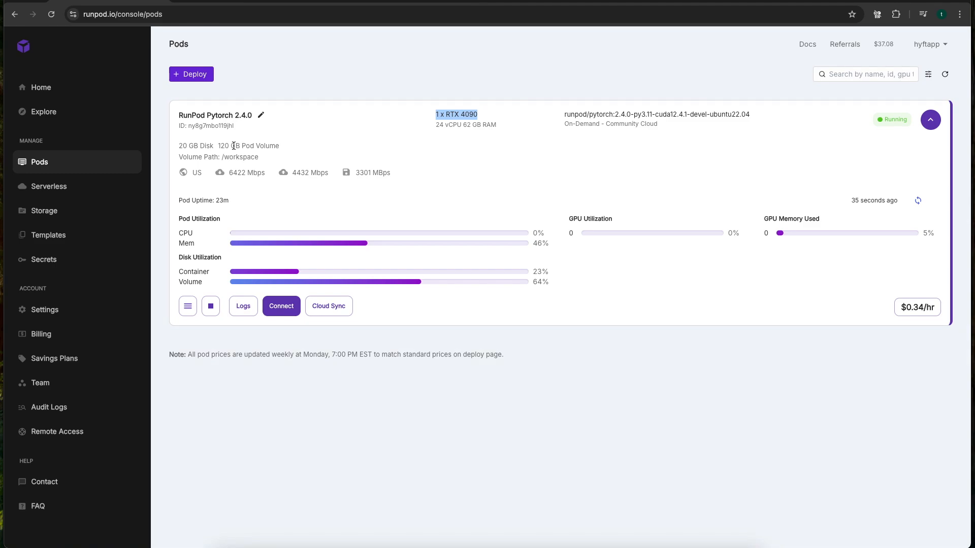
mouse_move(265, 144)
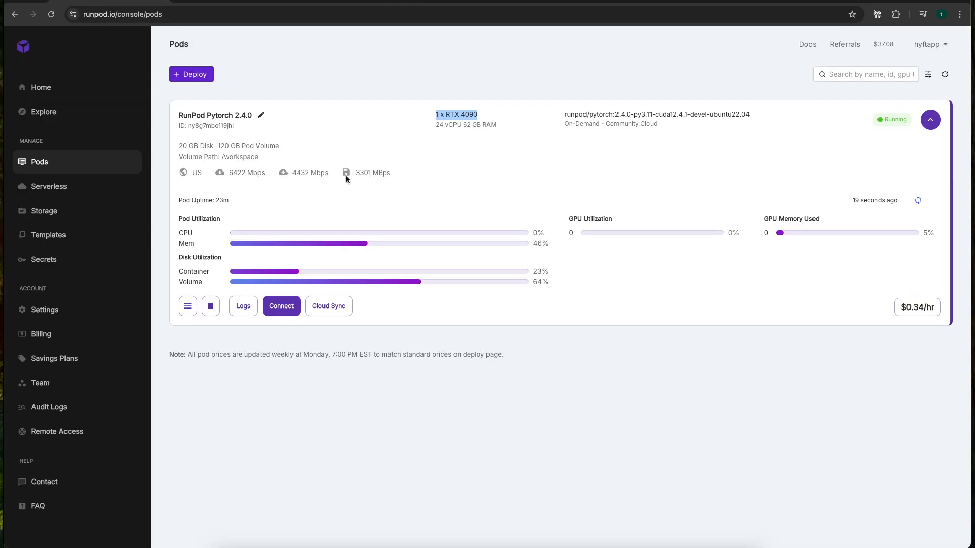
left_click(280, 306)
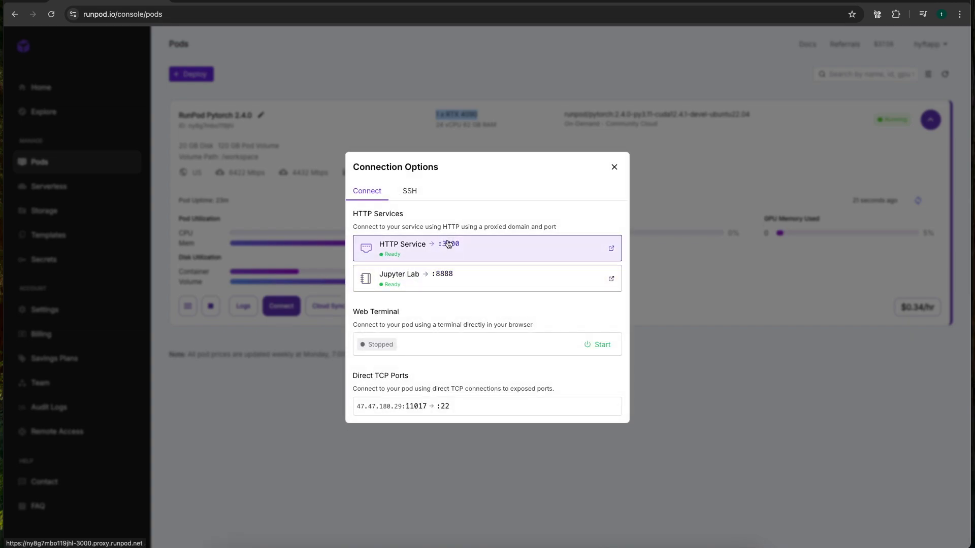
left_click(612, 166)
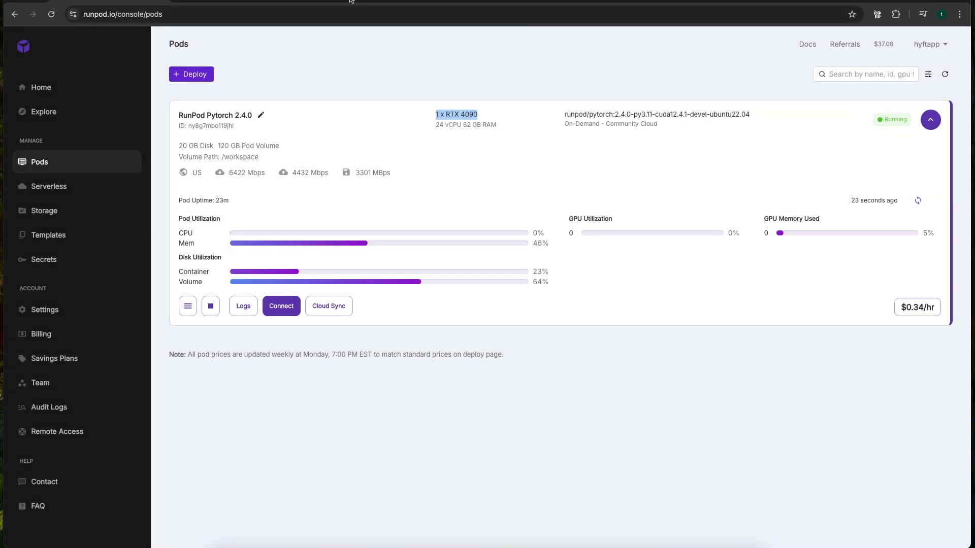
Run 'source venv/bin/activate' in the JupyterLab terminal
left_click(280, 306)
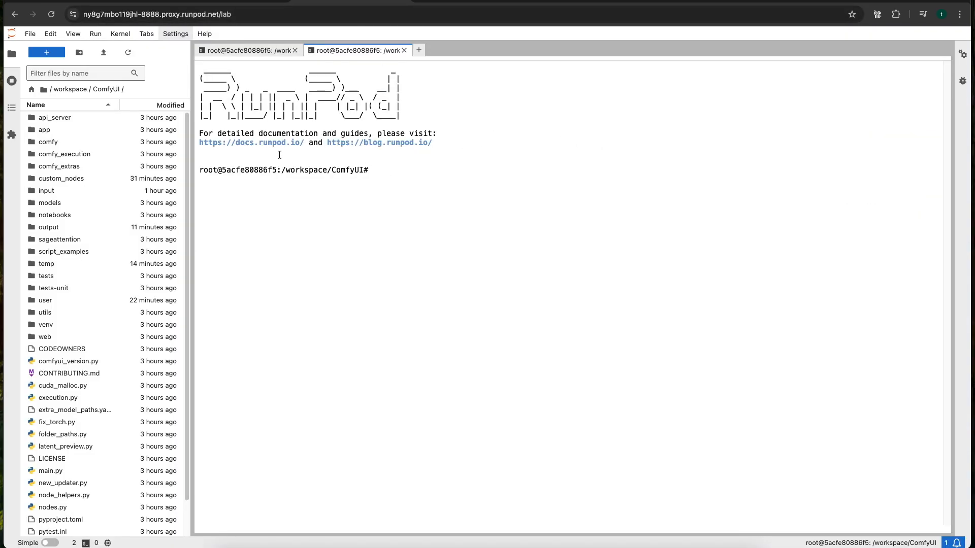
type("sour")
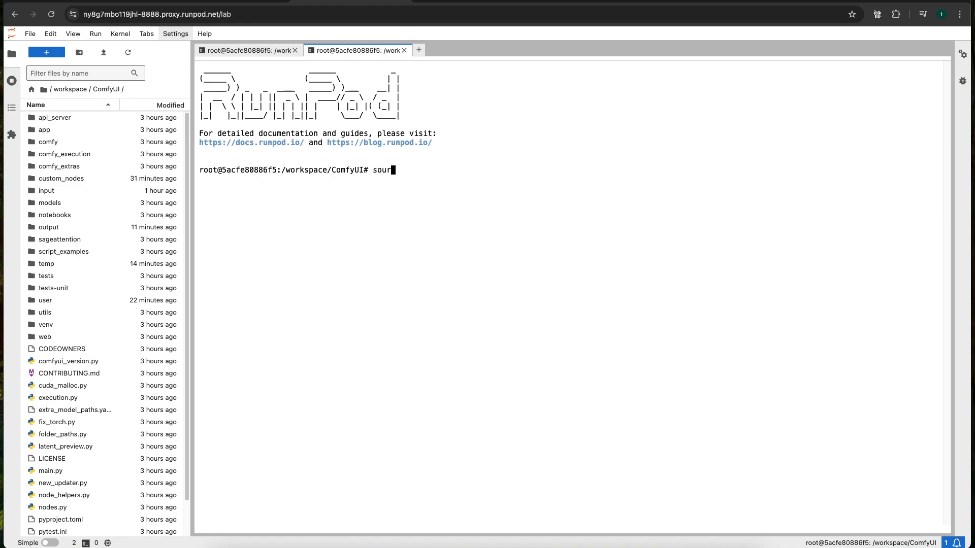
type("ce venv")
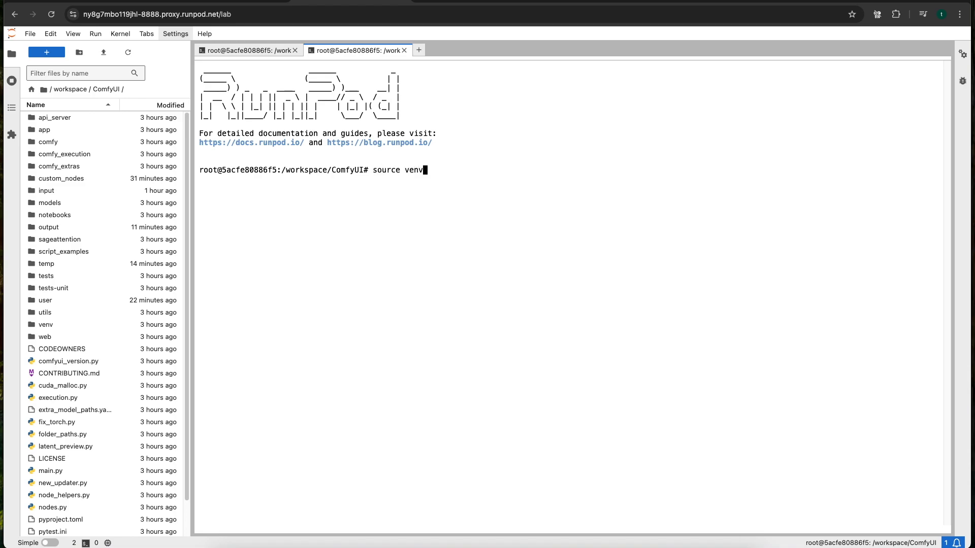
key("Return")
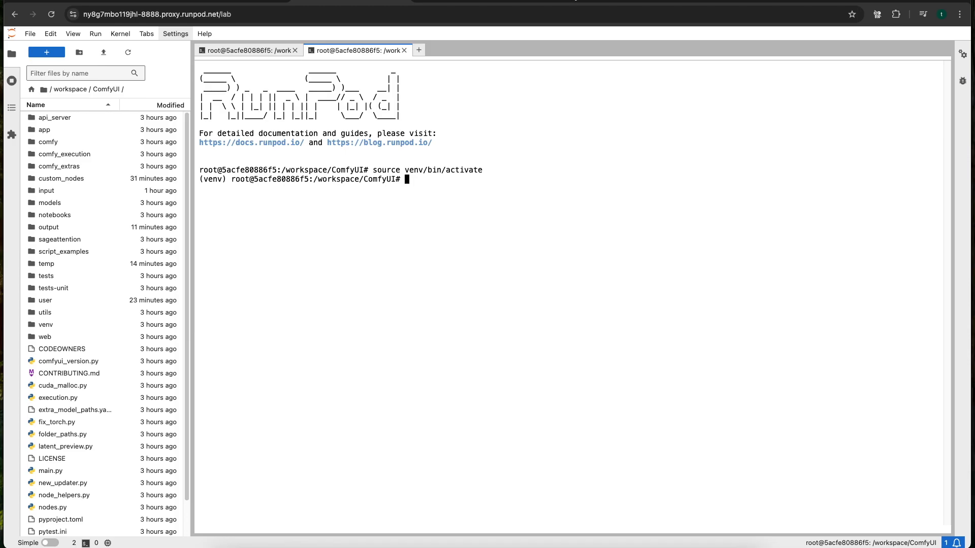
Search 'latent sync github' and open the ComfyUI-LatentSyncWrapper repository
left_click(155, 14)
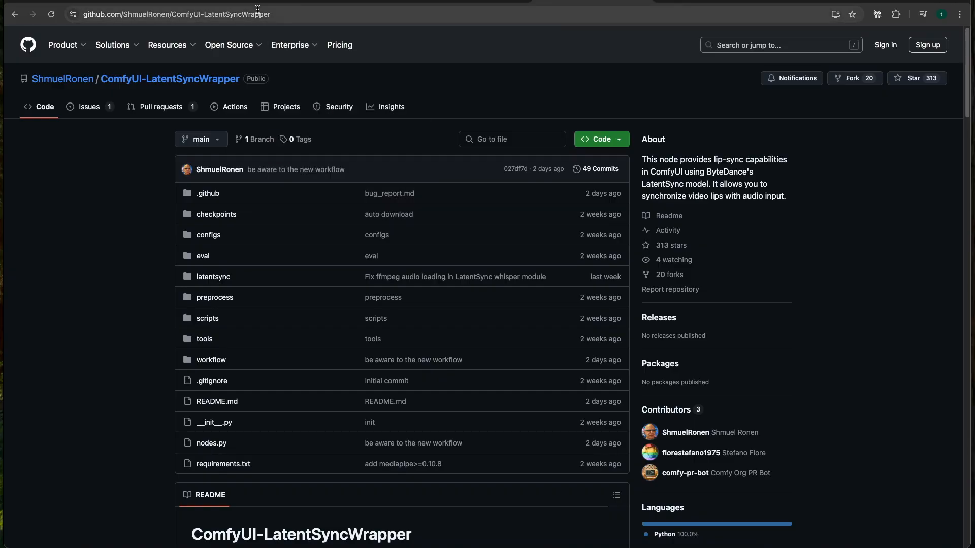
type("latent sync github")
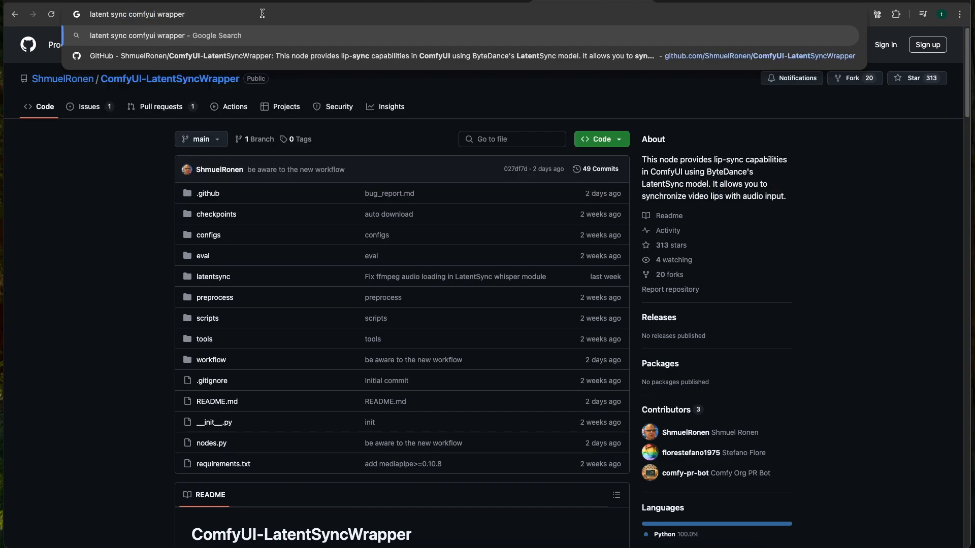
key("Return")
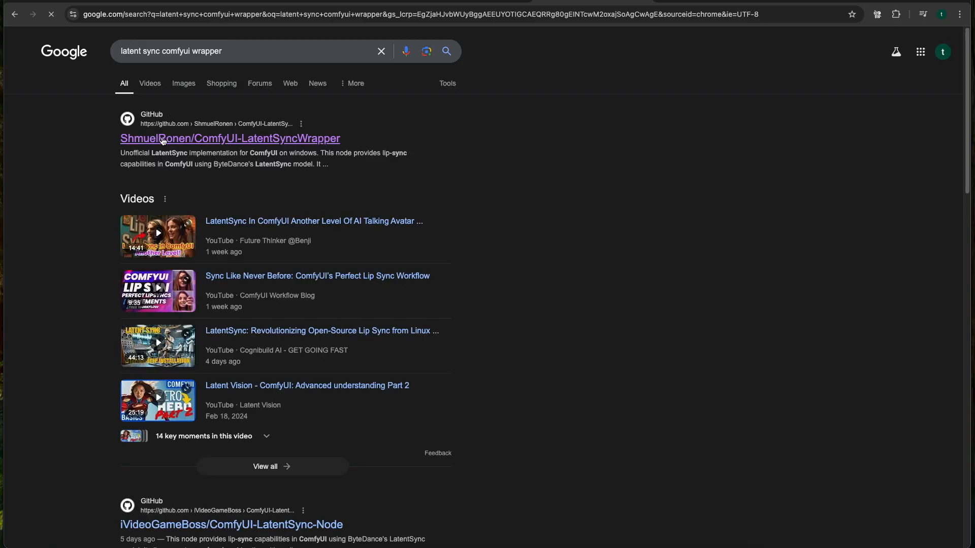
left_click(230, 138)
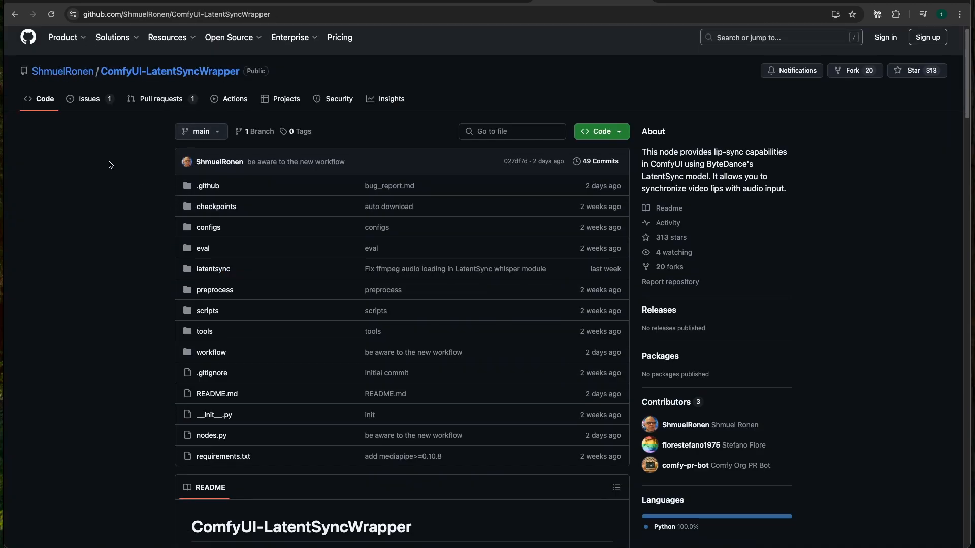
Copy the repository's HTTPS clone URL from the Code menu
scroll("down", 3)
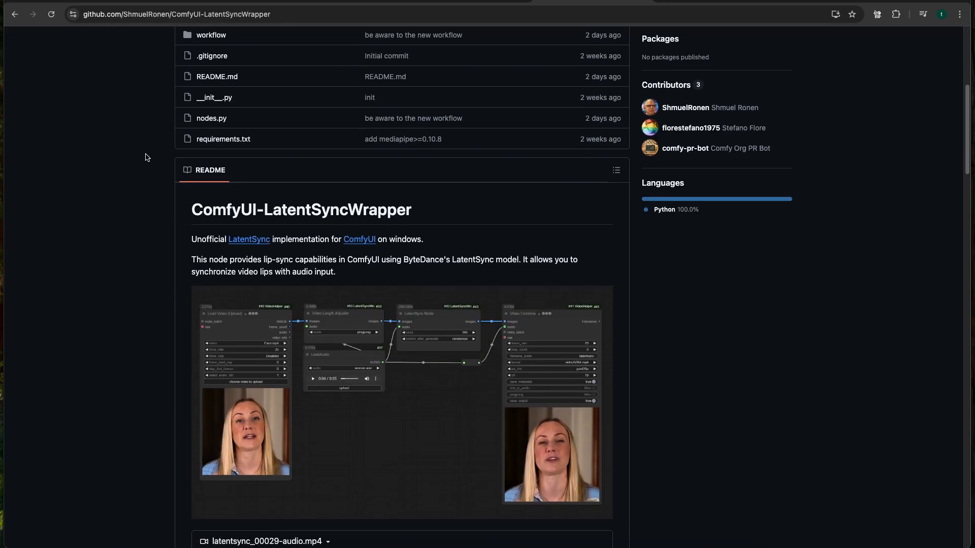
scroll("down", 3)
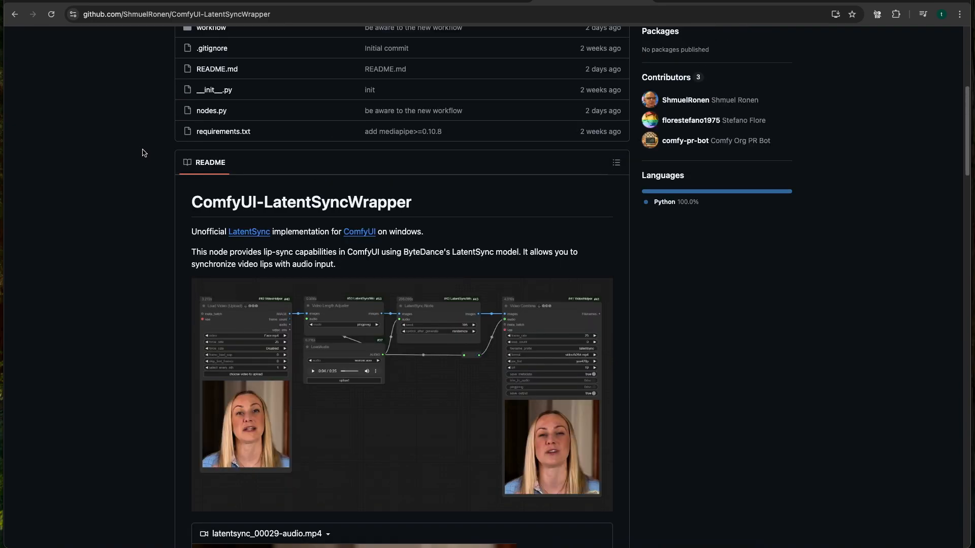
scroll("down", 3)
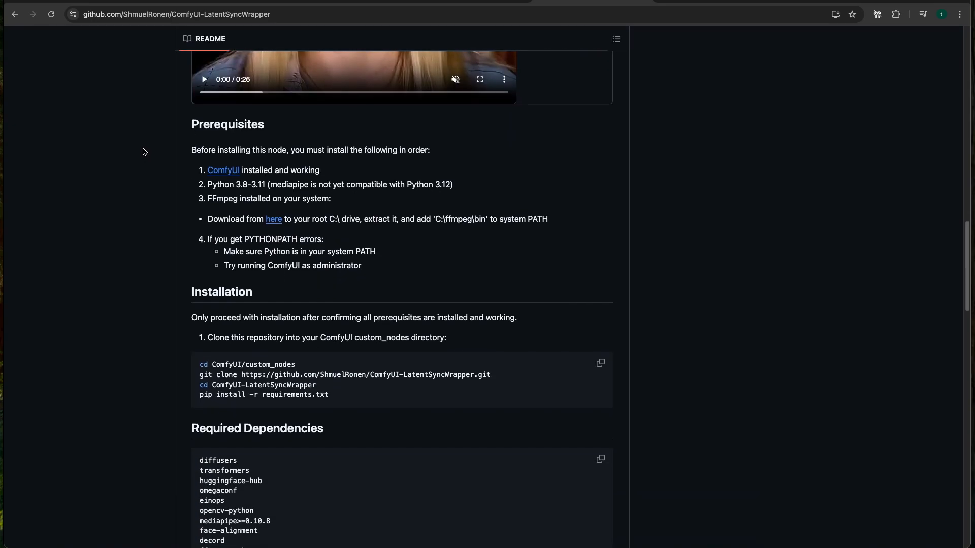
scroll("down", 3)
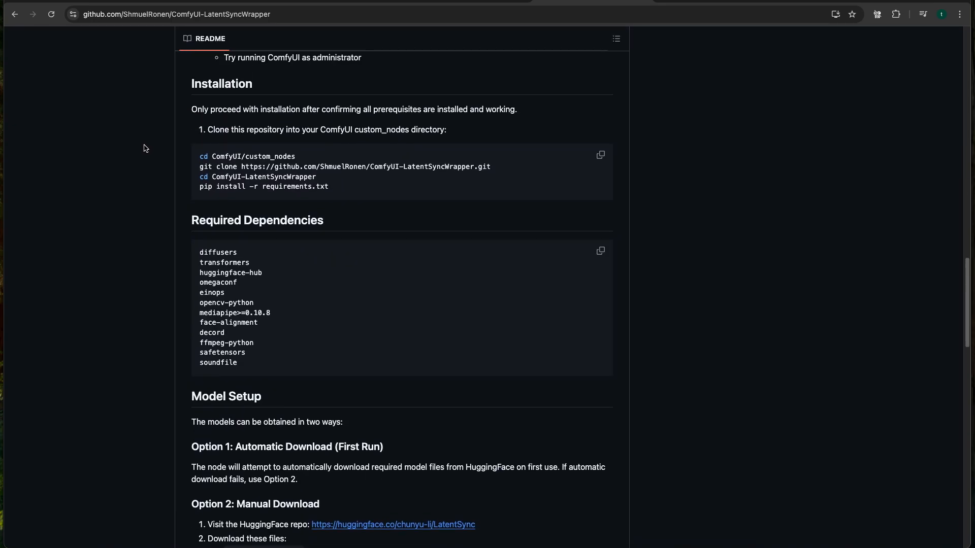
scroll("up", 3)
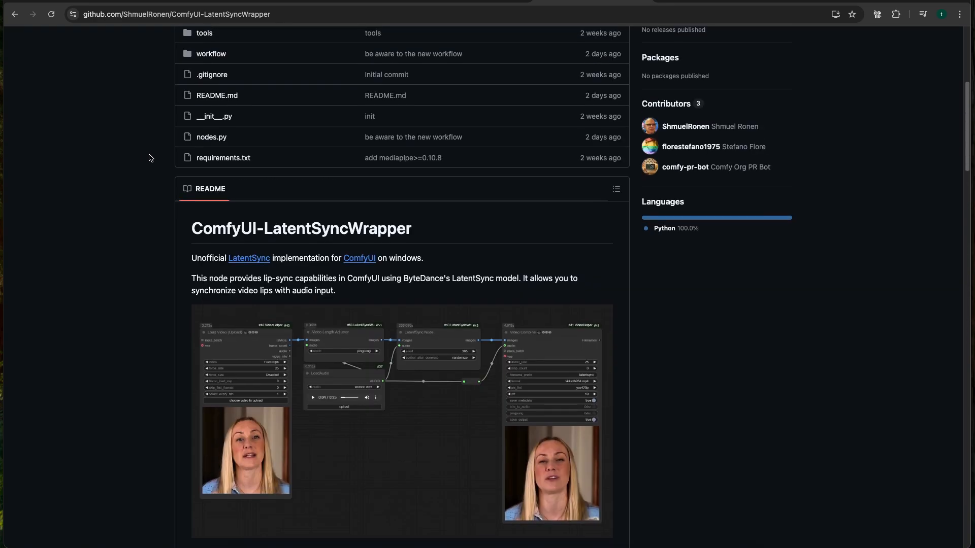
scroll("up", 3)
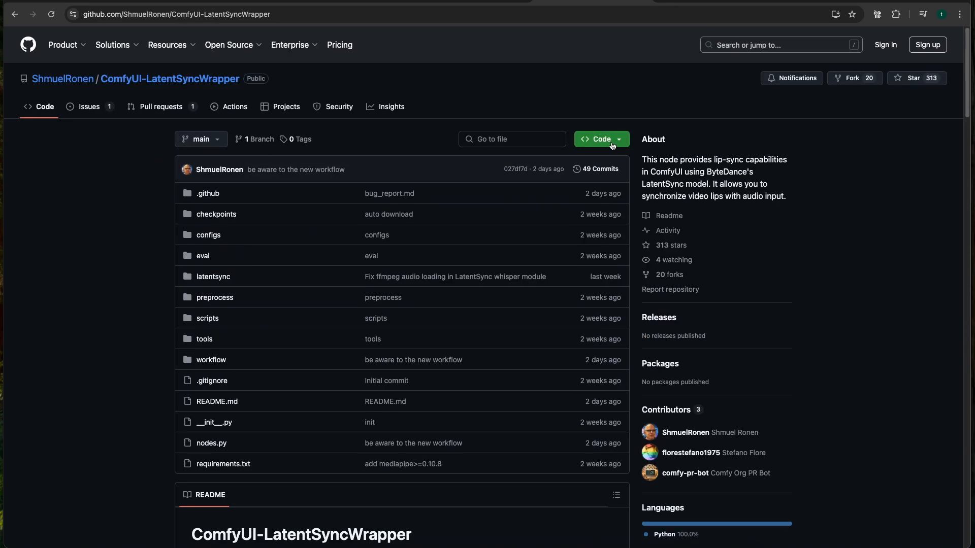
left_click(600, 139)
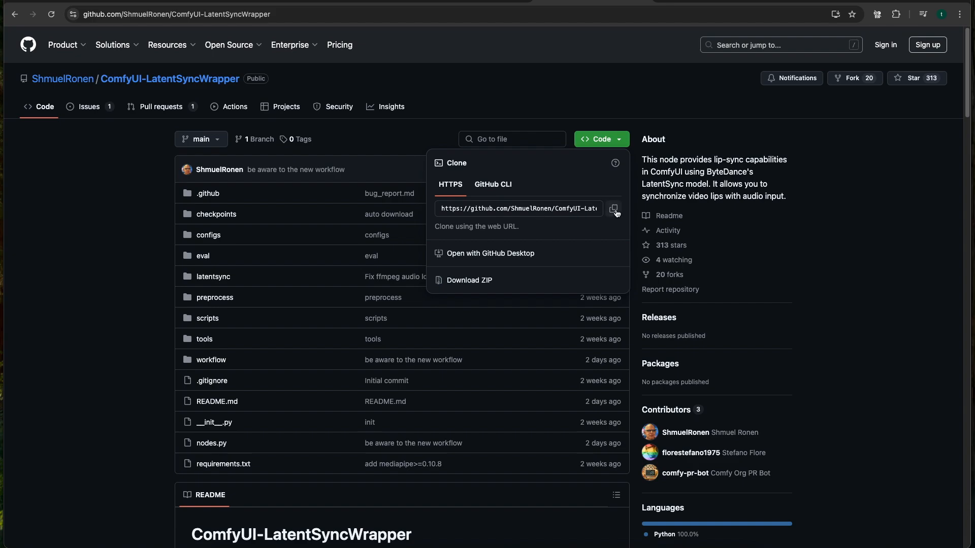
left_click(614, 209)
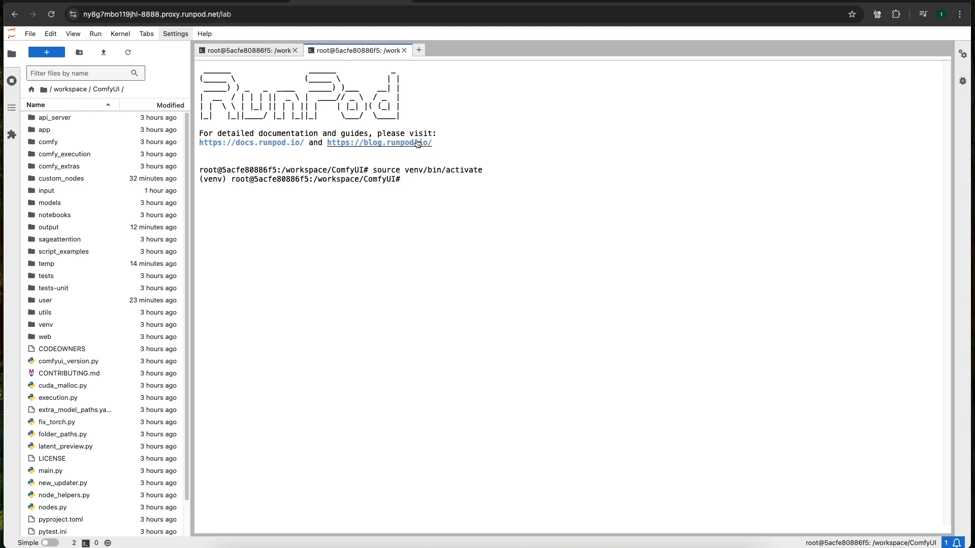
Git clone the wrapper into custom_nodes/ComfyUI-LatentSyncWrapper
type("git clone https://github.com/ShmuelRonen/ComfyUI-LatentSyncWrapper.git")
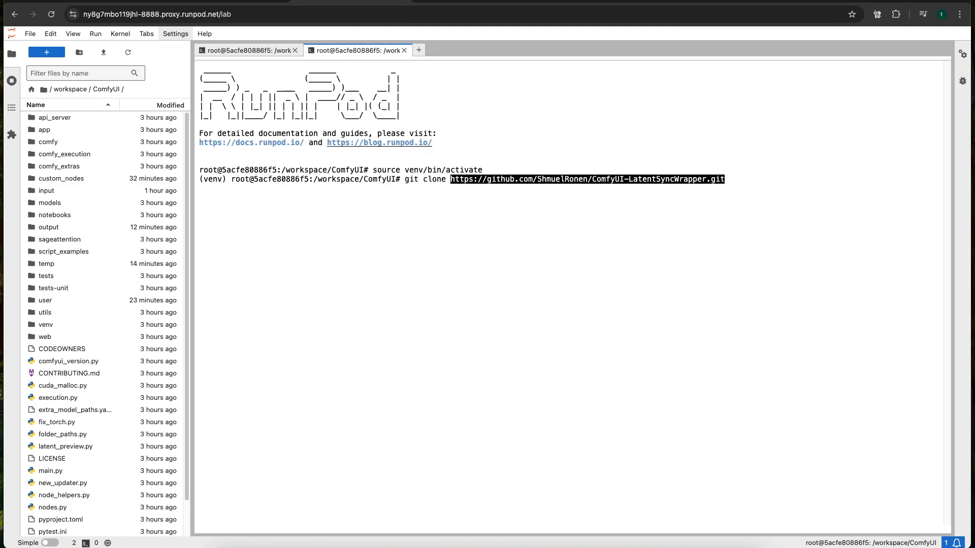
type("custo")
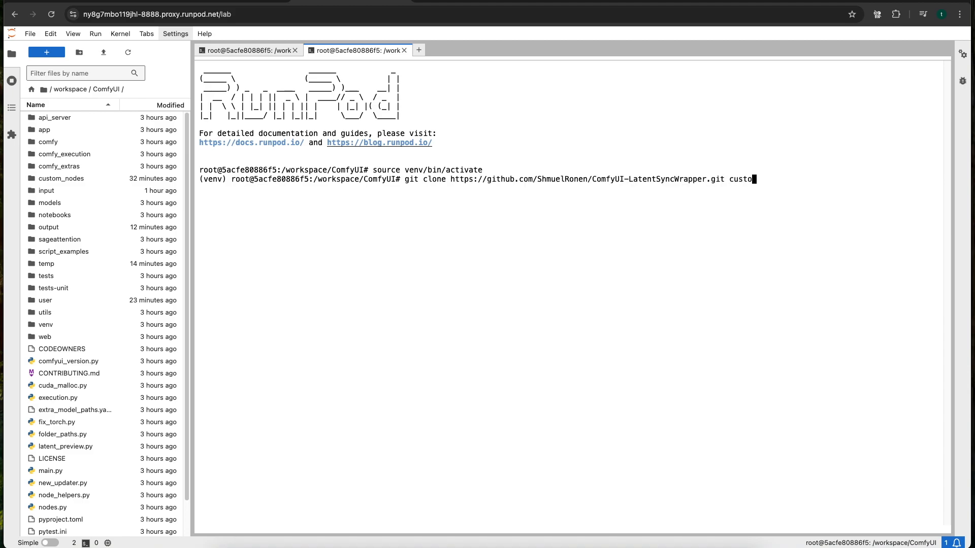
type("m_nodes/")
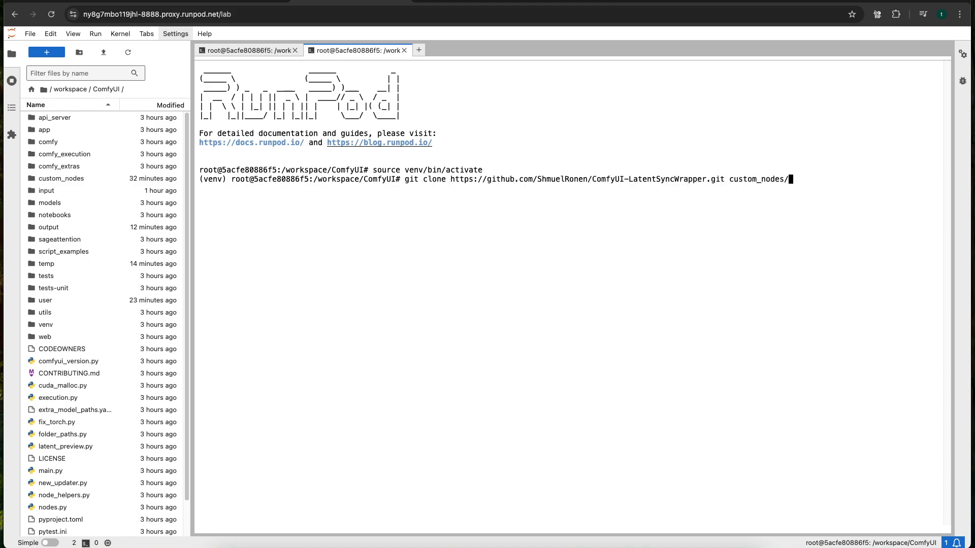
type("ComfyUI-LatentSyncWrapper")
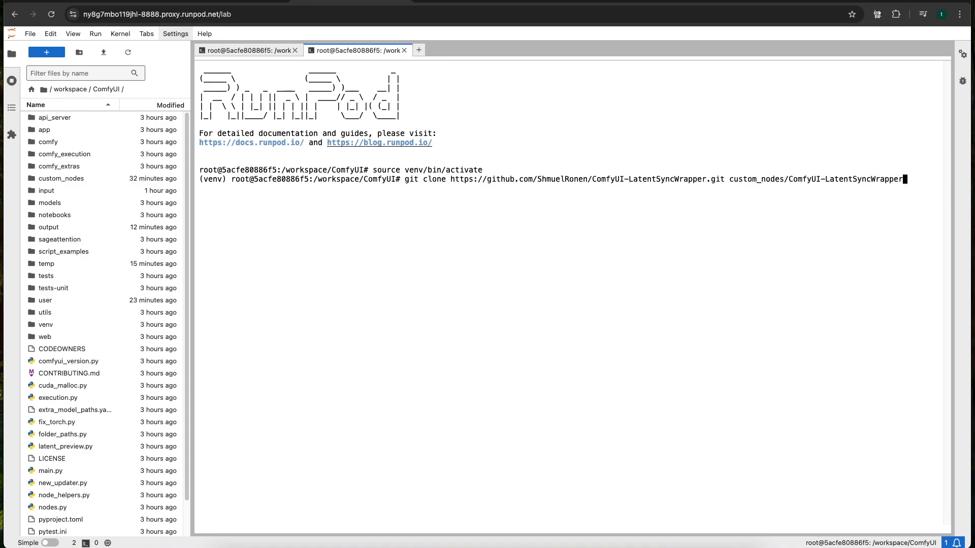
key("Return")
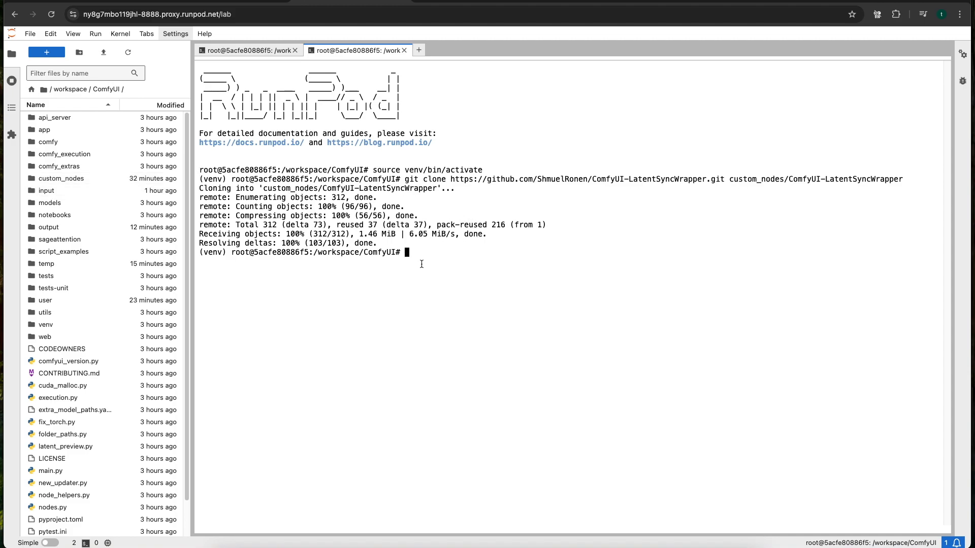
Pip install -r the wrapper's requirements.txt
type("pi")
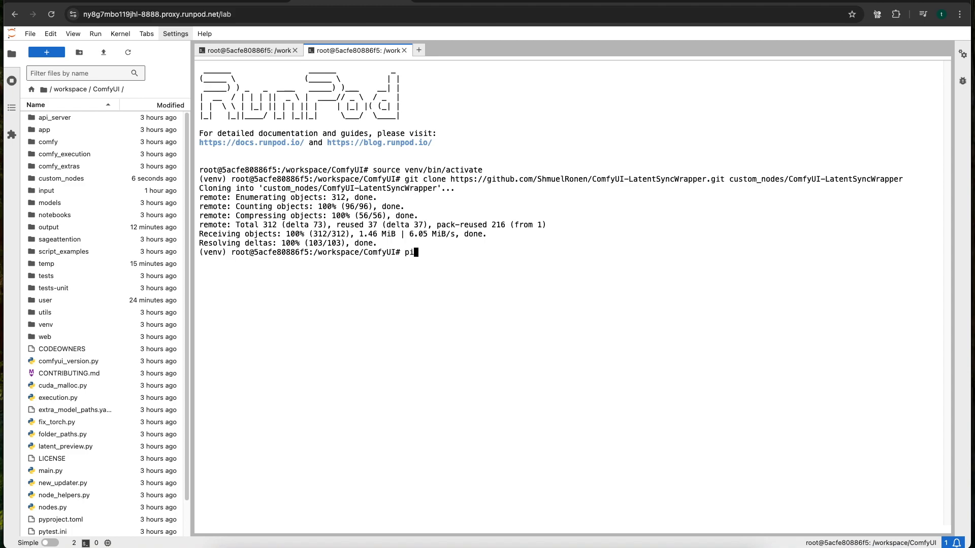
type("p install -r")
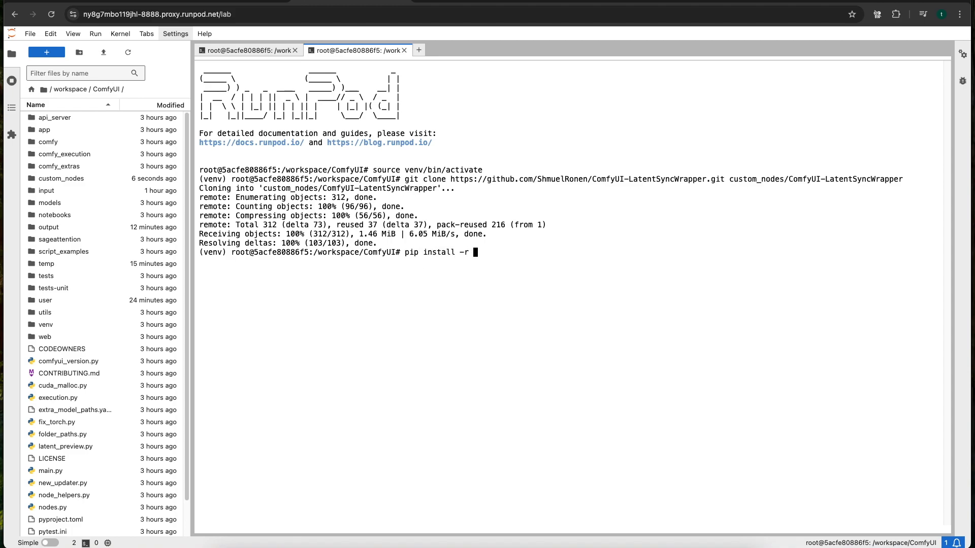
type("custo")
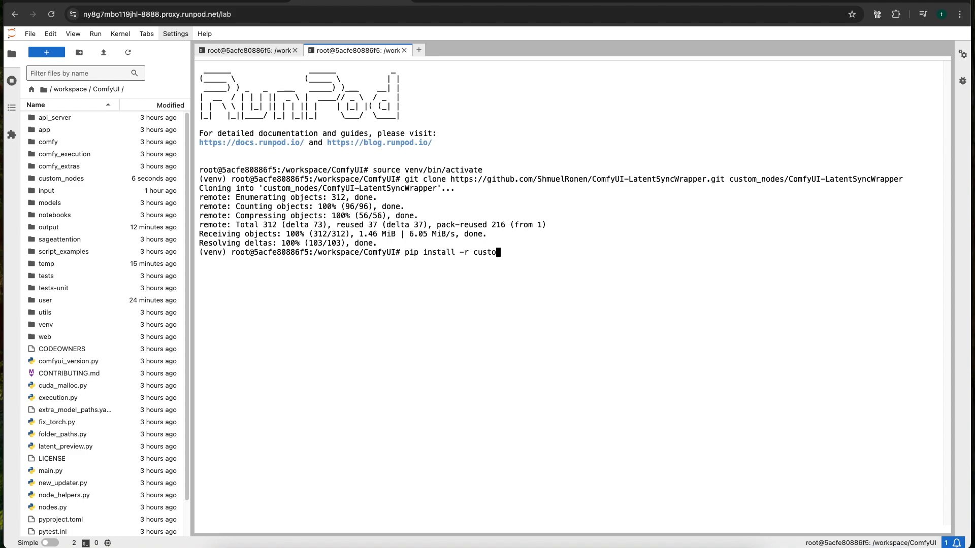
type("m_nodes/ComfyU")
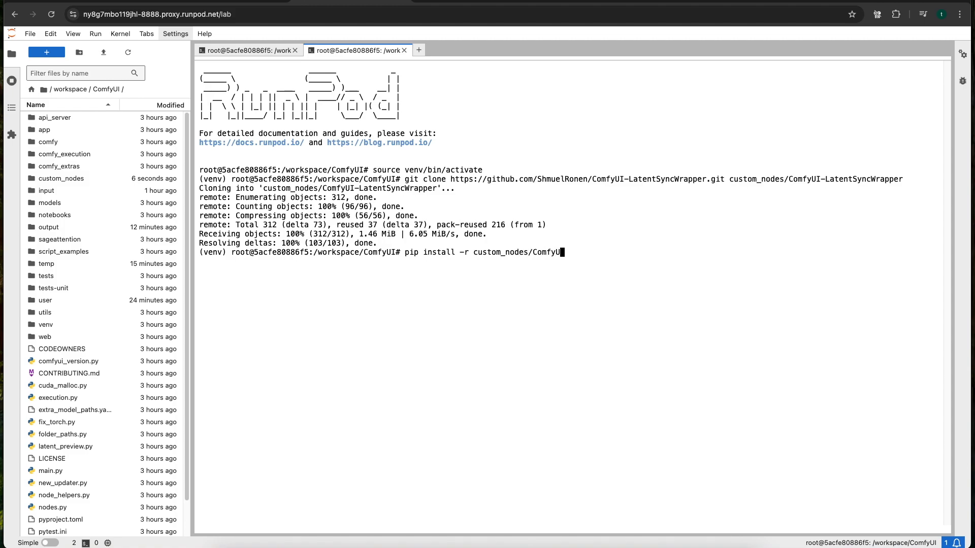
type("-LatentSy")
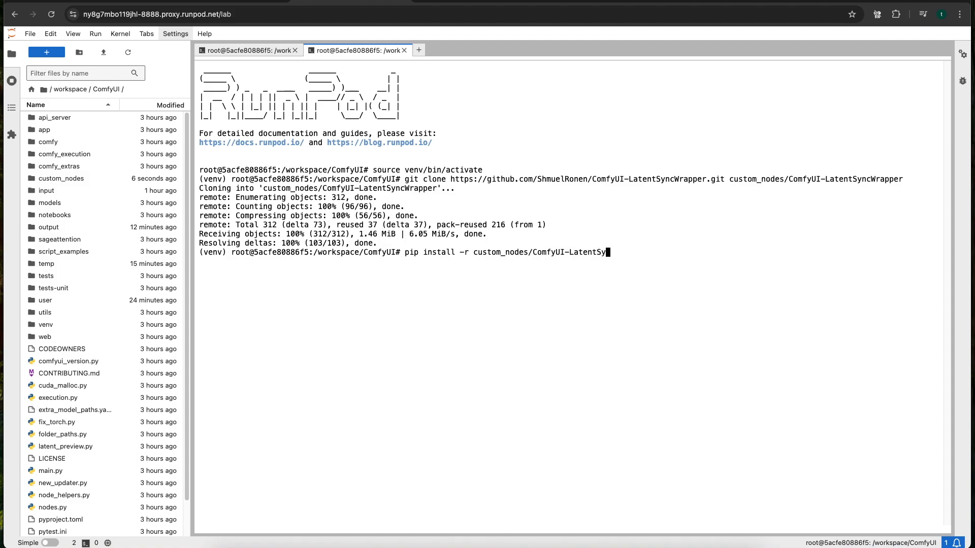
type("ncWra")
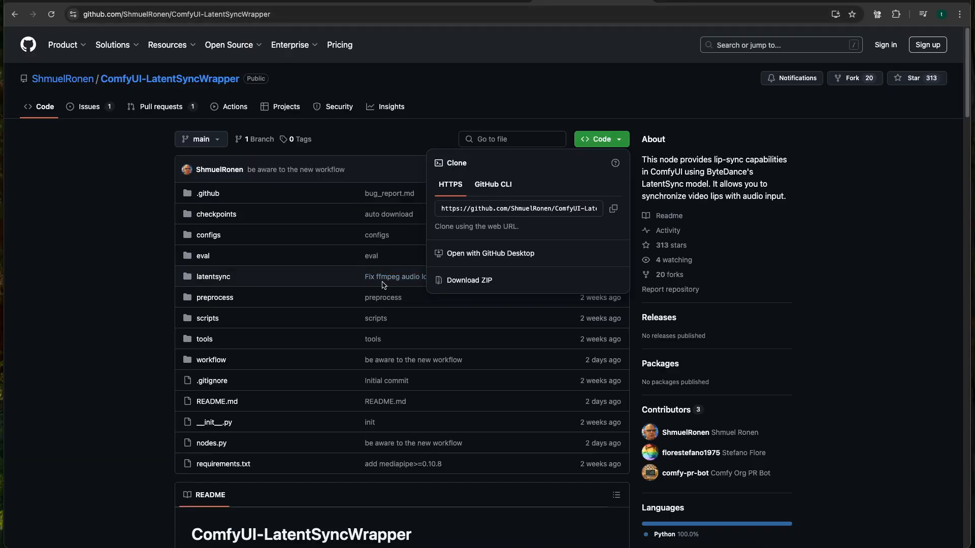
scroll("down", 3)
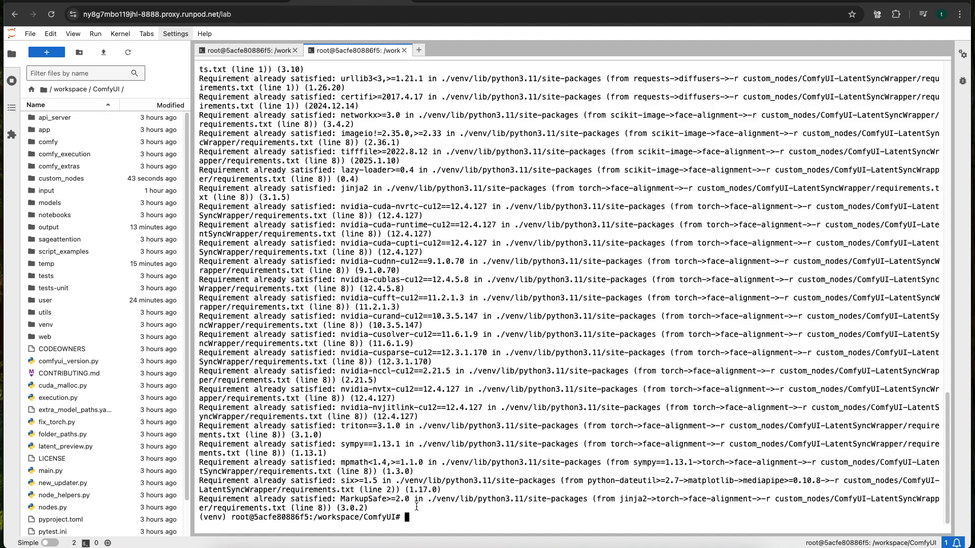
Install ffmpeg system-wide with apt-get install -y ffmpeg
type("apt-get")
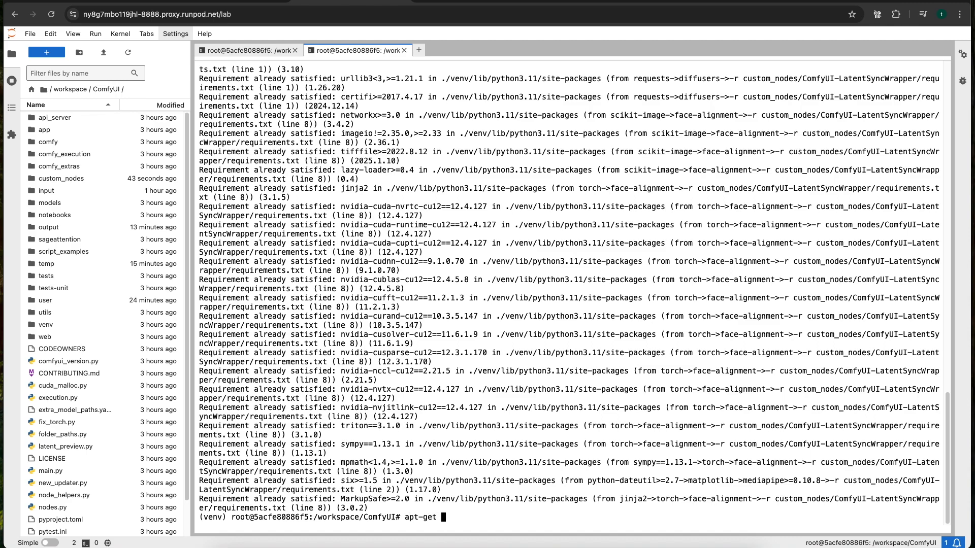
type("install -y ffm")
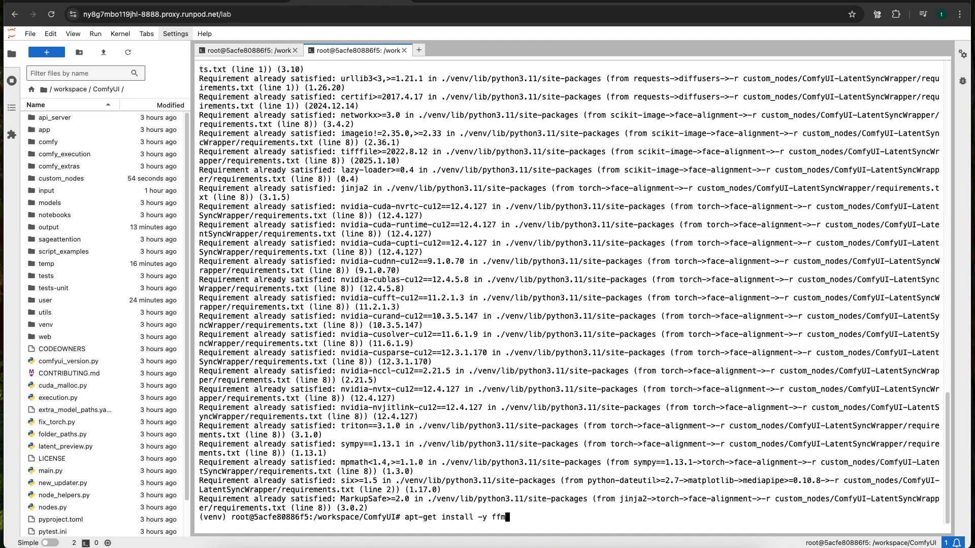
key("Return")
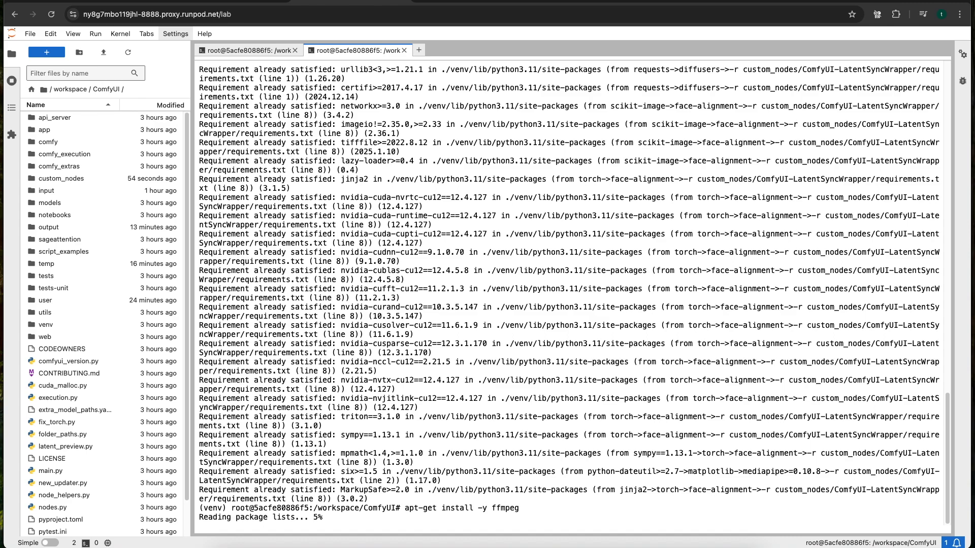
scroll("down", 3)
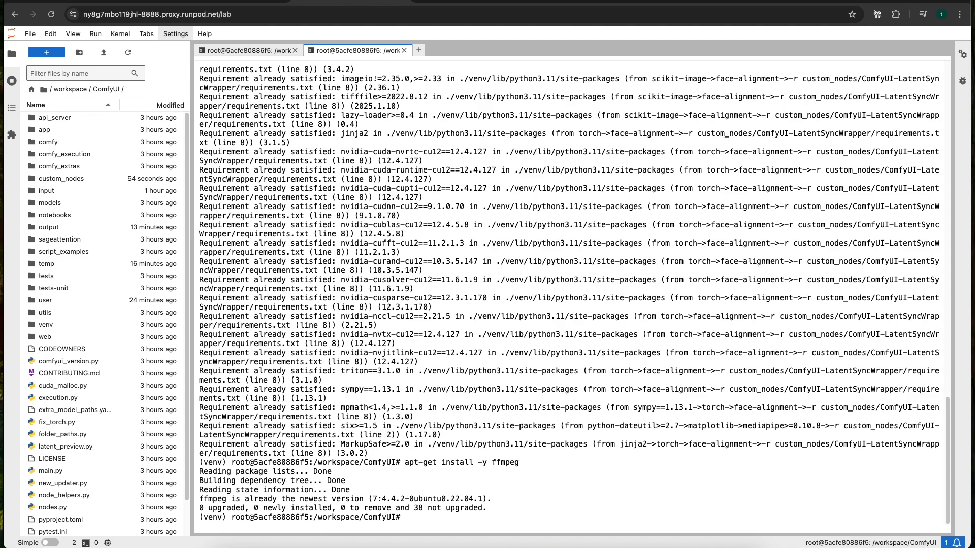
Run pip install ffmpeg and pip install av
type("pip")
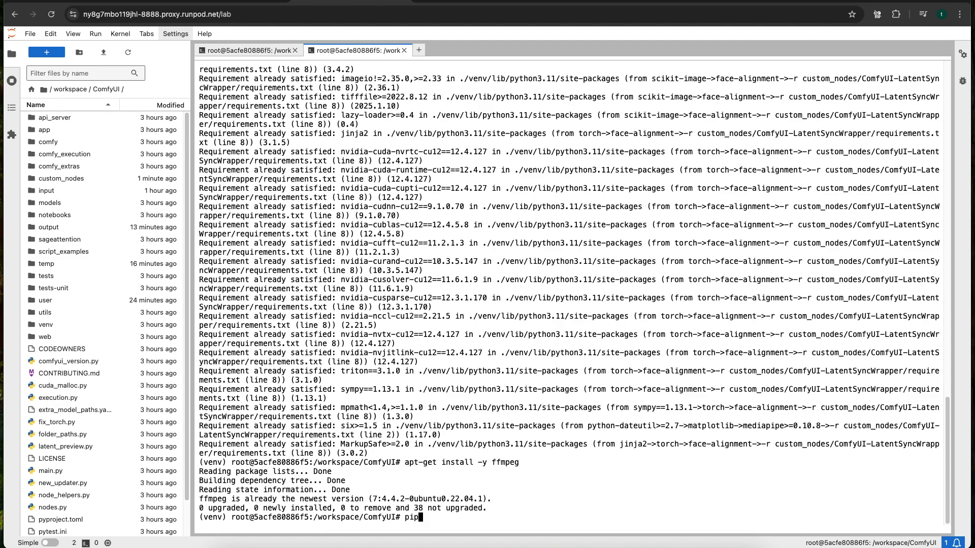
type("install ffmpeg")
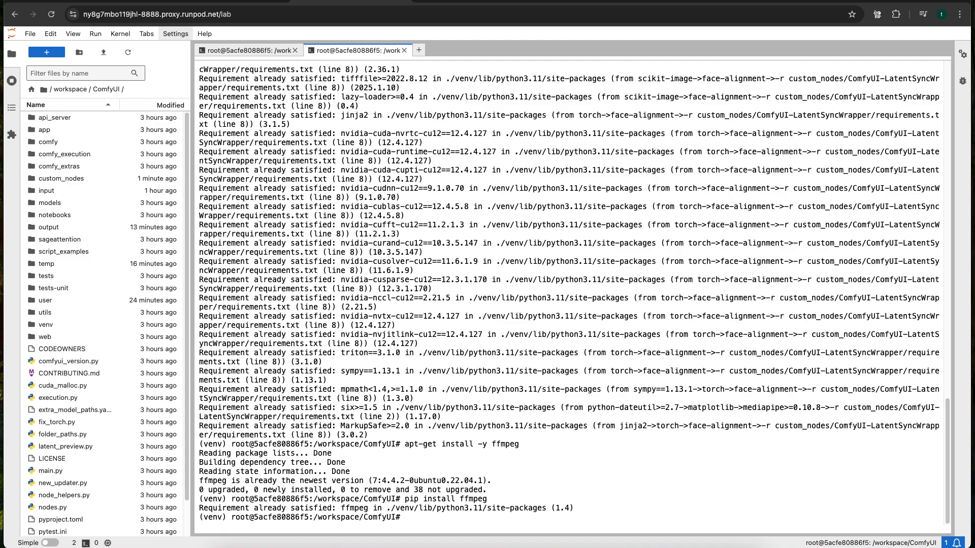
type("pip install av")
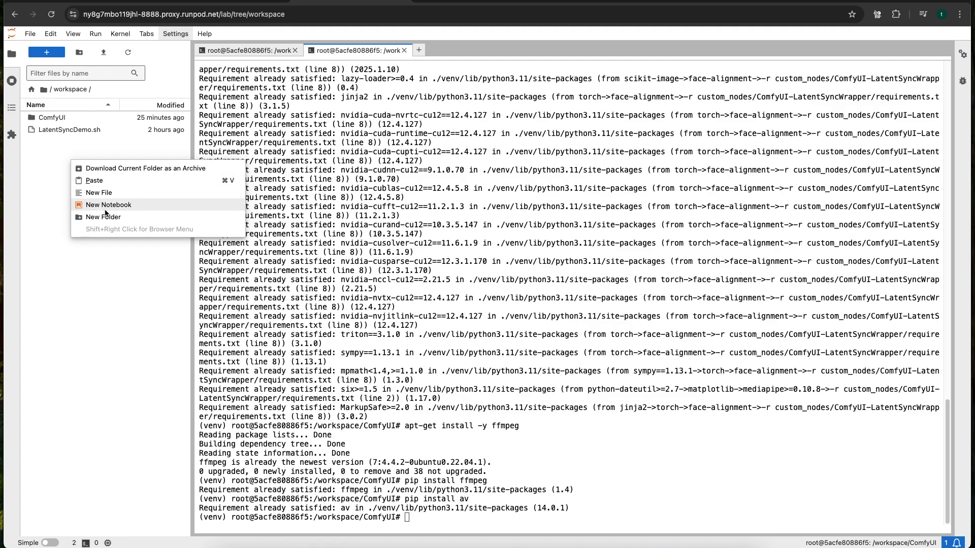
Create LatentSyncVideo.sh in the workspace and open it for editing
left_click(99, 192)
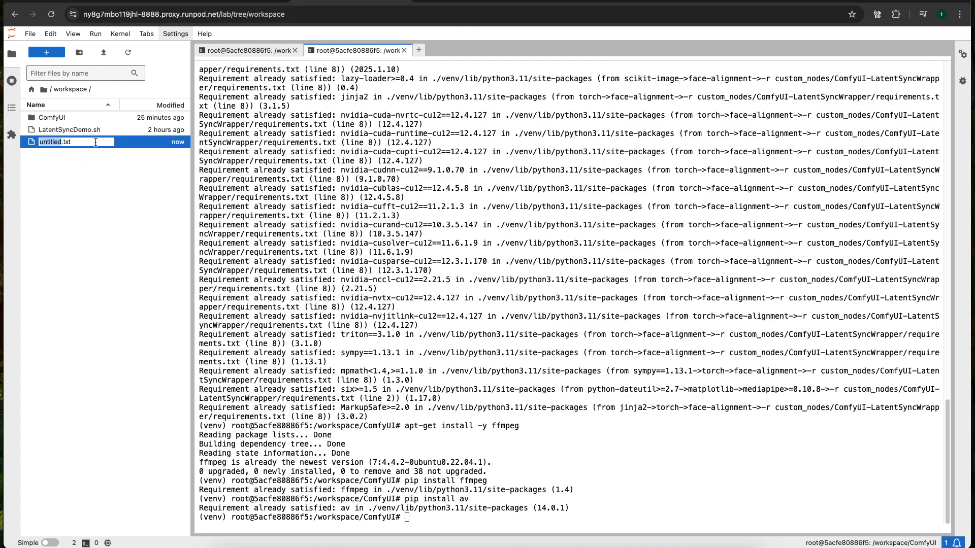
type("LatentSync")
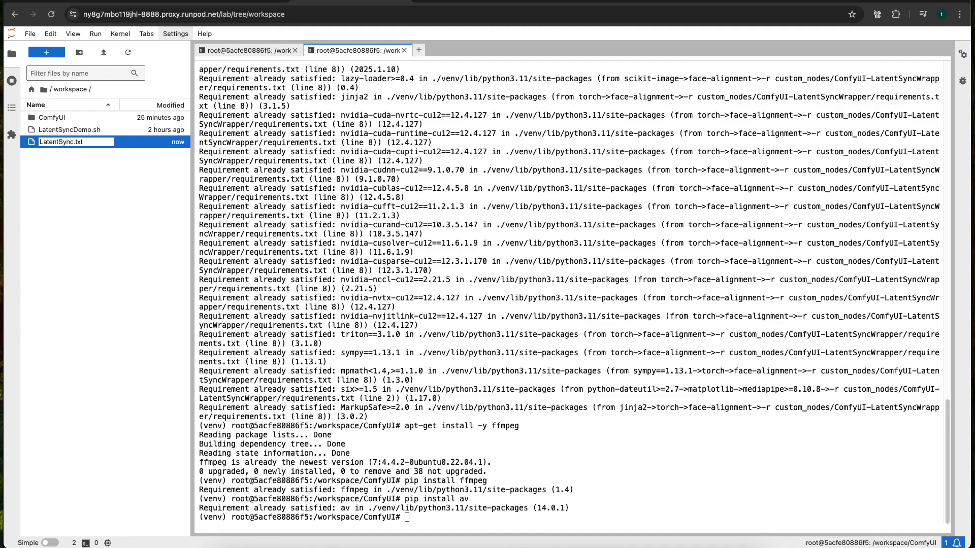
type("Video")
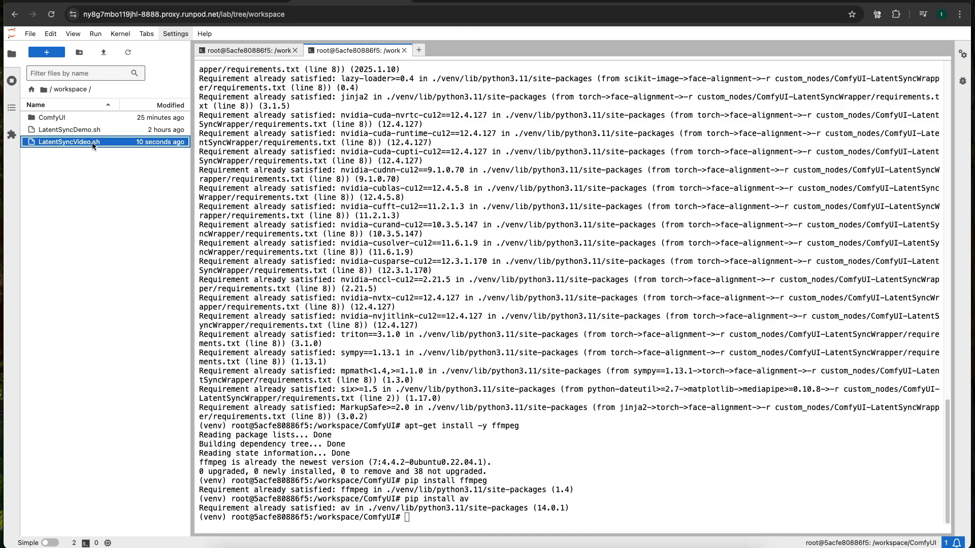
double_click(68, 141)
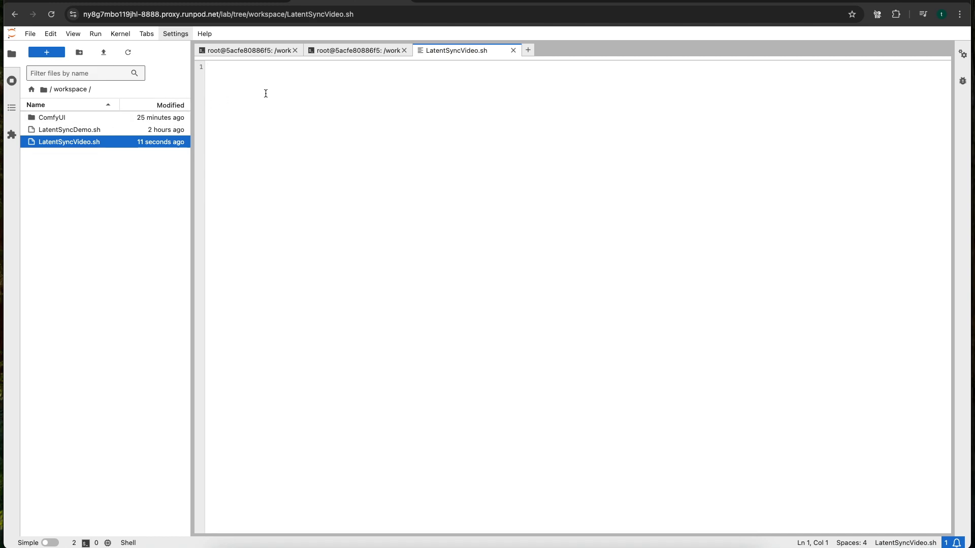
Add 'cd /workspace/ComfyUI' and the LatentSyncWrapper git clone line to the script
type("cd /w")
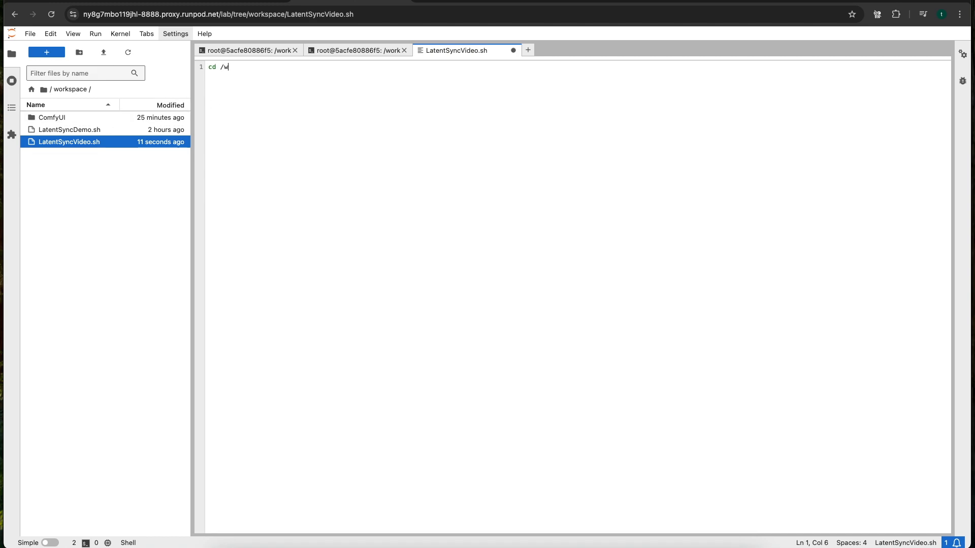
type("orkspace/")
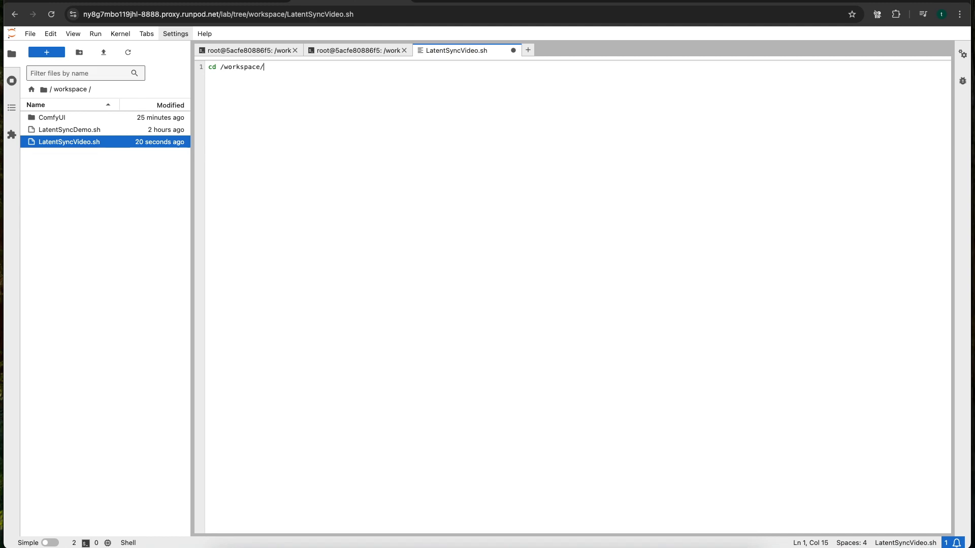
type("ComfyU")
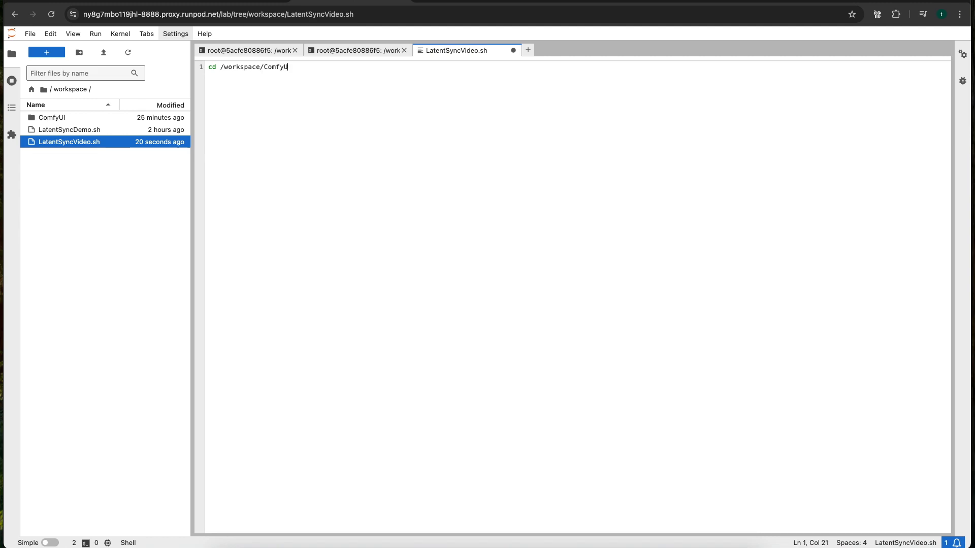
key("enter")
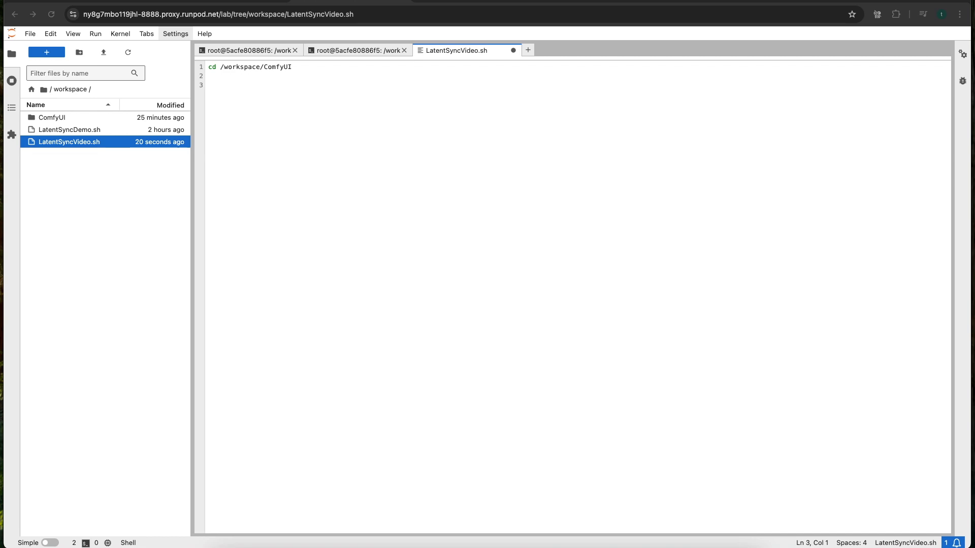
type("git clone https://github.com/ShmuelRonen/ComfyUI-LatentSyncWrapper custom_nodes/ComfyUI-LatentSyncWrapper")
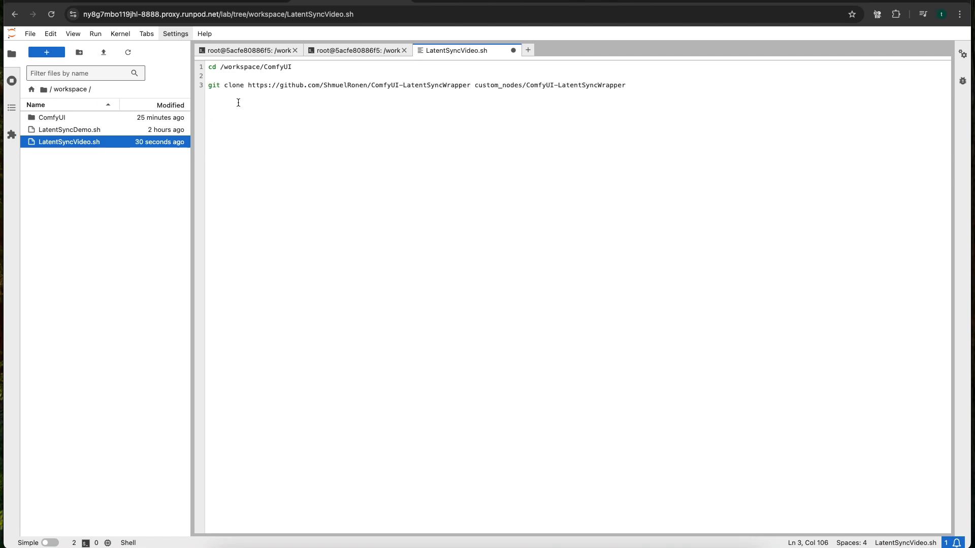
key("Return")
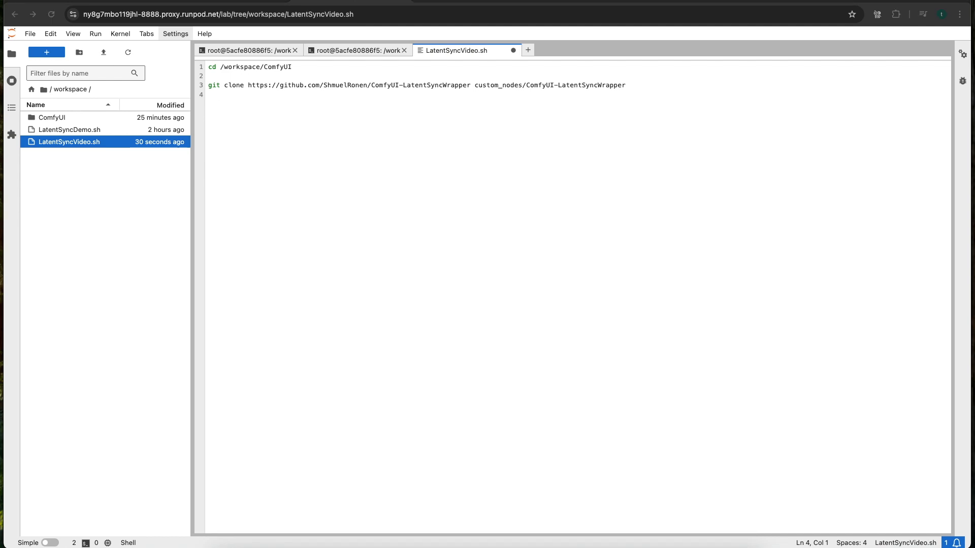
mouse_move(90, 139)
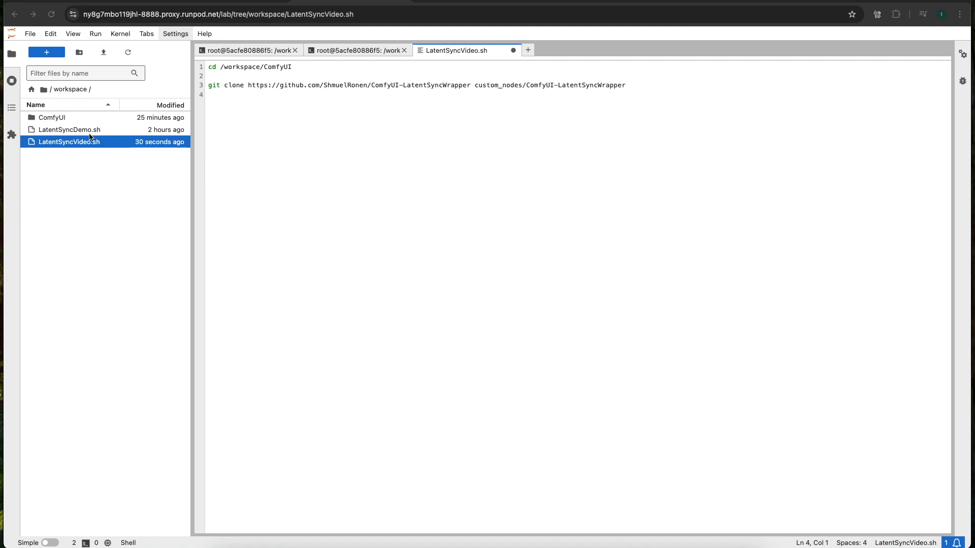
Add the requirements, apt-get ffmpeg, pip ffmpeg and pip av lines, then run them
type("pip install -r custom_nodes/ComfyUI-LatentSyncWrapper/requirements.txt")
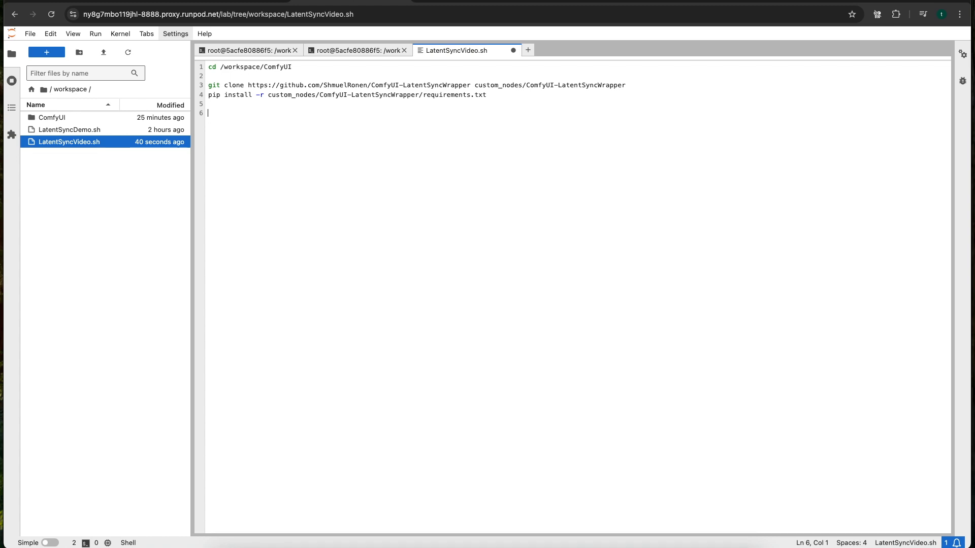
type("apt-get install -y ffmpeg")
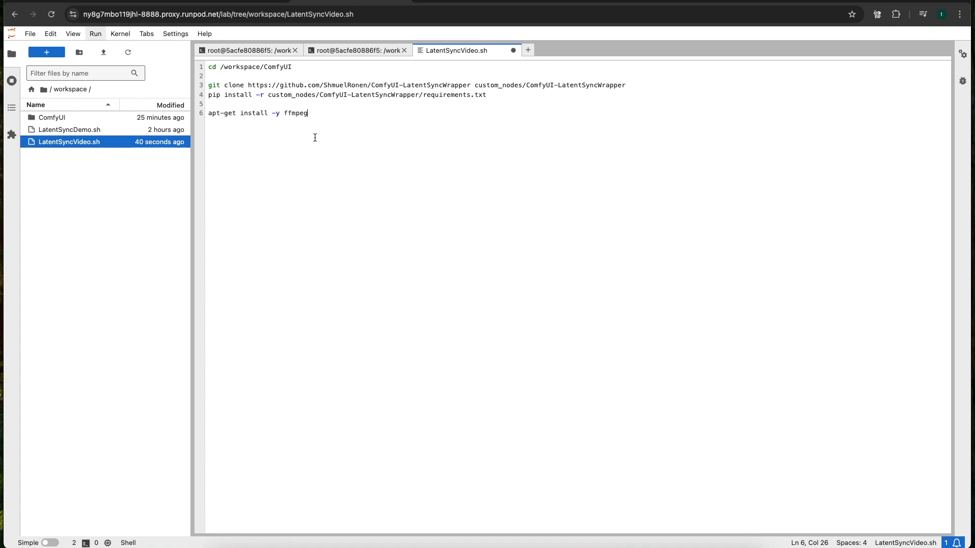
type("pip install ffmpeg")
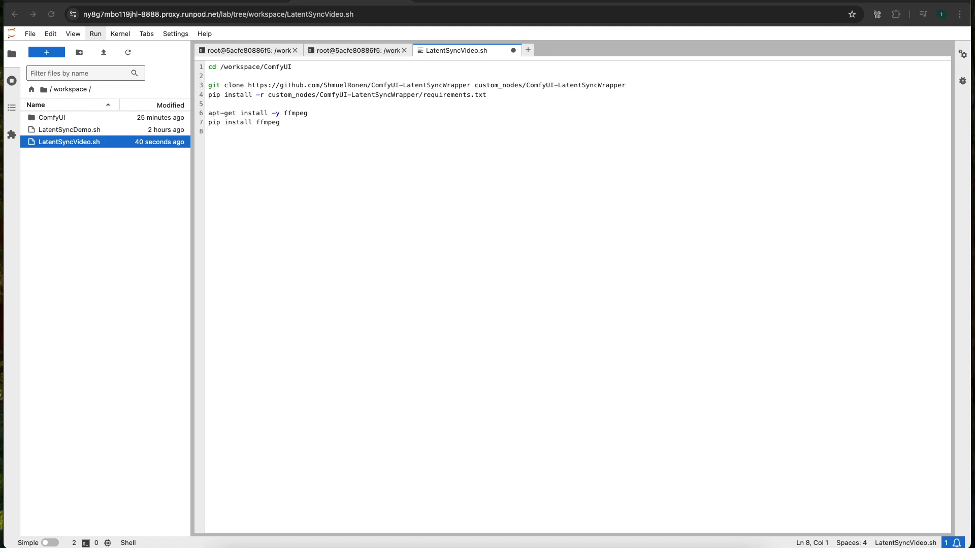
type("pip install av")
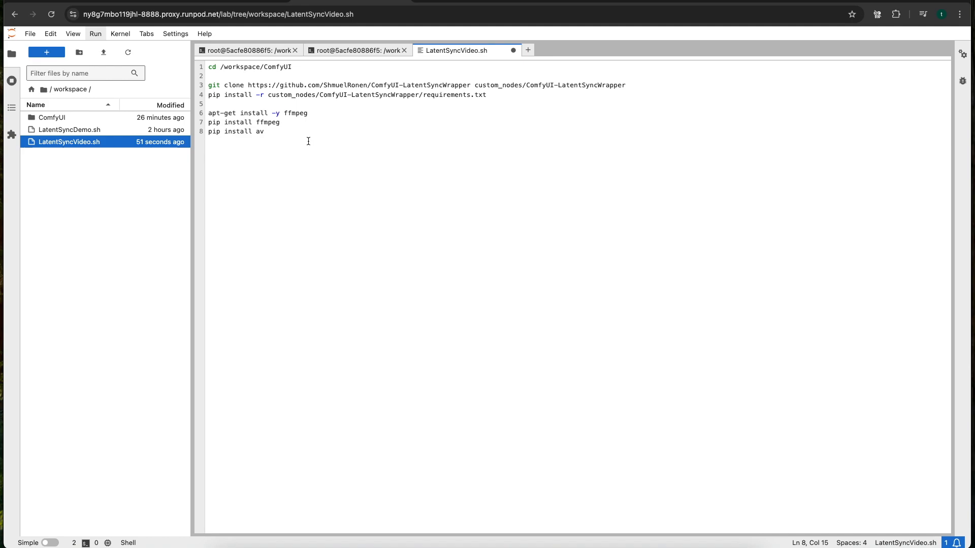
left_click(355, 50)
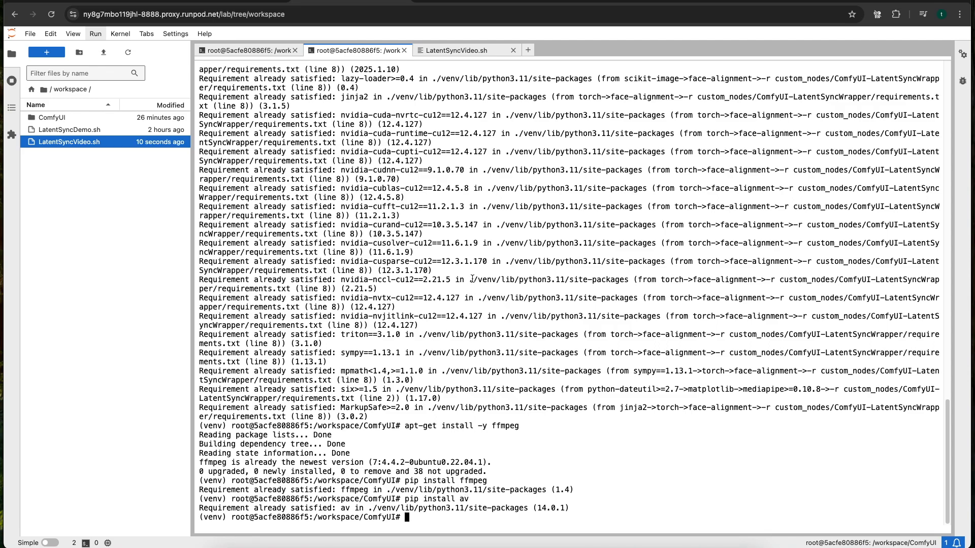
Scroll the wrapper README to Model Setup's manual-download checkpoint folder layout
left_click(460, 50)
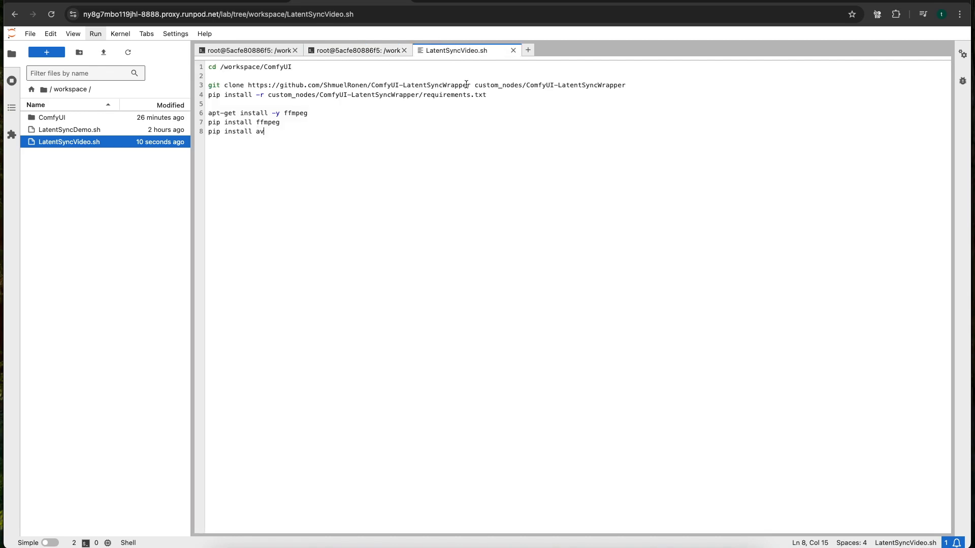
key("Enter")
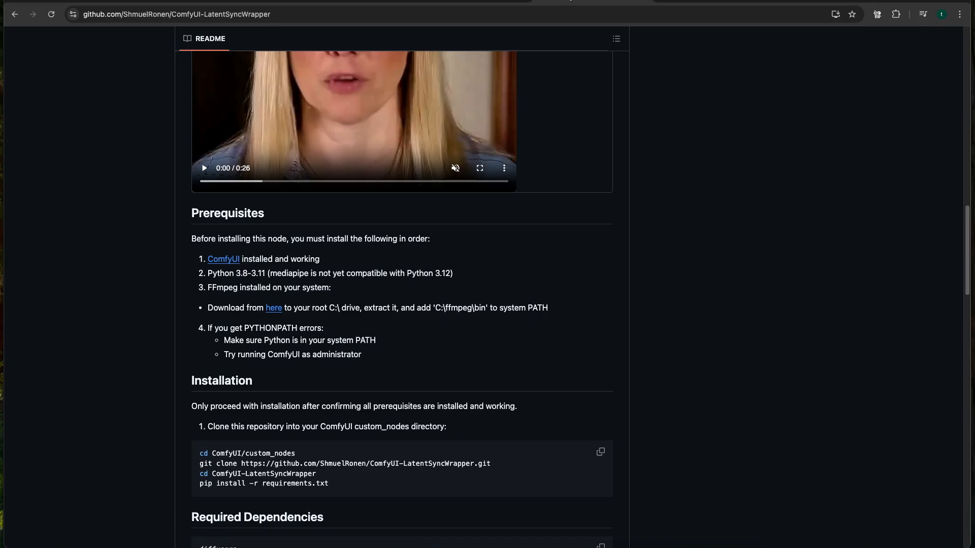
scroll("down", 3)
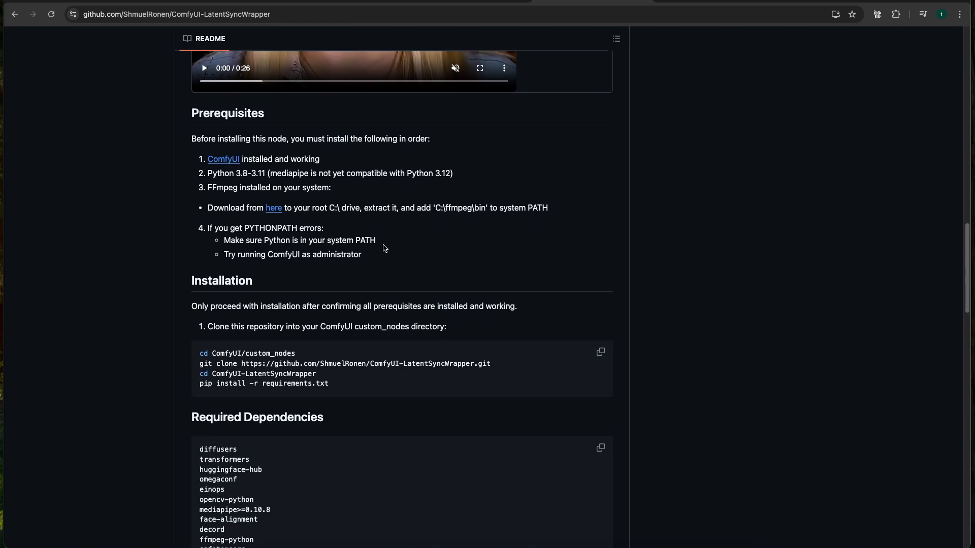
scroll("down", 3)
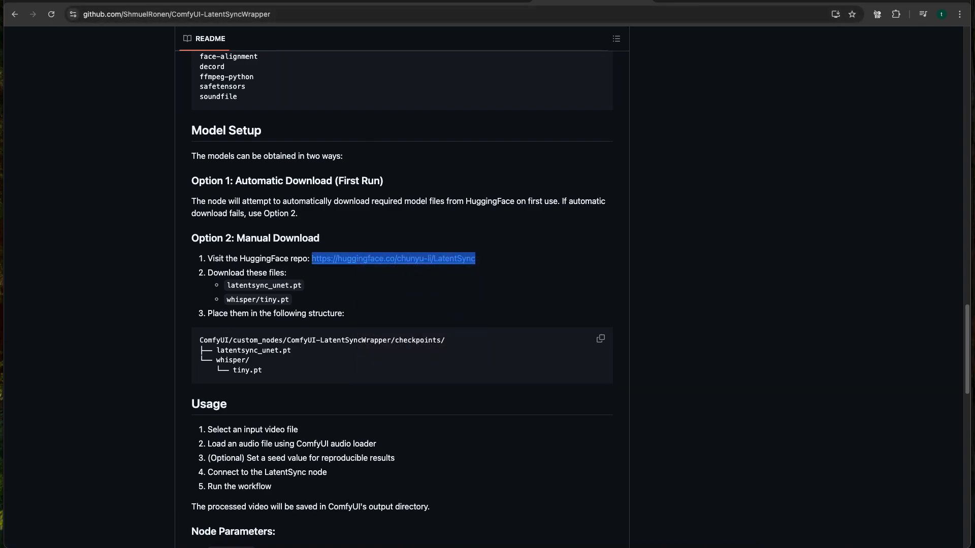
mouse_move(280, 311)
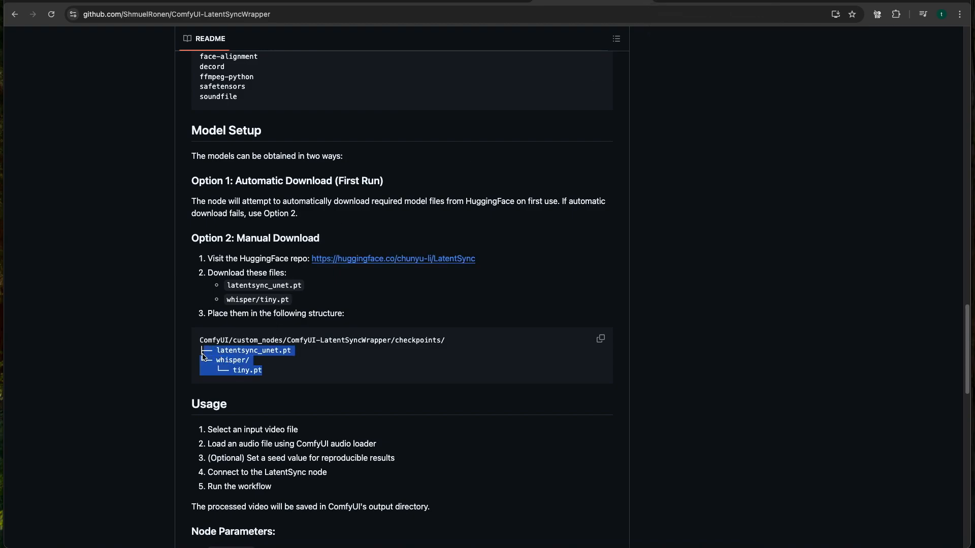
left_click(266, 363)
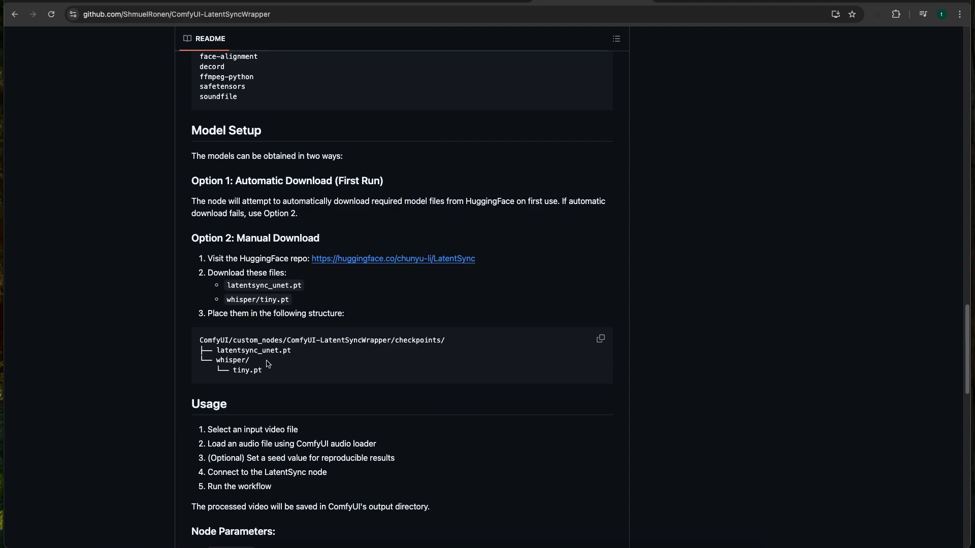
mouse_move(299, 340)
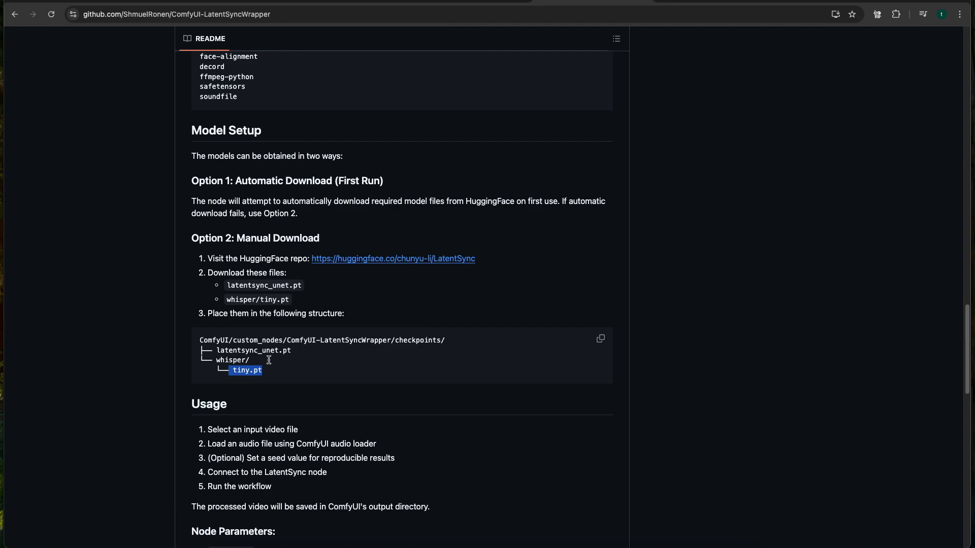
Open chunyu-li/LatentSync files on Hugging Face and copy the latentsync_unet.pt download link
left_click(393, 258)
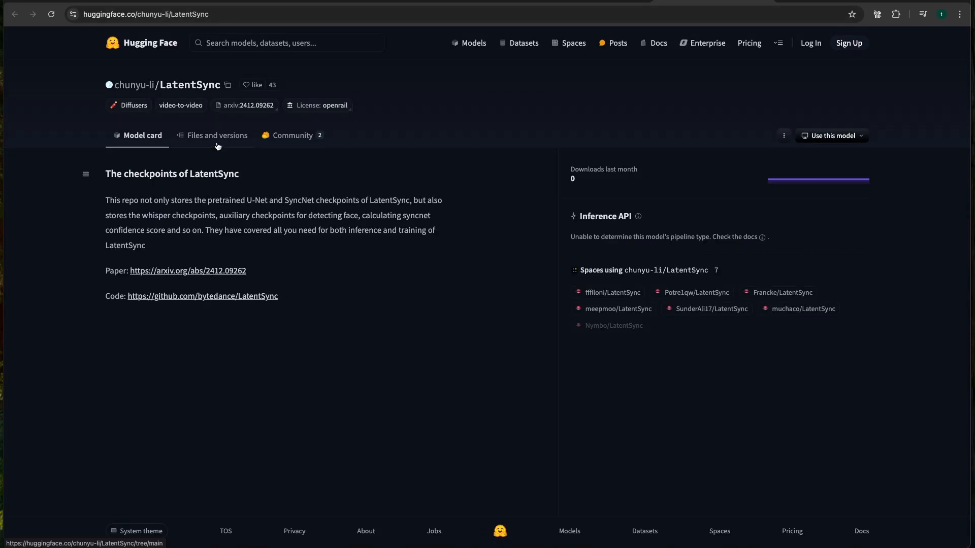
left_click(216, 135)
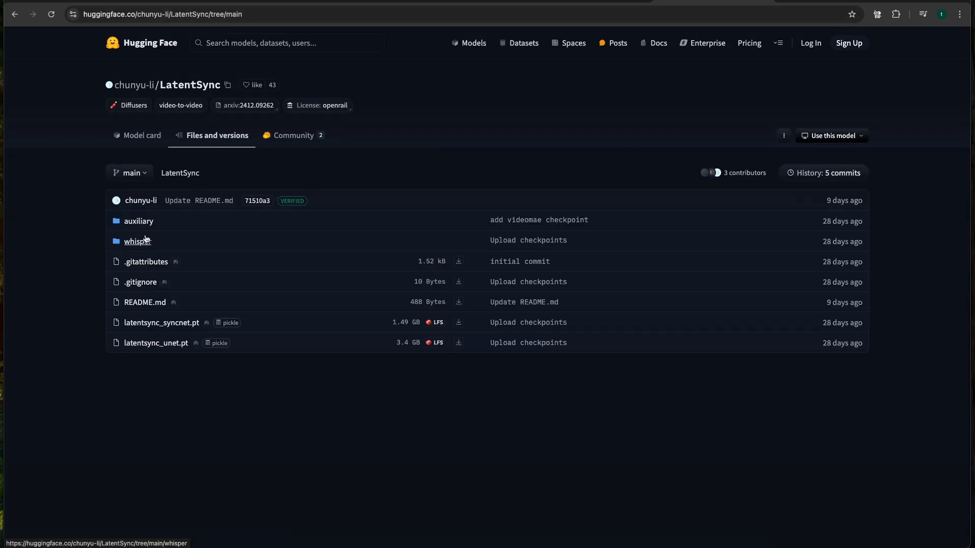
mouse_move(458, 343)
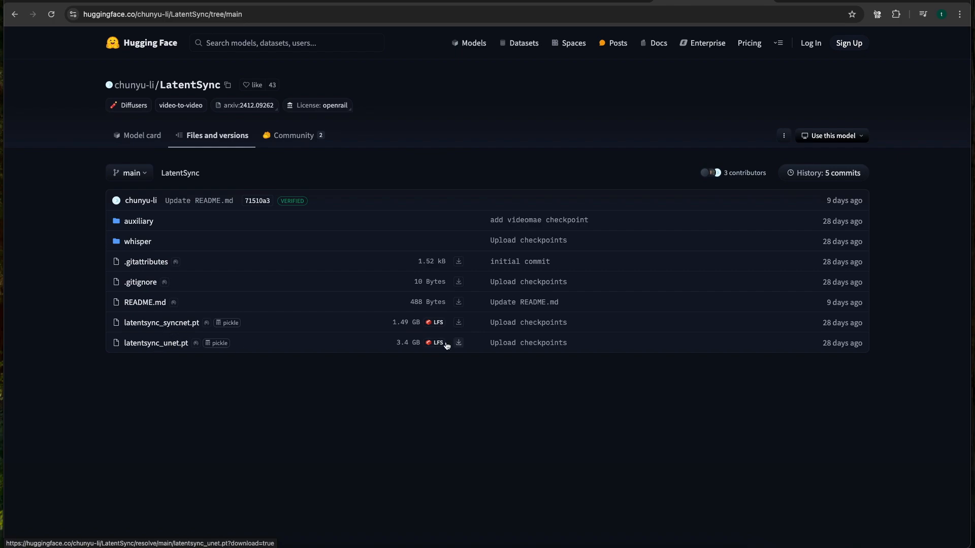
right_click(459, 343)
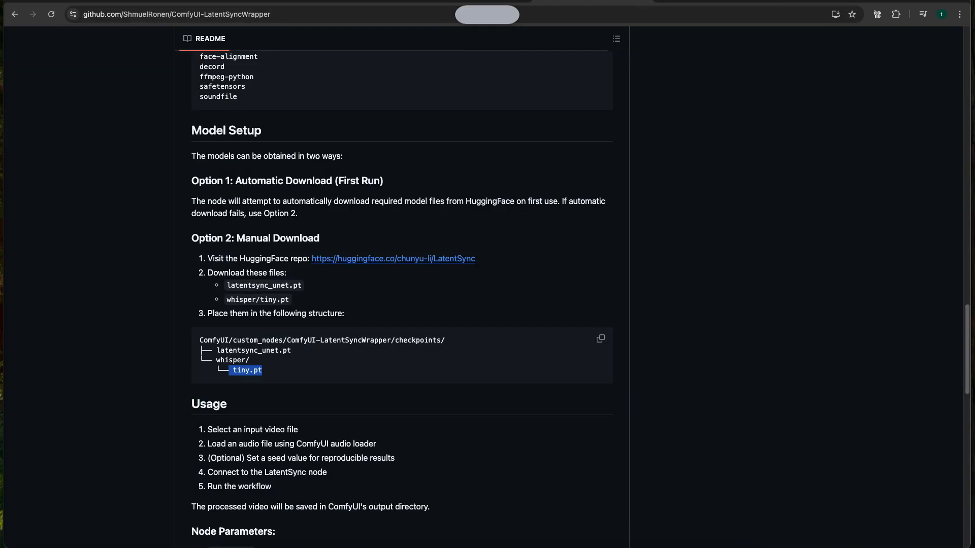
mouse_move(444, 340)
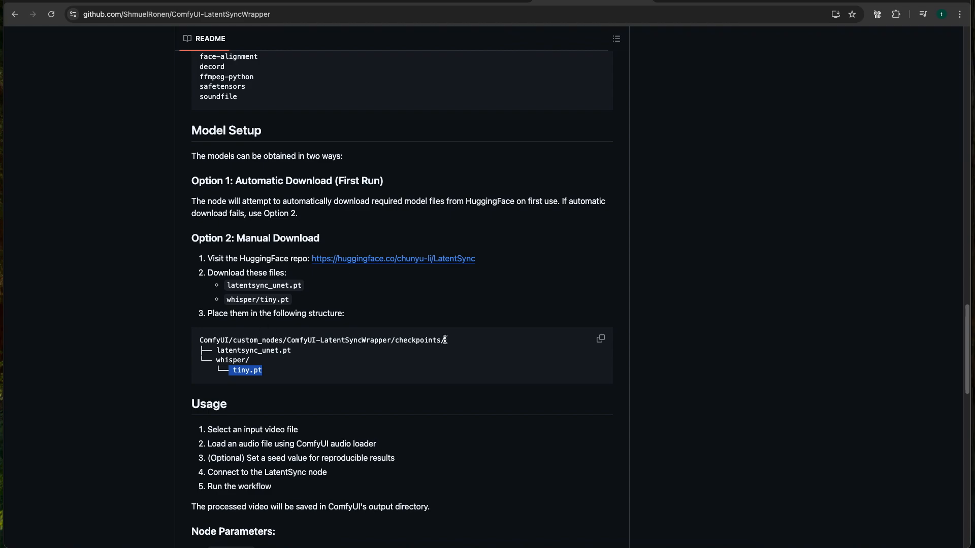
double_click(407, 340)
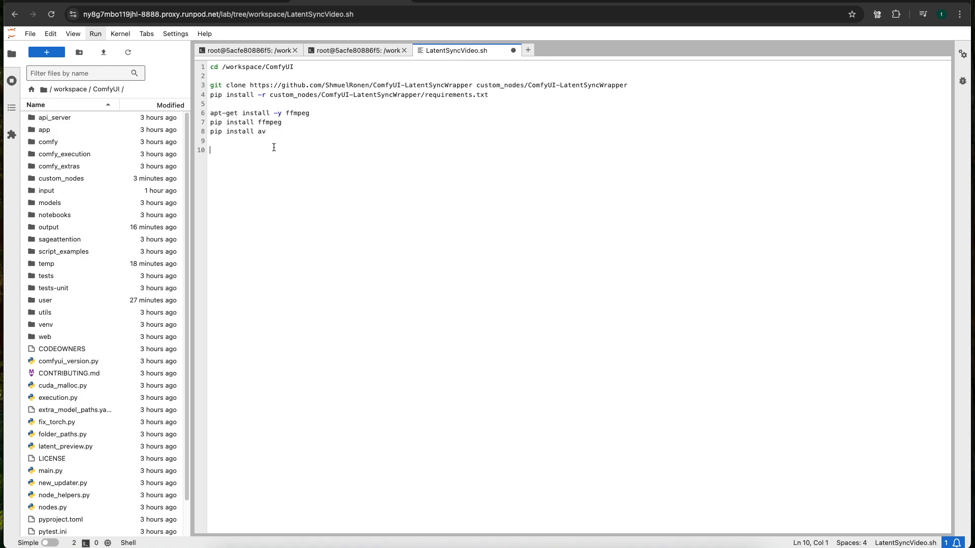
Type an 'aria2c -c -s 16 -x 16' line with the latentsync_unet.pt Hugging Face URL
type("a")
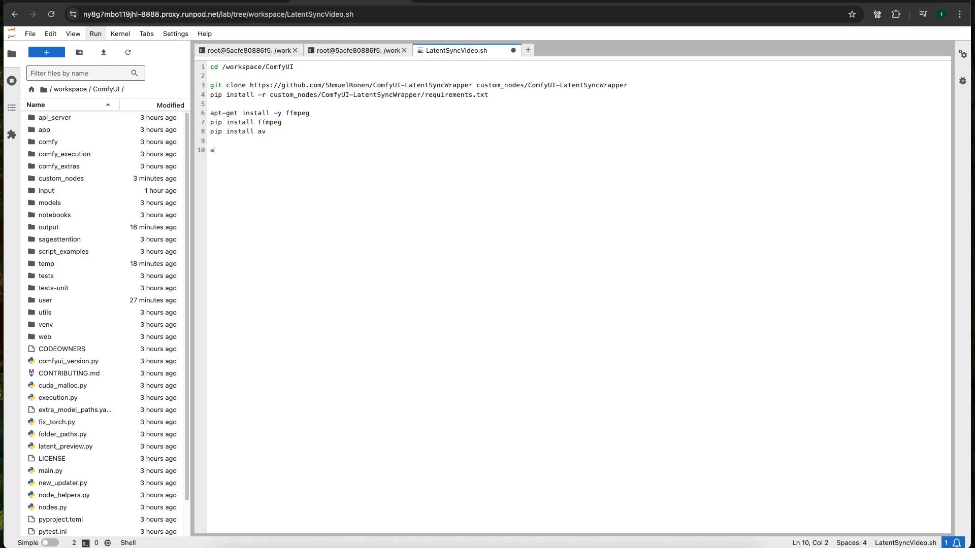
type("ria2")
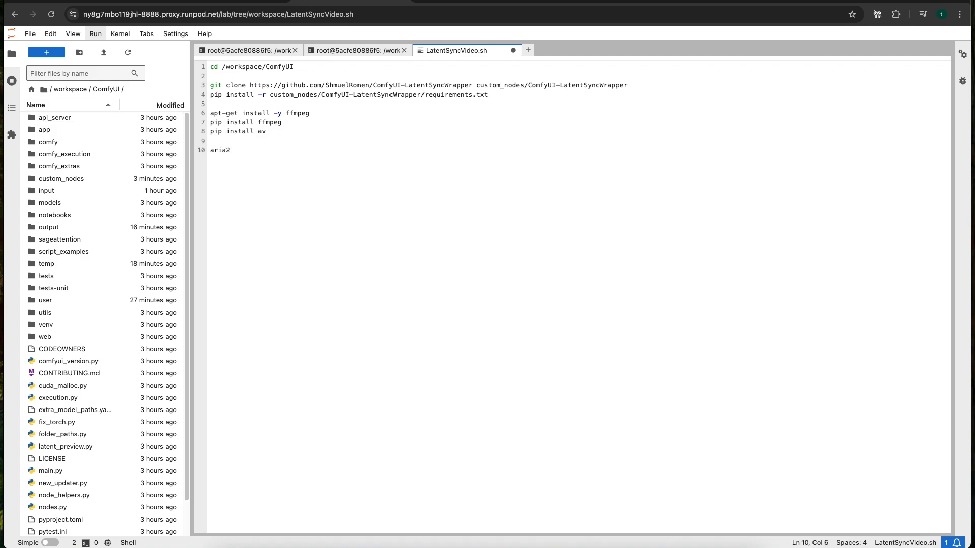
type("c -")
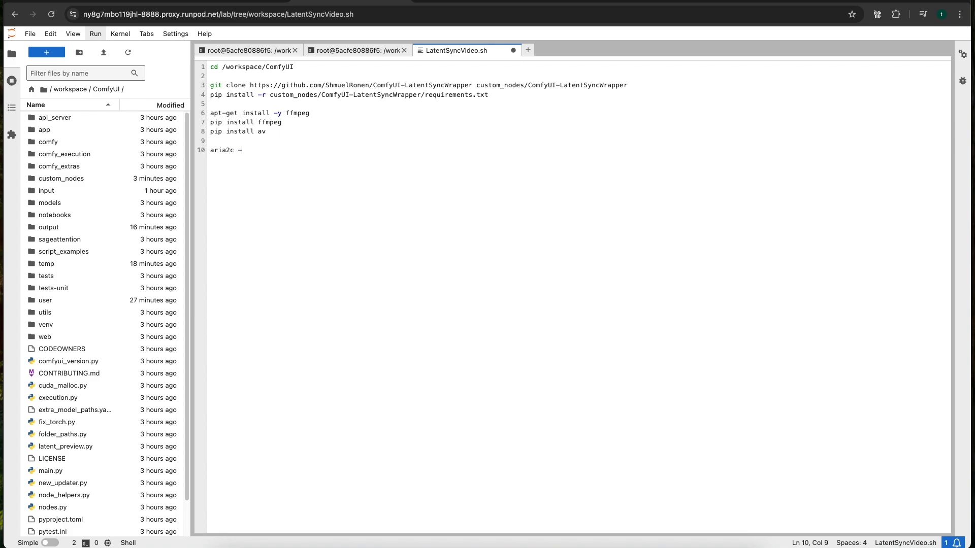
type("-c -s")
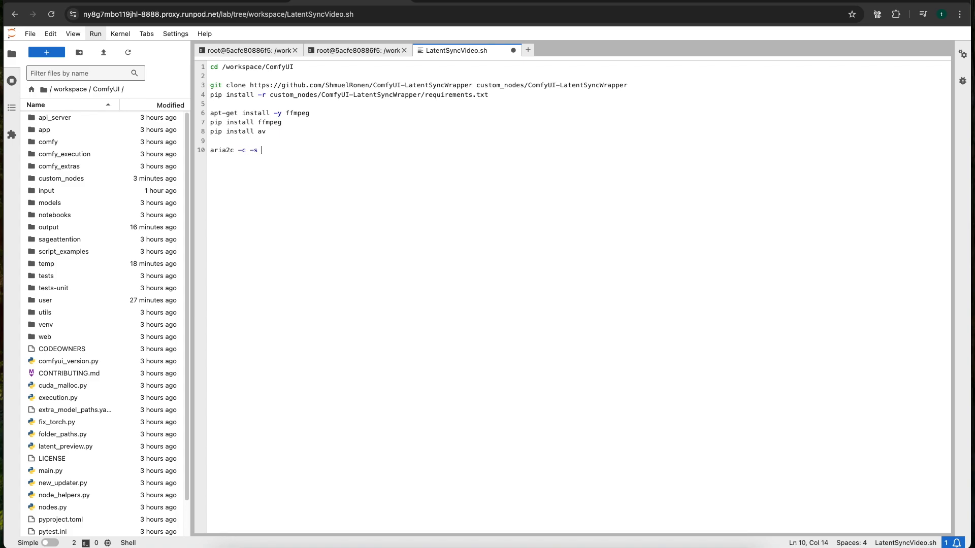
type("16 -x 16")
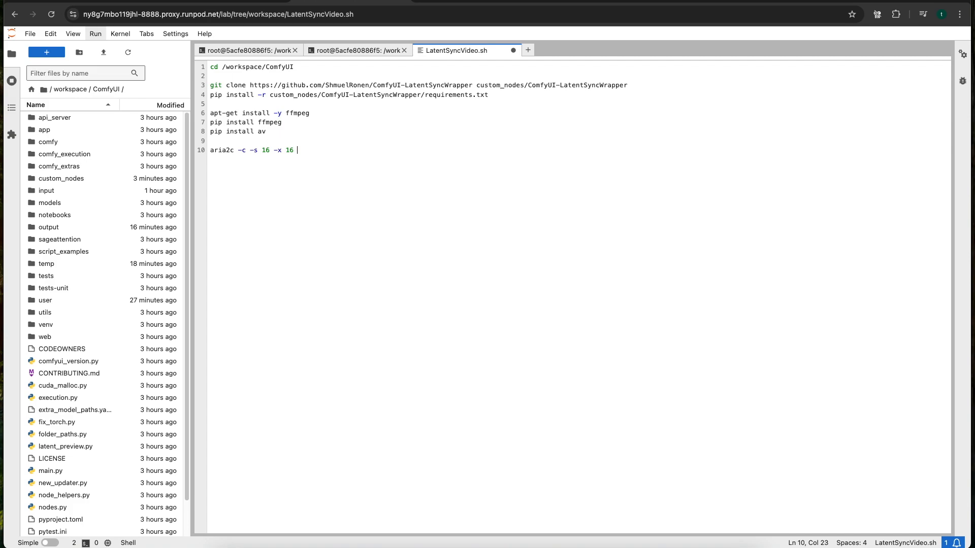
type("https://huggingface.co/chunyu-li/LatentSync/resolve/main/latentsync_unet.pt?dow")
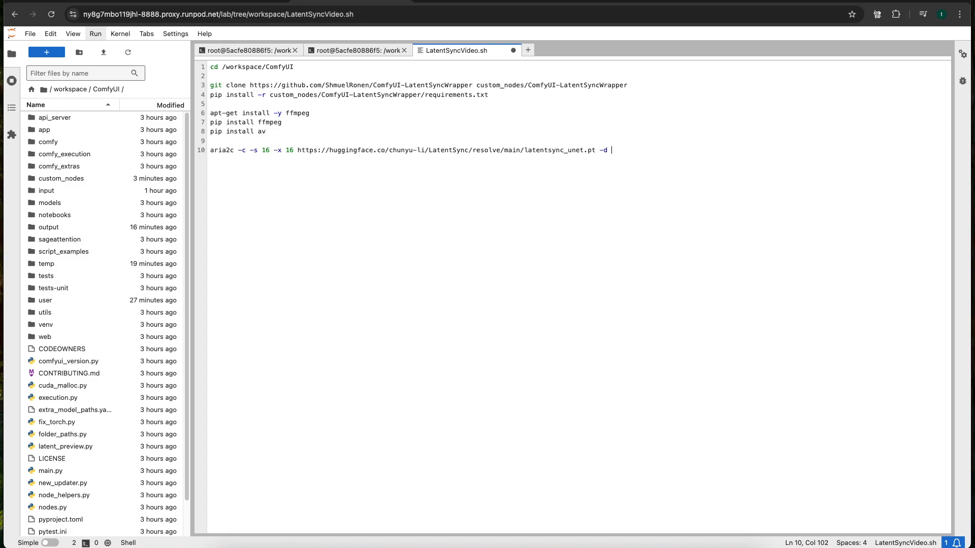
mouse_move(636, 83)
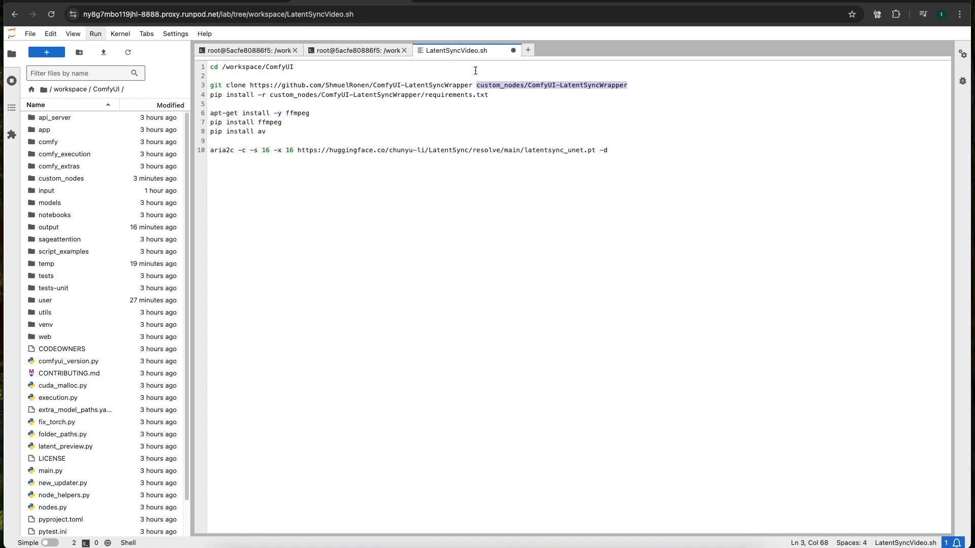
Set its target to custom_nodes/ComfyUI-LatentSyncWrapper/checkpoints with output latentsync_unet.pt
type("custom_nodes/ComfyUI-LatentSyncWrapper")
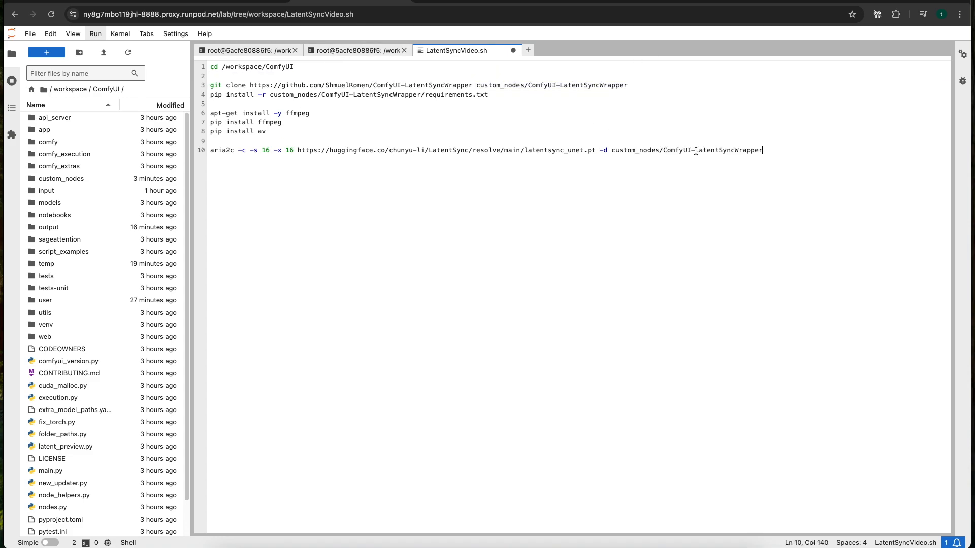
type("/")
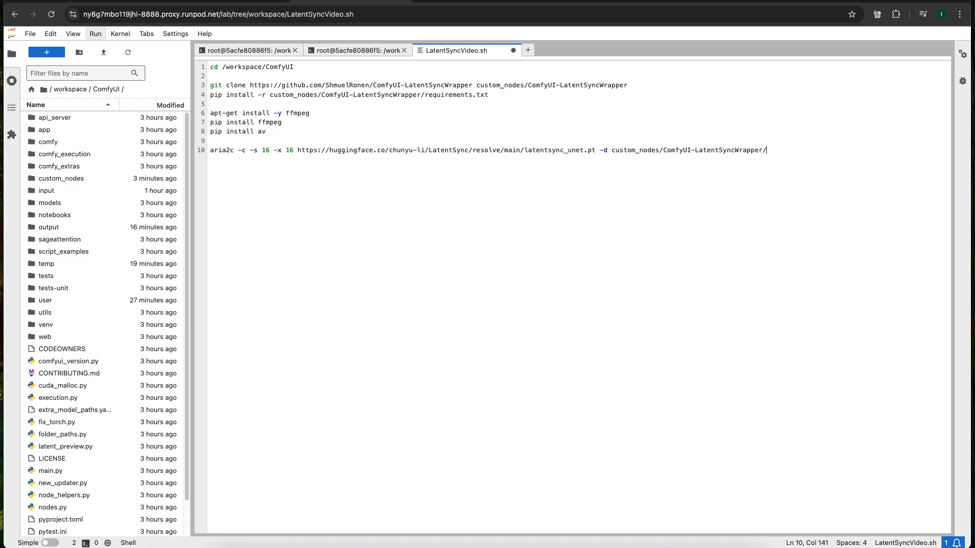
type("checkpoint")
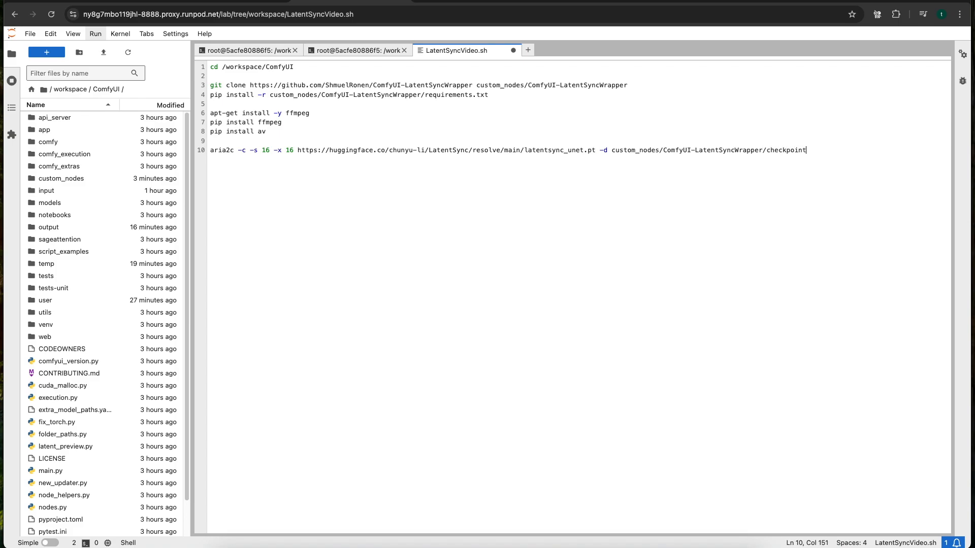
type("s -")
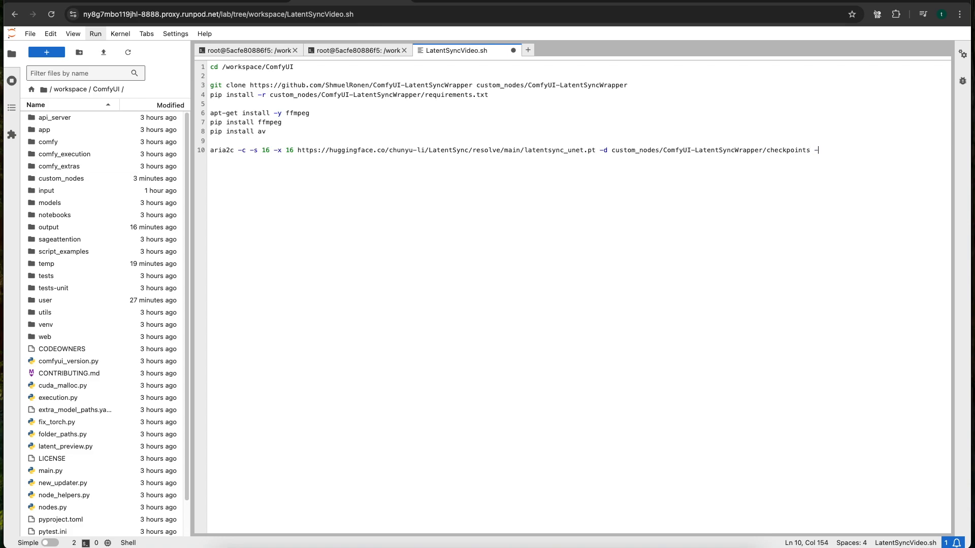
type("o")
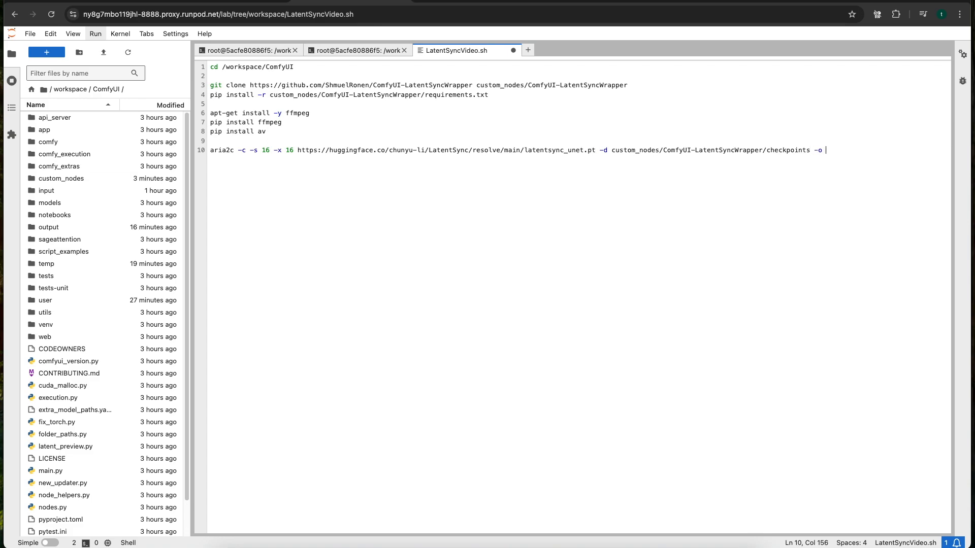
type("latentsy")
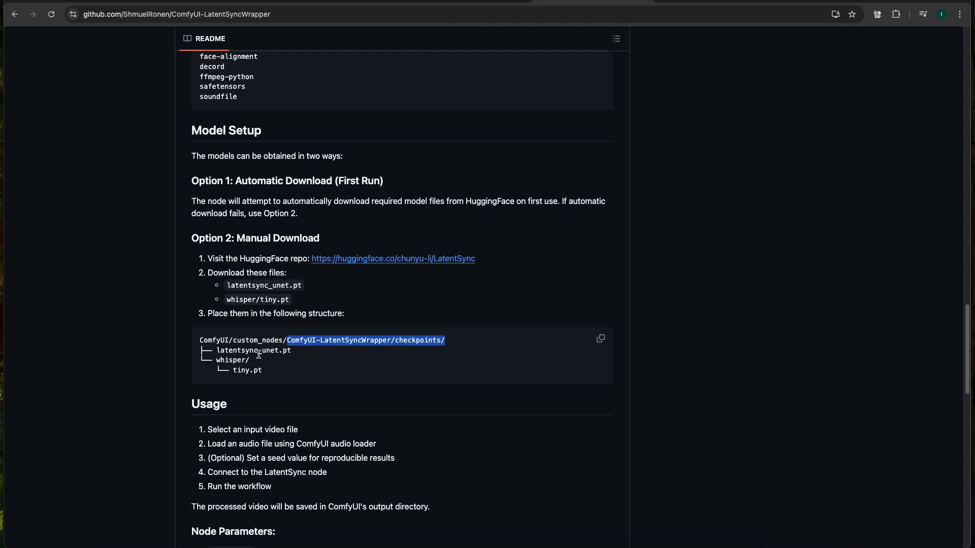
Add 'mkdir custom_nodes/ComfyUI-LatentSyncWrapper/checkpoints/whisper' as the script's next line
double_click(232, 360)
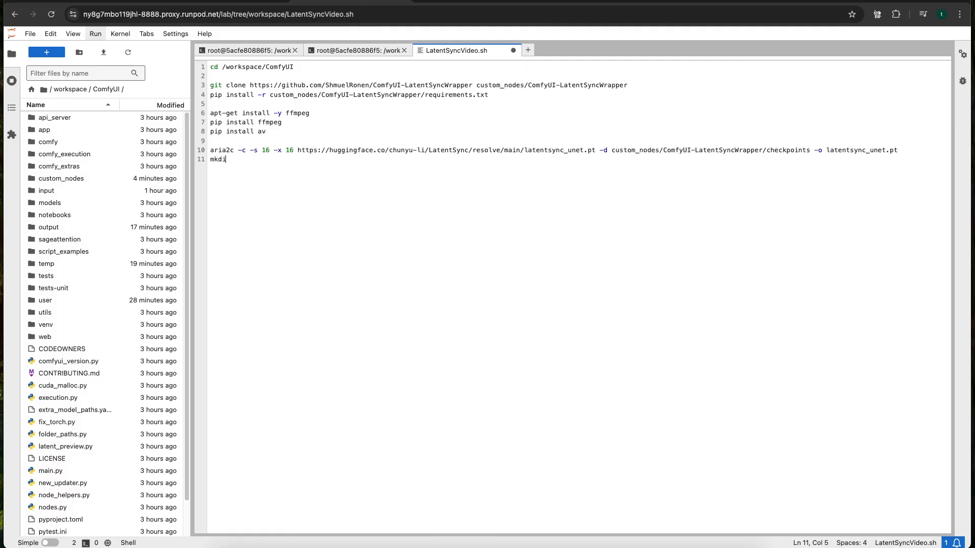
type("r")
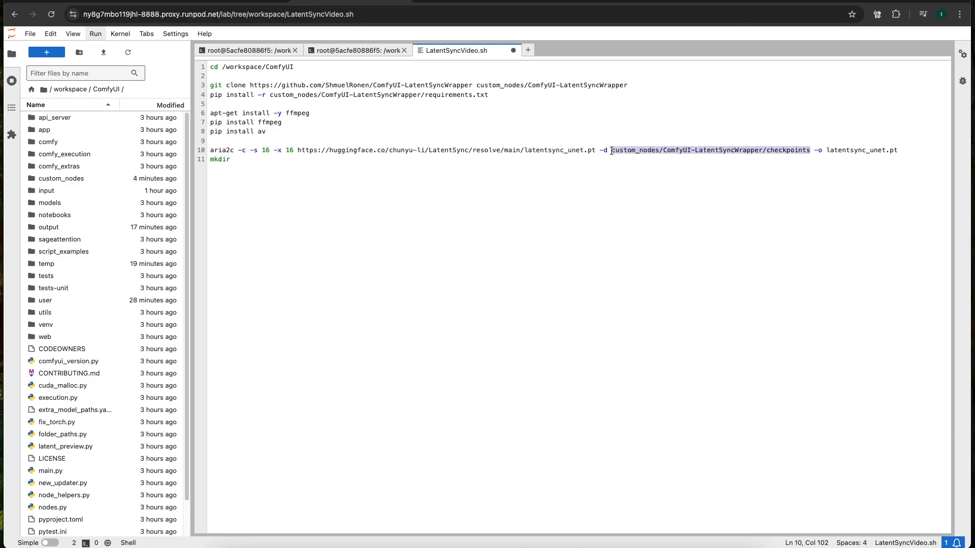
type("custom_nodes/ComfyUI-LatentSyncWrapper/checkpoints")
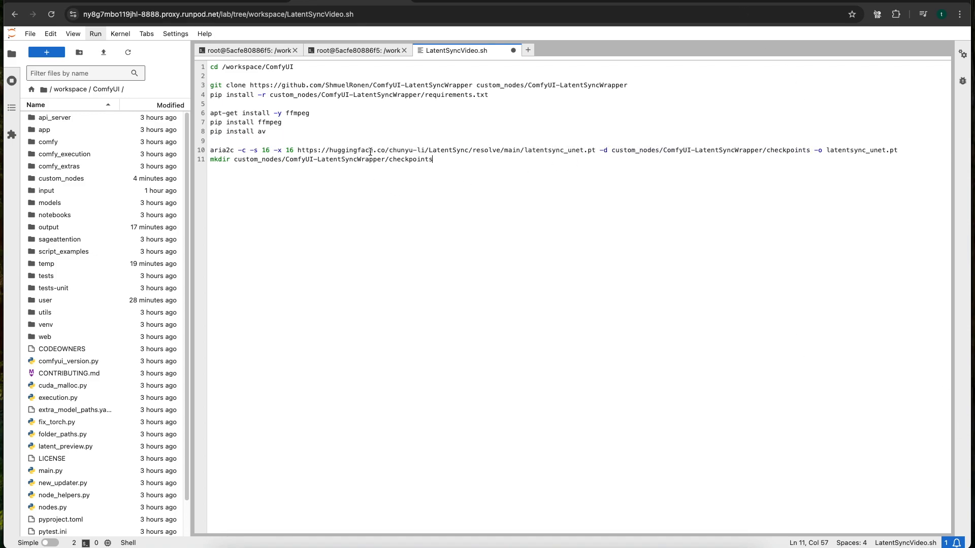
type("/whisper")
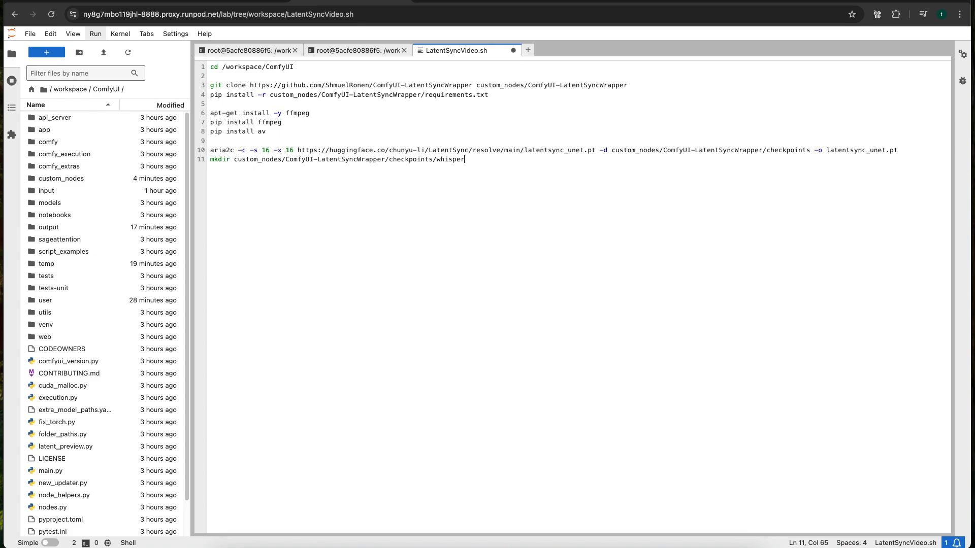
key("Return")
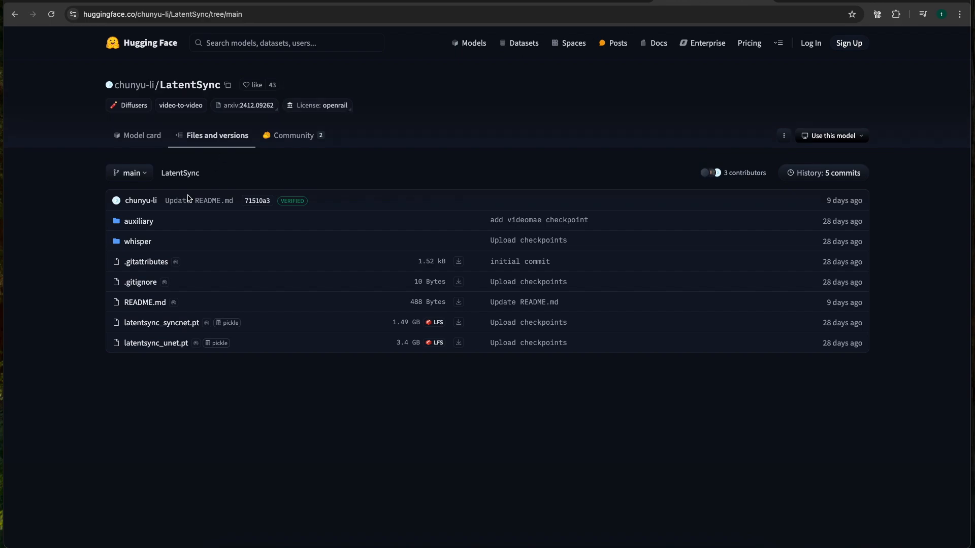
Paste whisper tiny.pt's Hugging Face link into an aria2c line with -d checkpoints/whisper -o tiny.pt
left_click(137, 241)
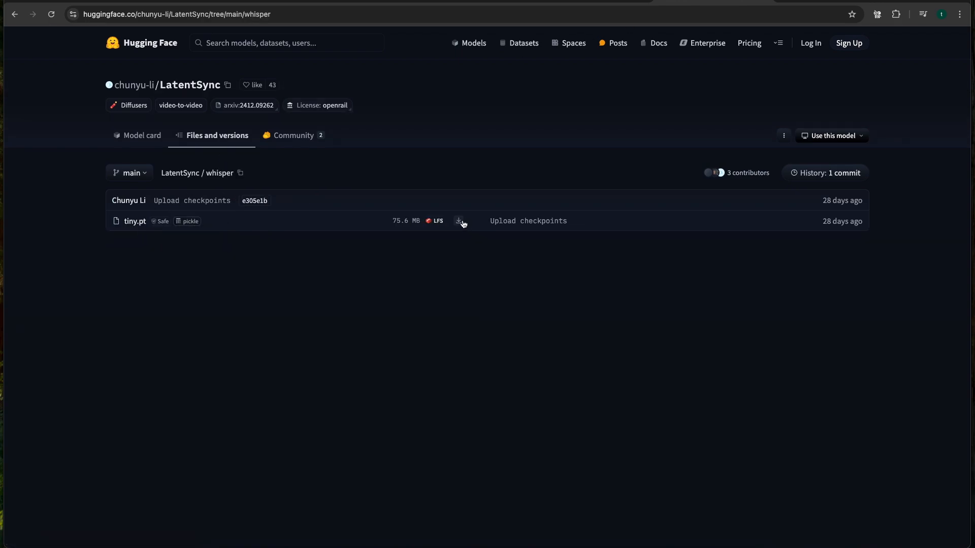
left_click(459, 221)
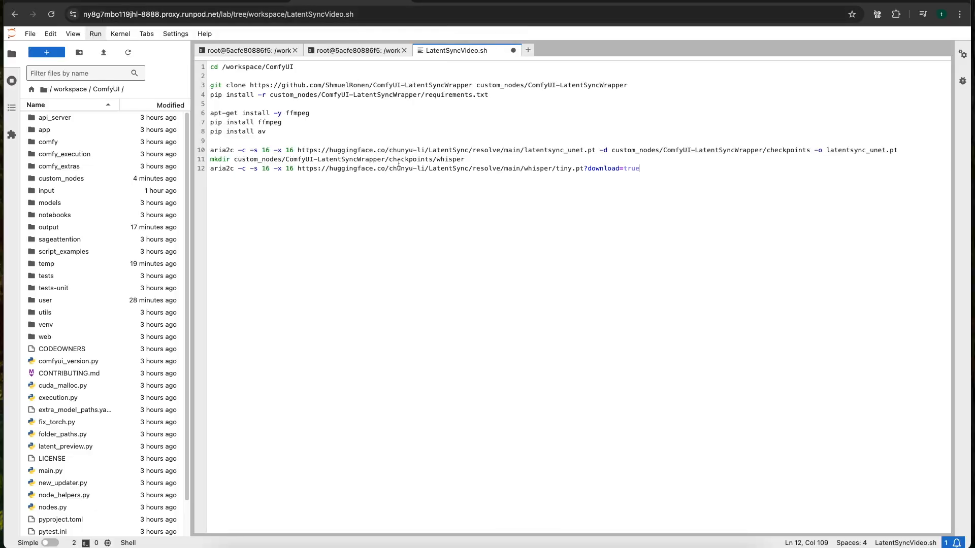
key("Backspace")
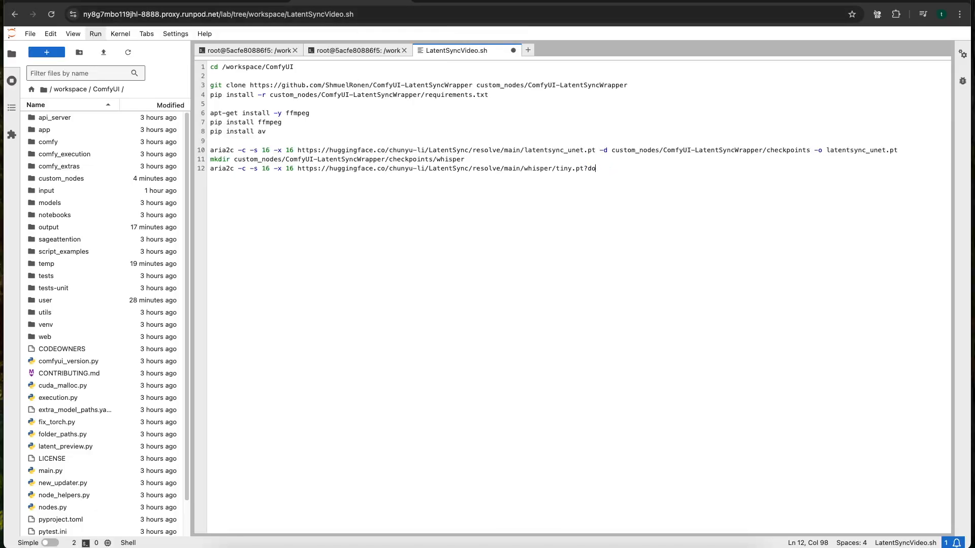
type("-d")
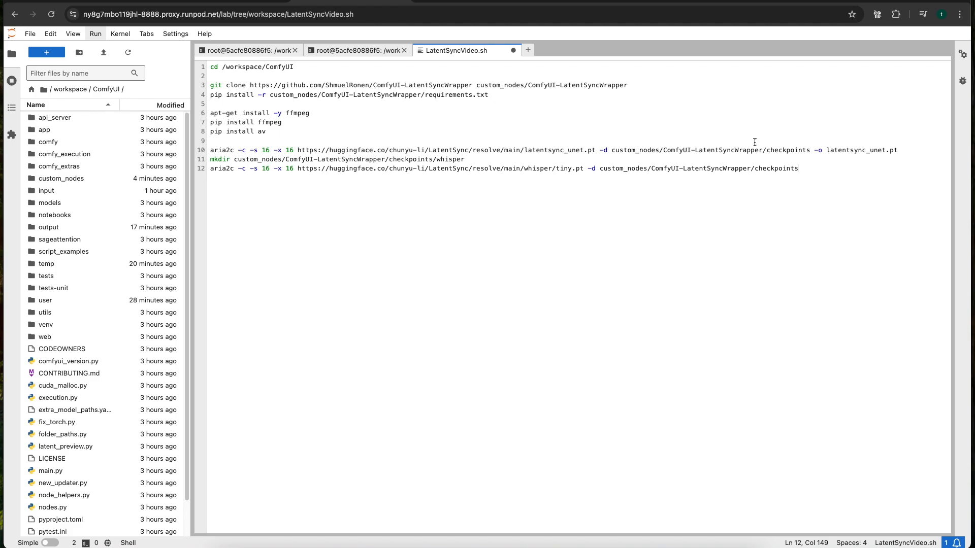
type("/")
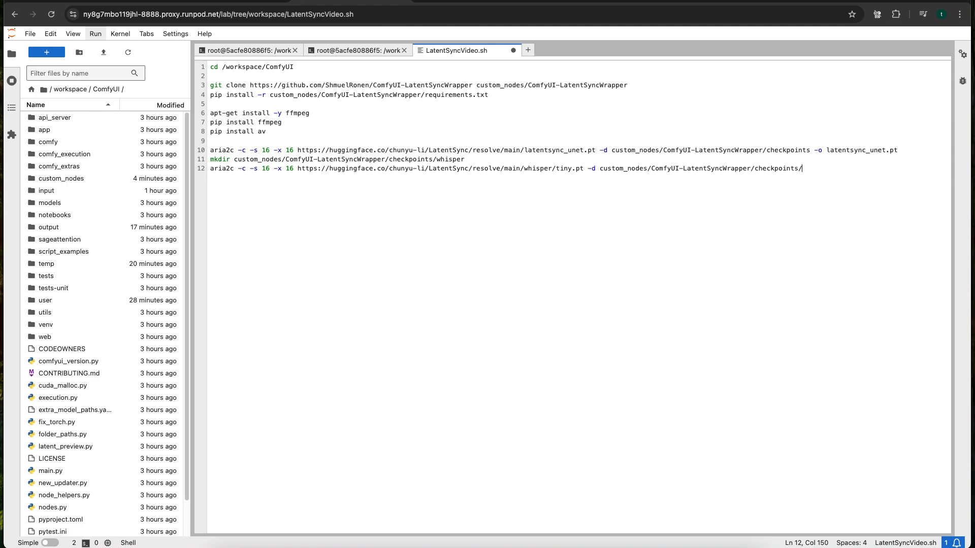
type("wh")
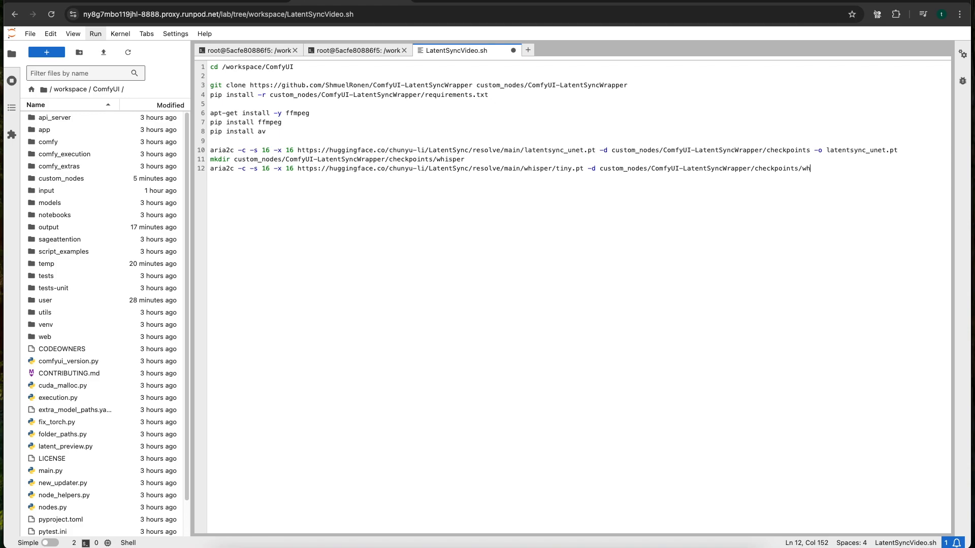
type("isper -o")
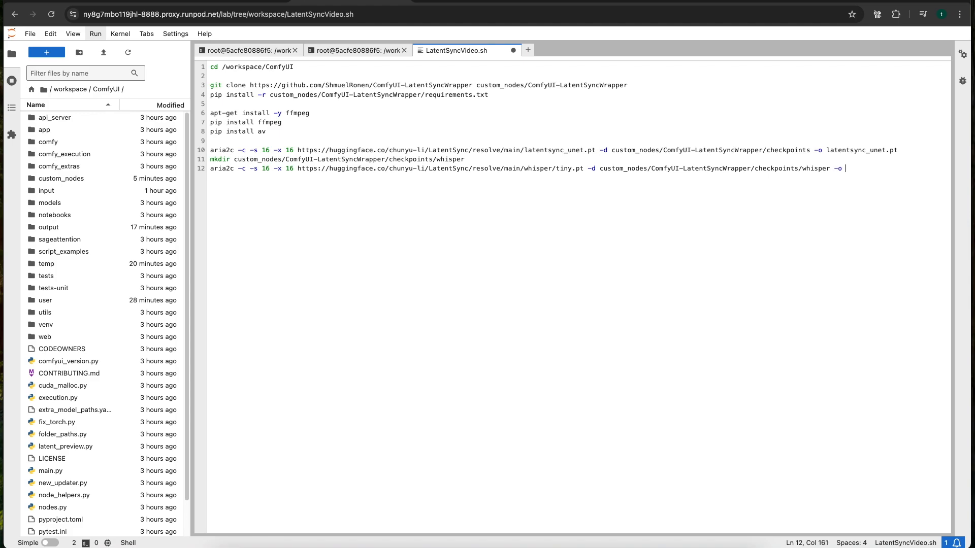
type("tiny,.")
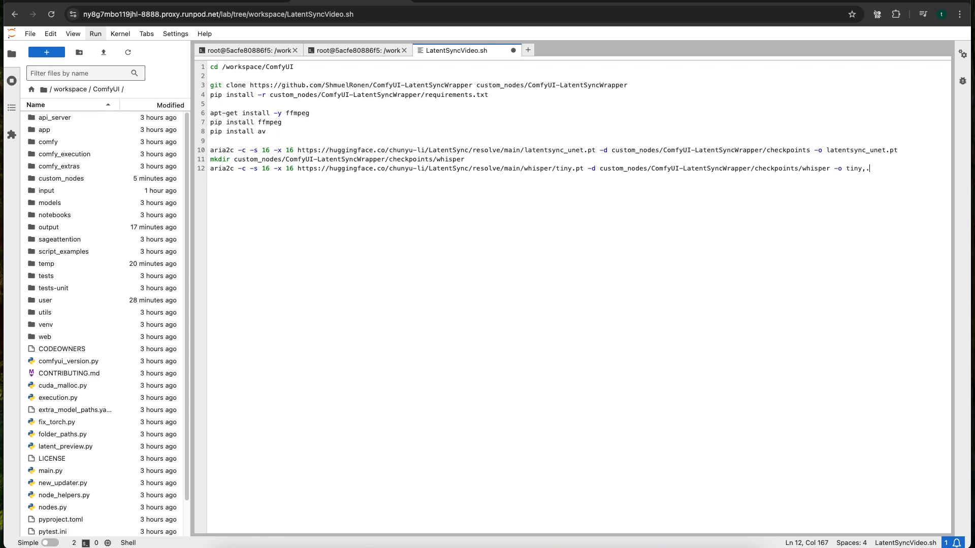
type("pt")
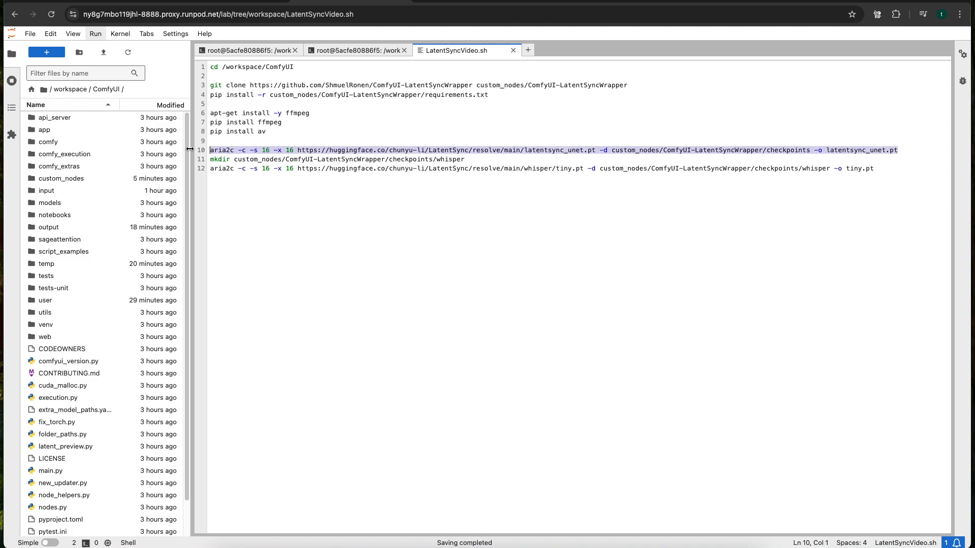
Run the latentsync_unet.pt download and whisper folder creation commands in the terminal
left_click(357, 50)
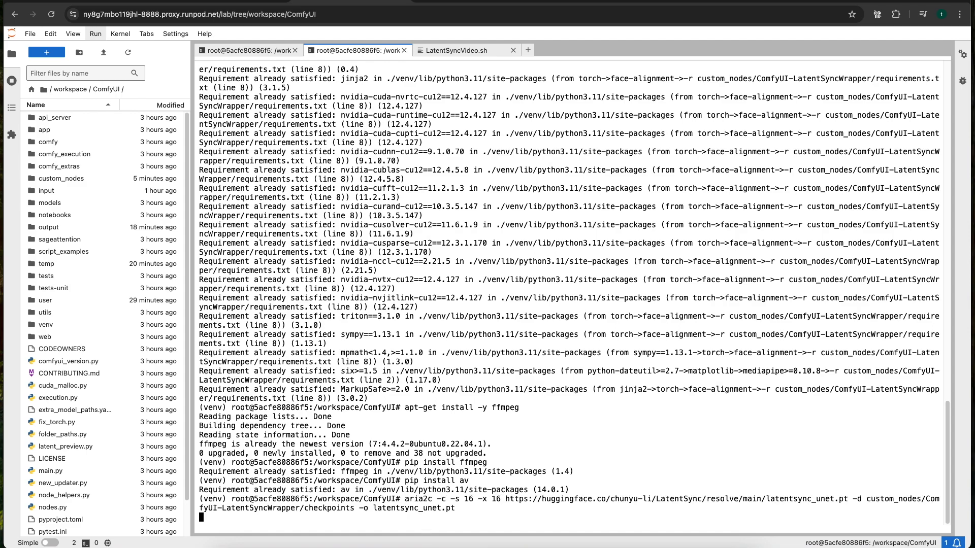
left_click(463, 50)
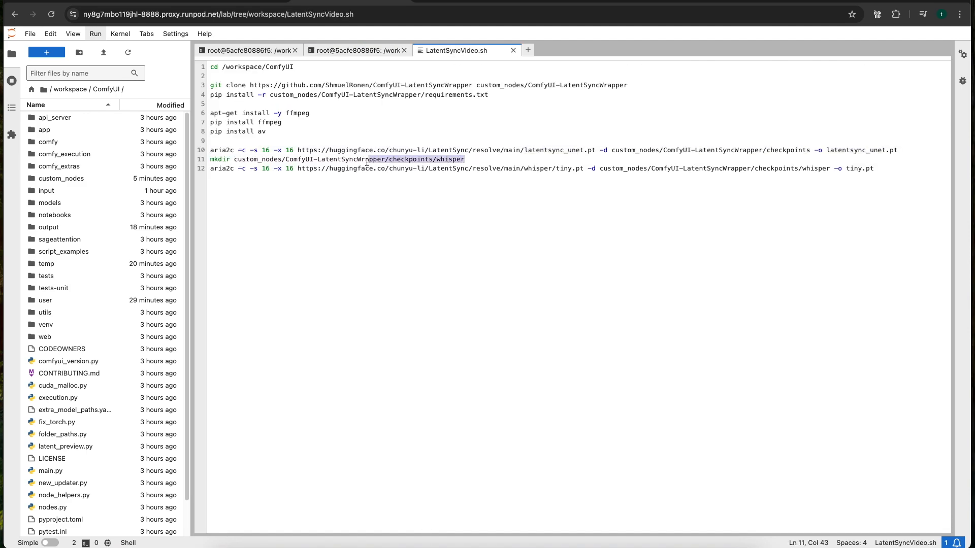
left_click(357, 50)
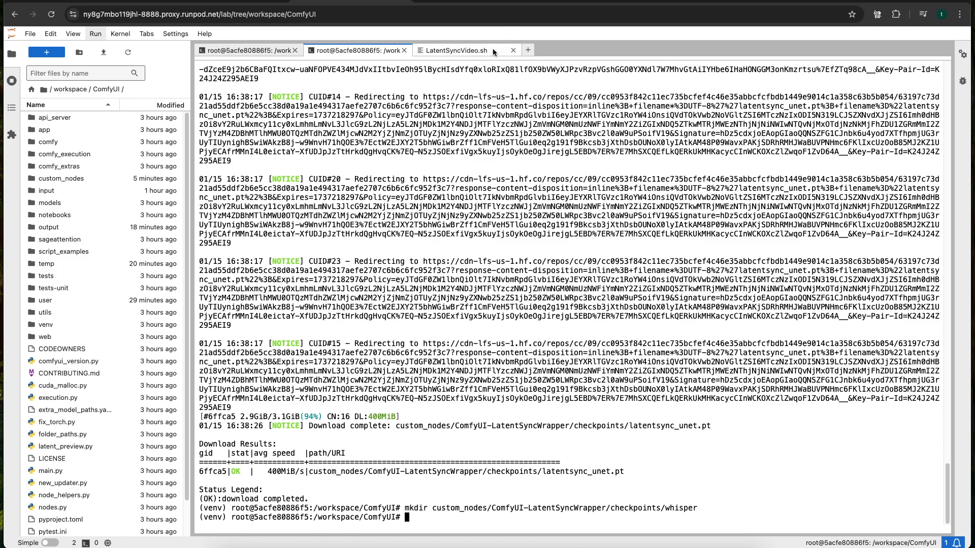
left_click(458, 50)
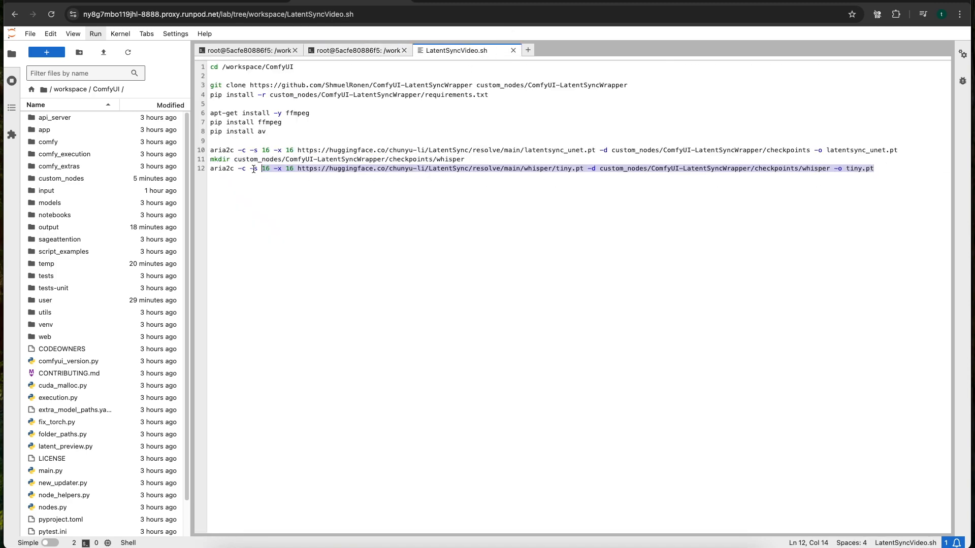
left_click(355, 50)
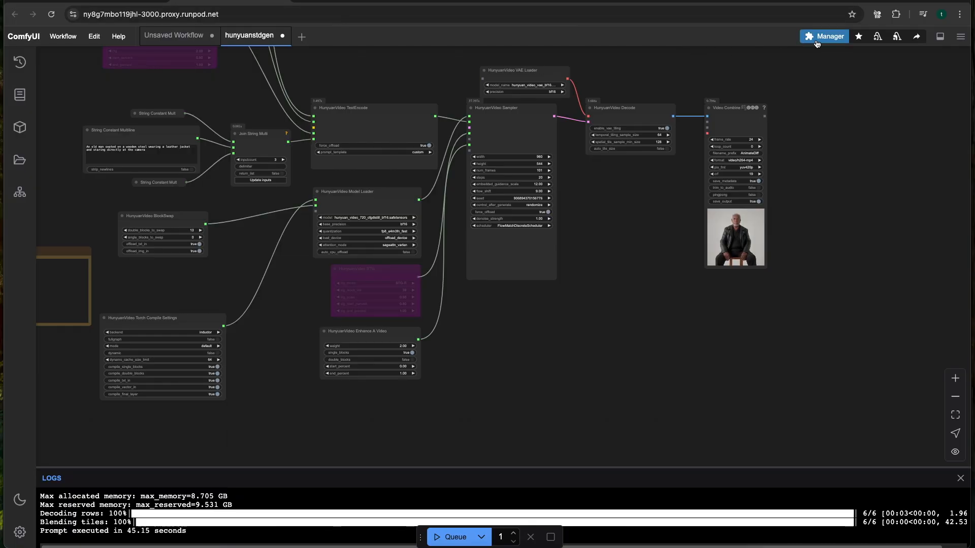
Restart the ComfyUI server from the Manager, then close the extension manager
left_click(823, 36)
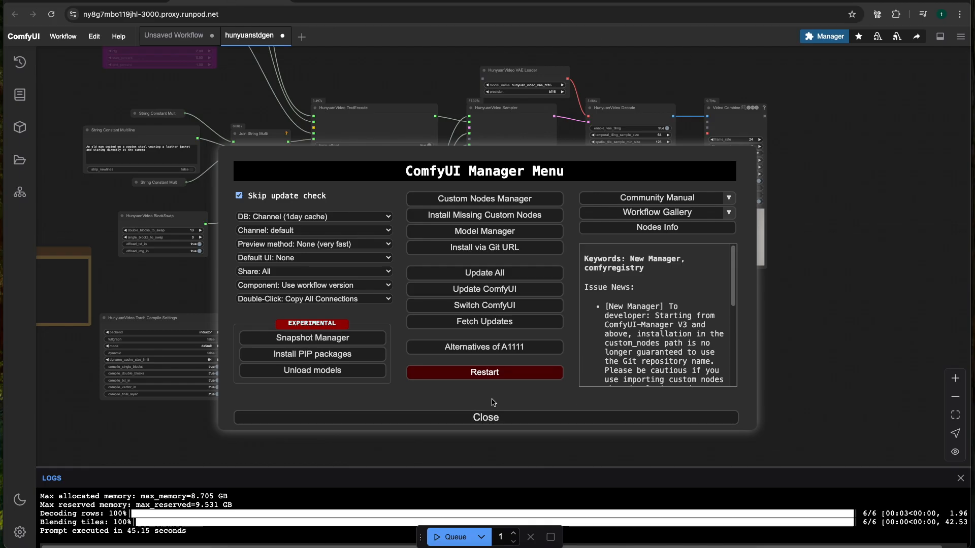
left_click(484, 372)
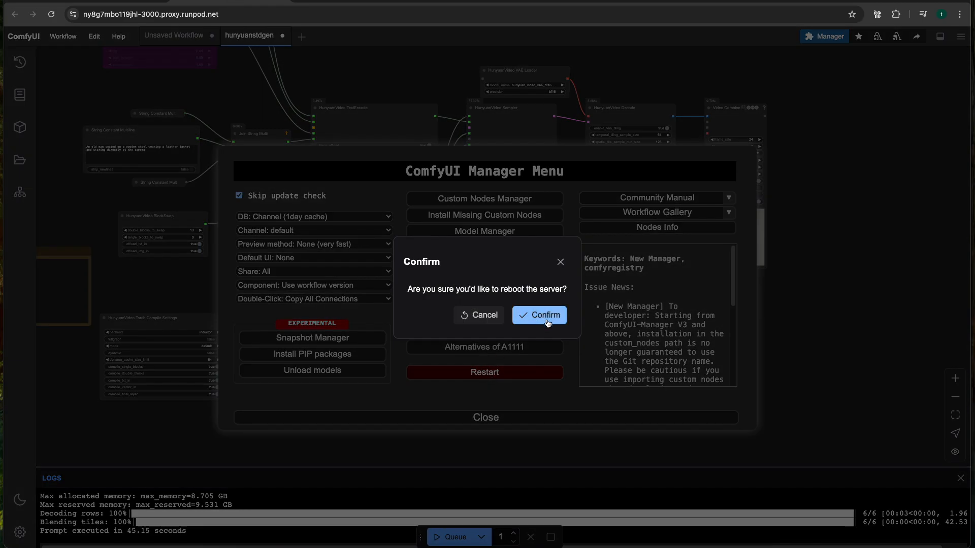
left_click(544, 315)
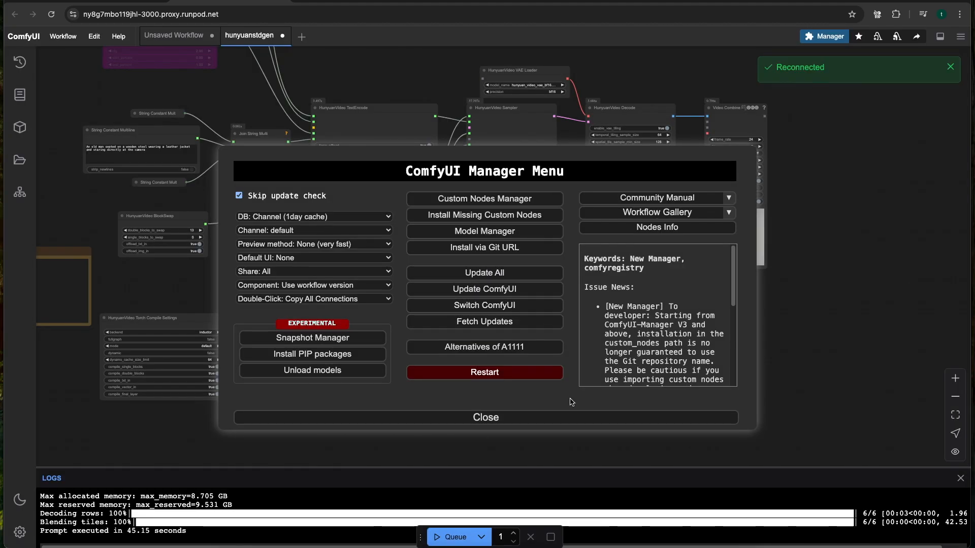
left_click(485, 417)
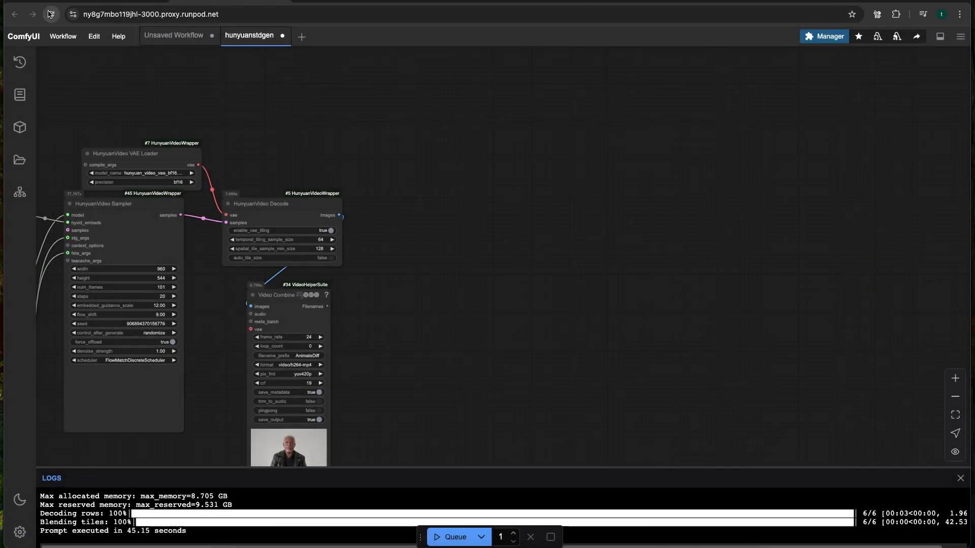
Reload ComfyUI, position the new LatentSync node, and view the LatentSyncWrapper GitHub page
left_click(51, 14)
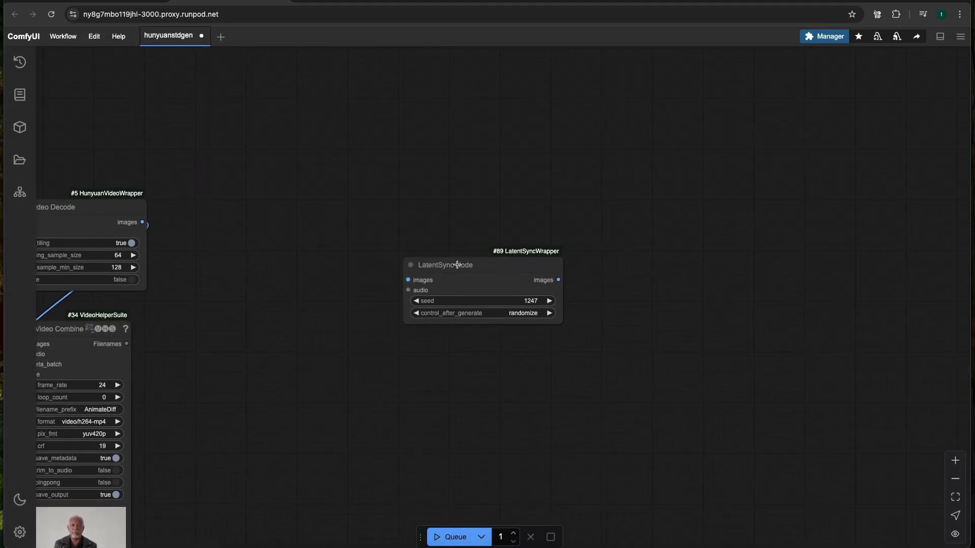
left_click_drag(445, 264, 472, 218)
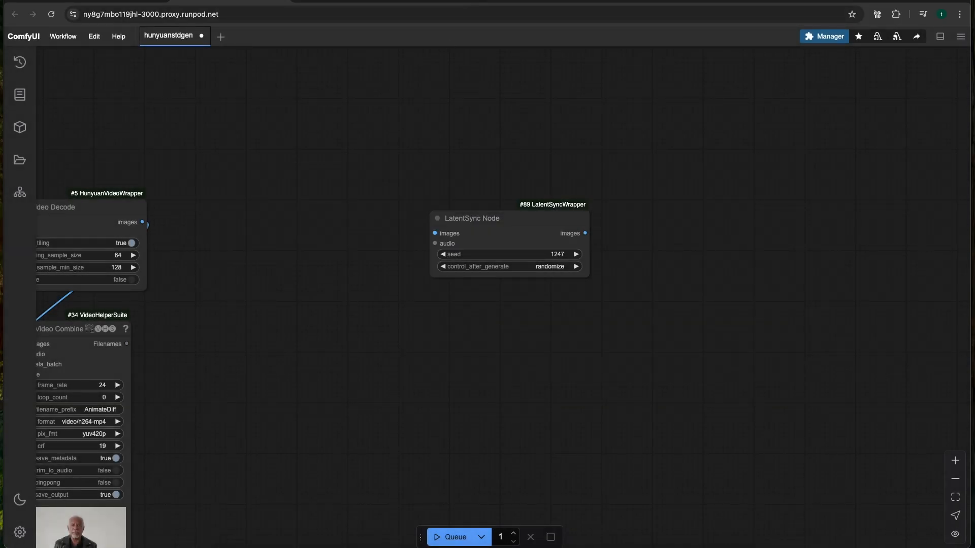
left_click(151, 14)
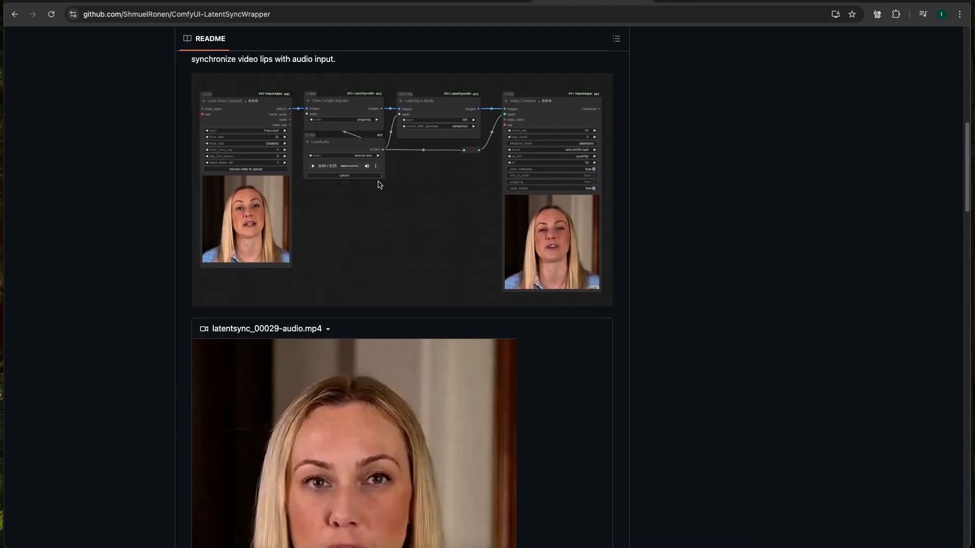
scroll("up", 3)
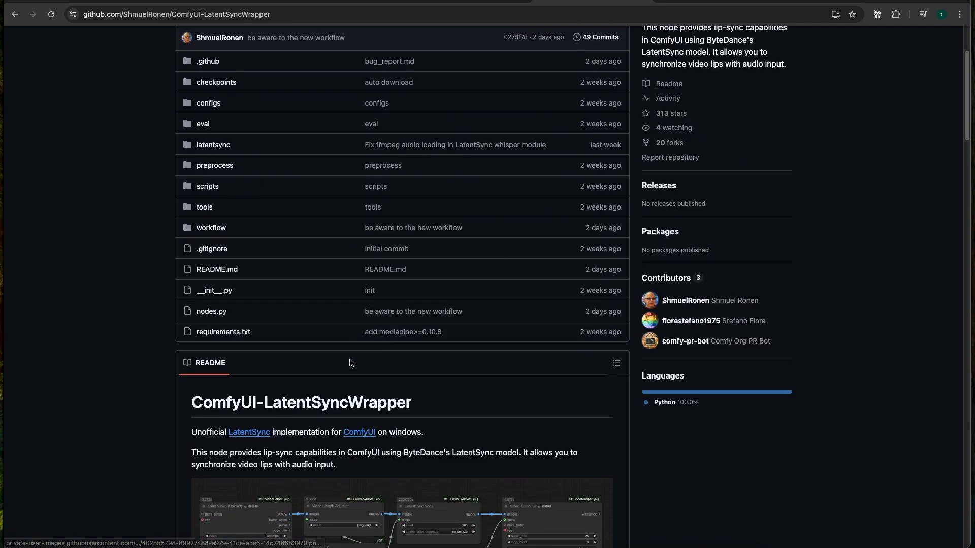
scroll("down", 3)
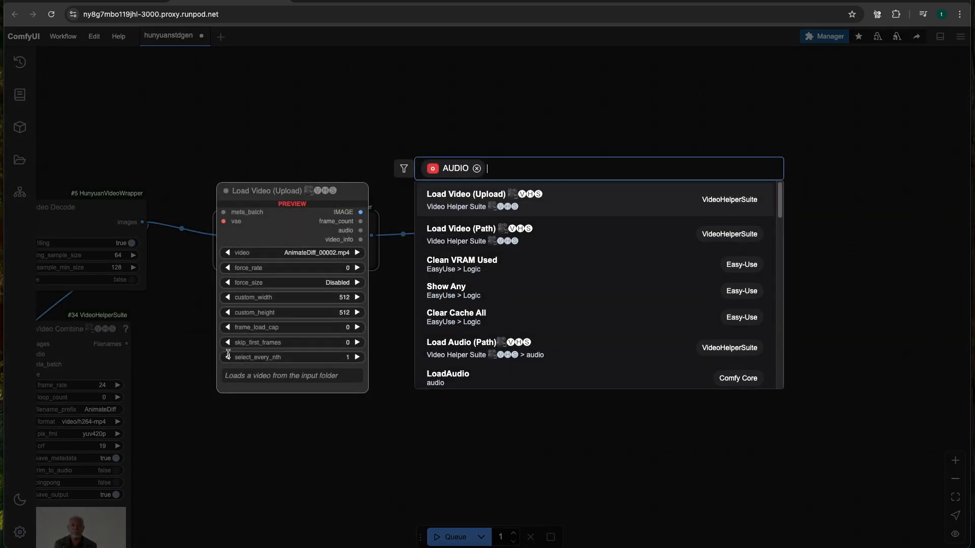
Search 'lo' from LatentSync's audio input and add a LoadAudio node
type("load au")
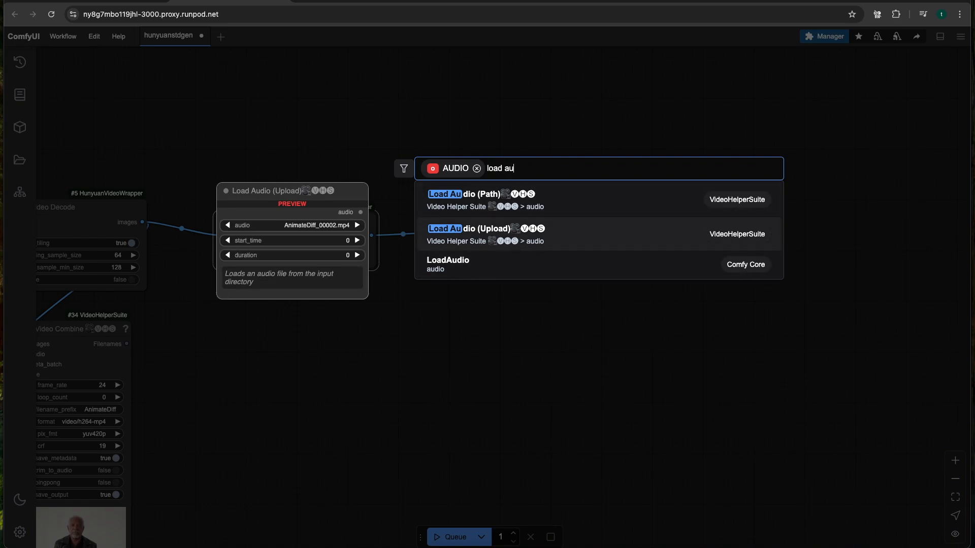
left_click(446, 263)
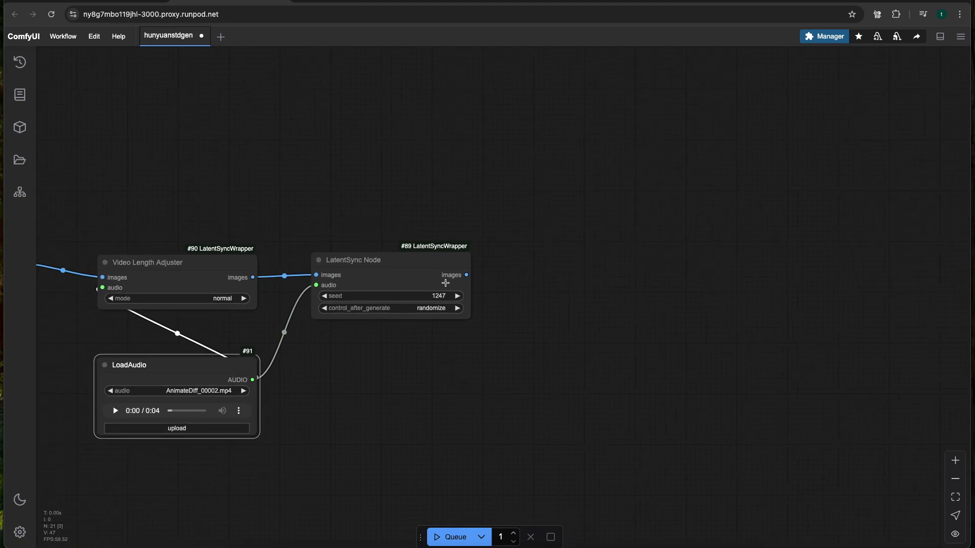
Add a Video Combine node from LatentSync's images output and set its frame rate
left_click(466, 275)
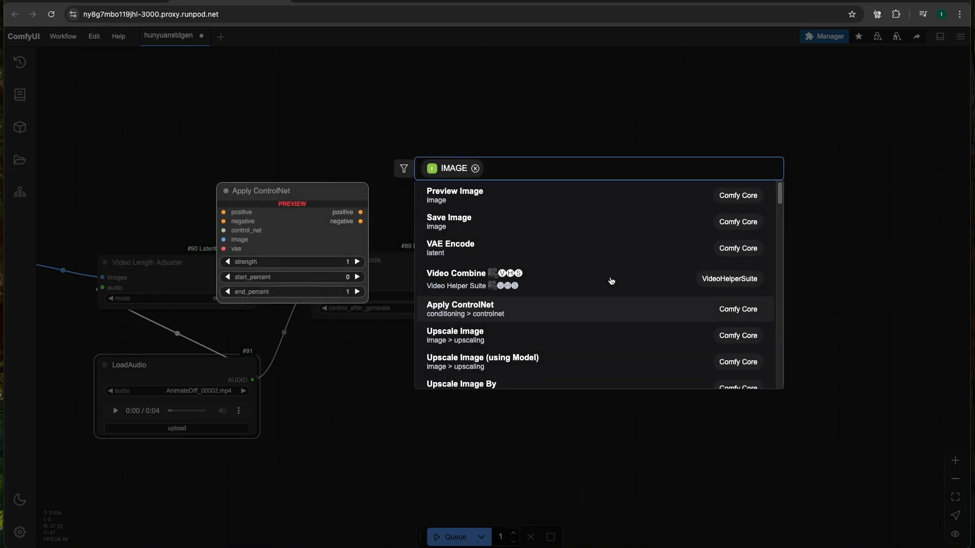
left_click(456, 273)
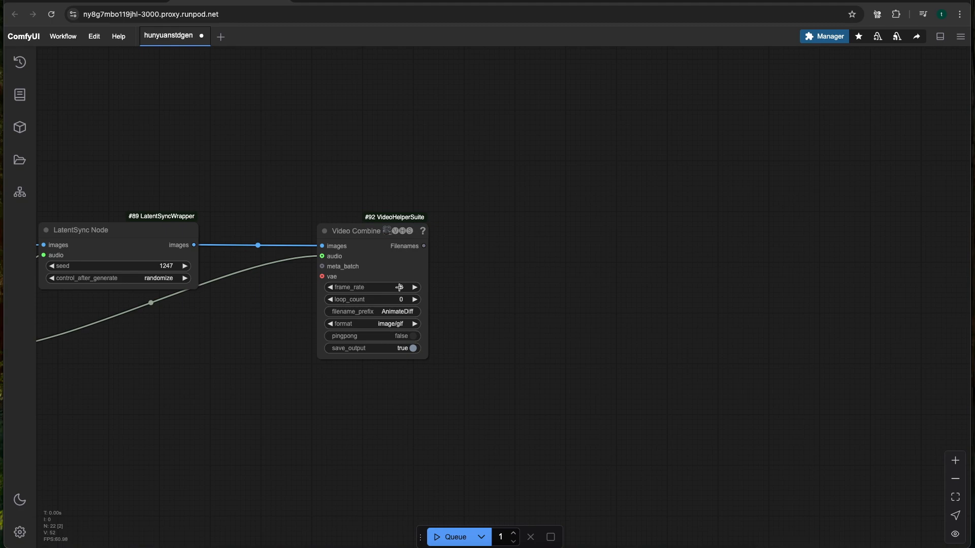
left_click(371, 287)
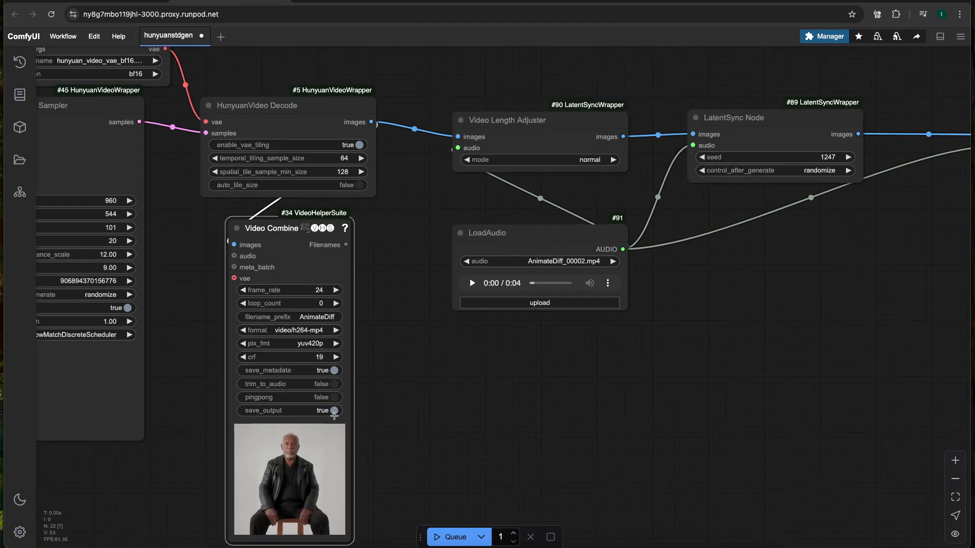
Set Video Combine #92's output format to video/h264-mp4
scroll("up", 3)
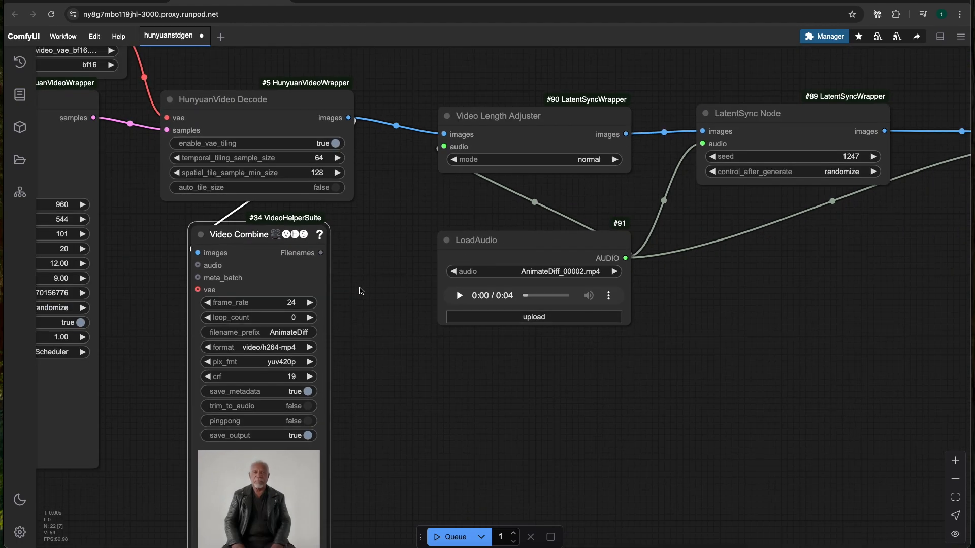
mouse_move(277, 304)
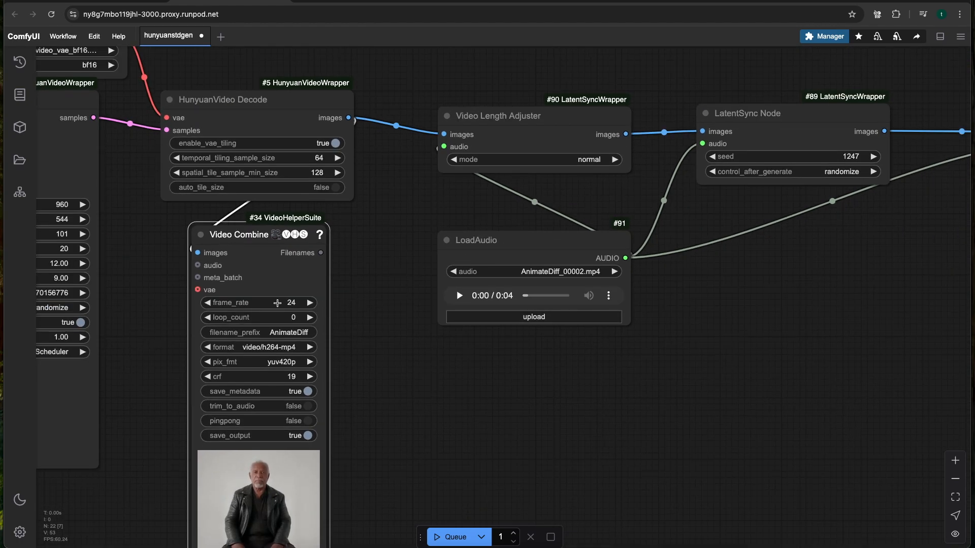
mouse_move(262, 316)
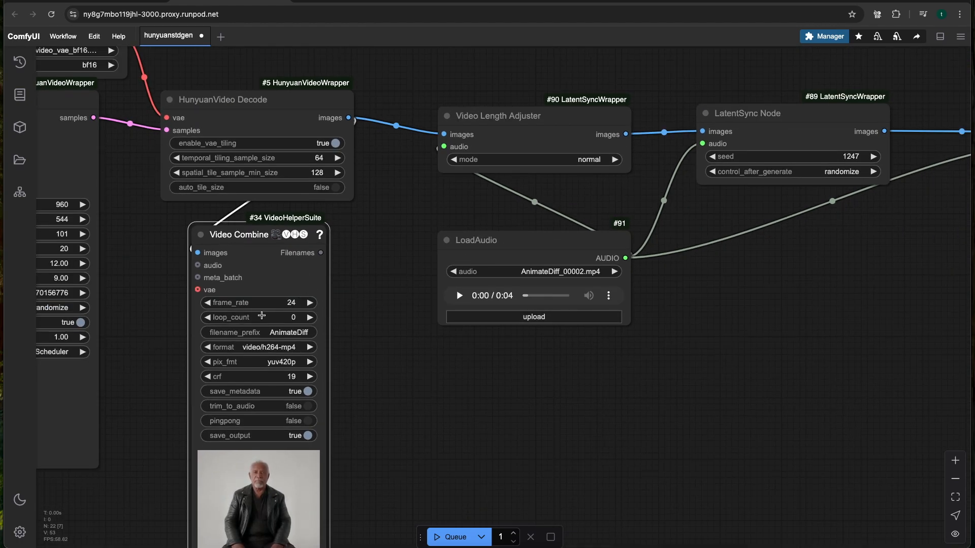
mouse_move(357, 261)
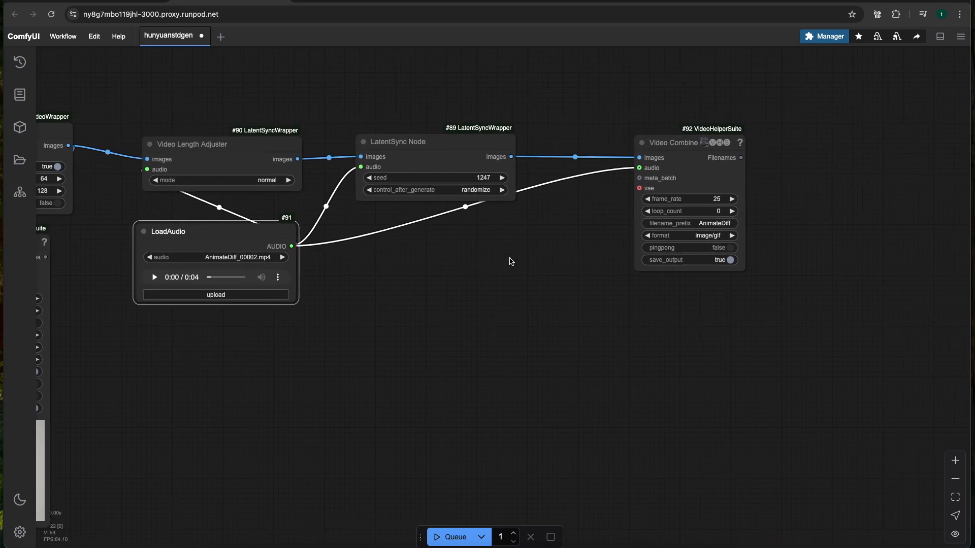
scroll("up", 3)
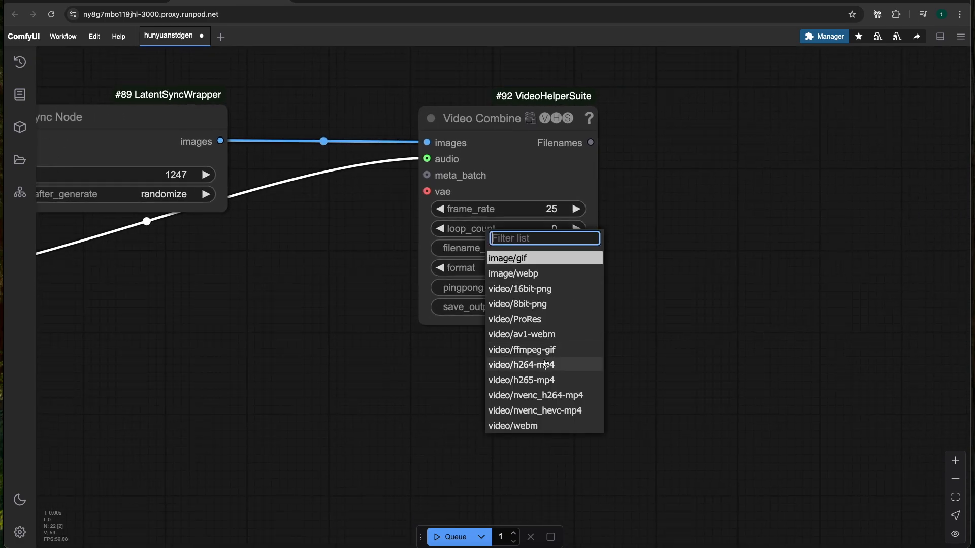
left_click(521, 365)
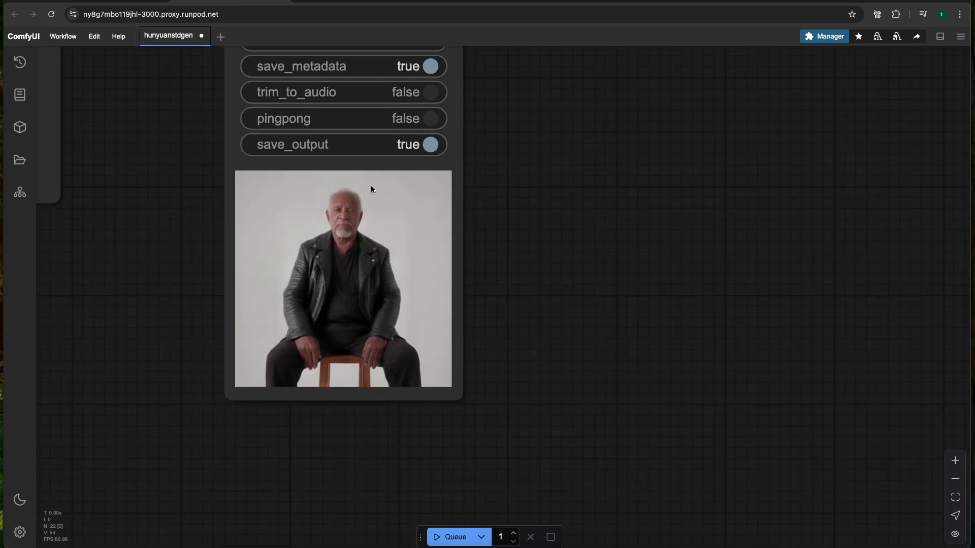
scroll("up", 3)
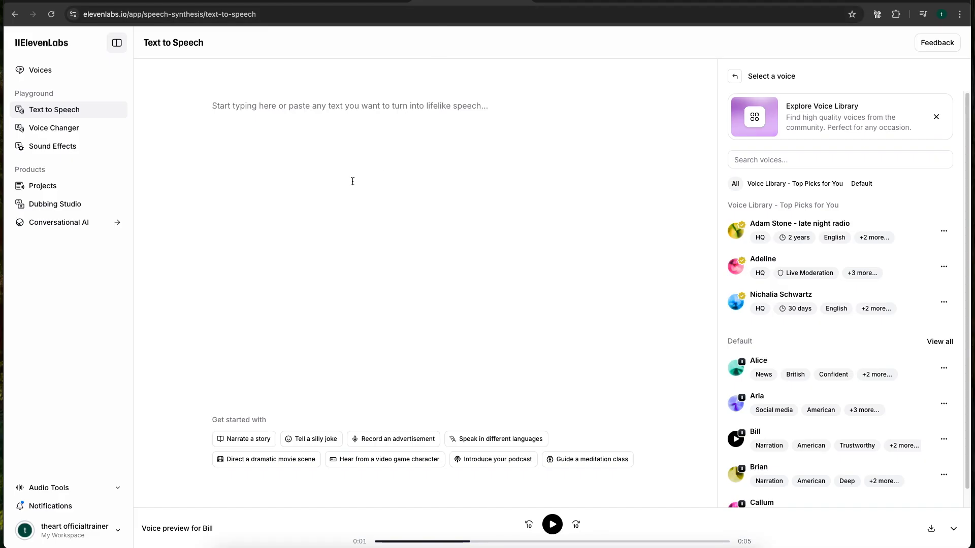
mouse_move(349, 140)
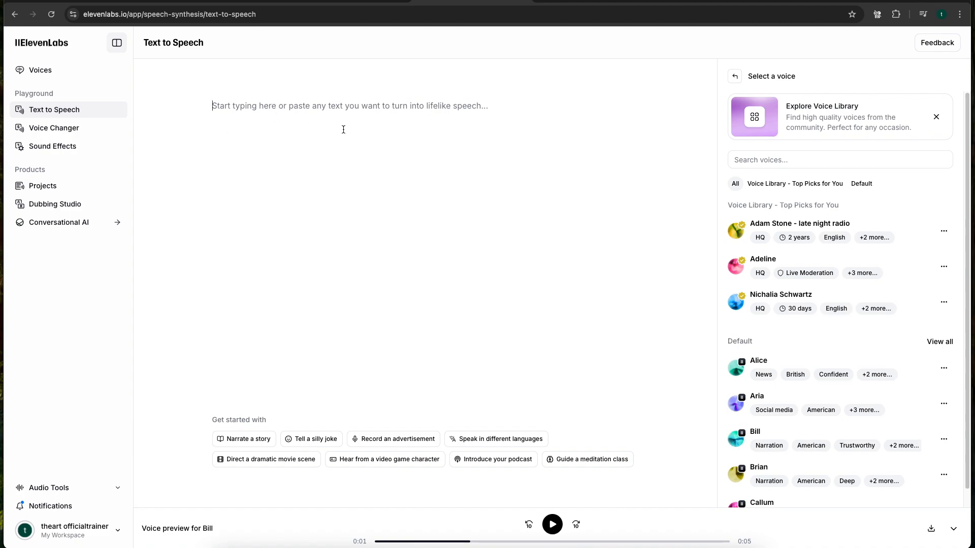
mouse_move(266, 128)
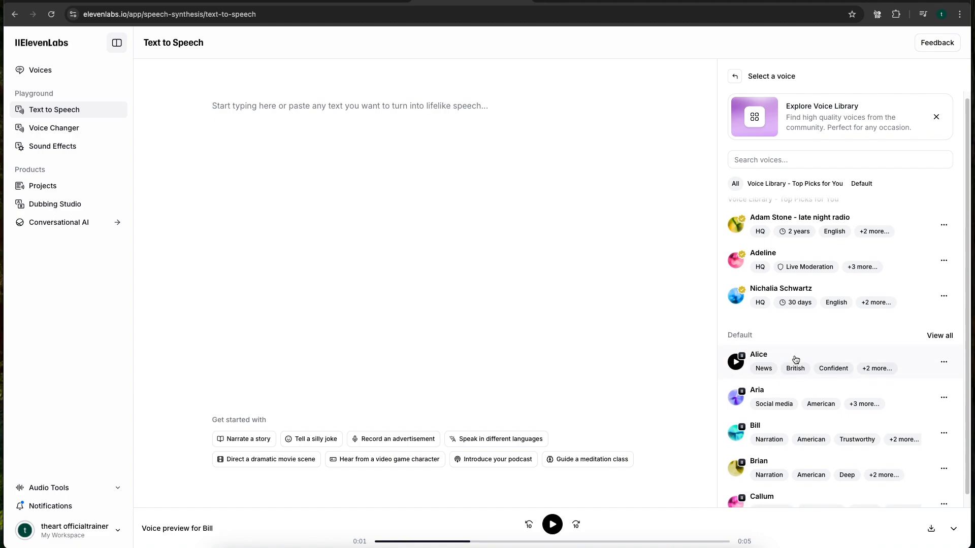
scroll("up", 3)
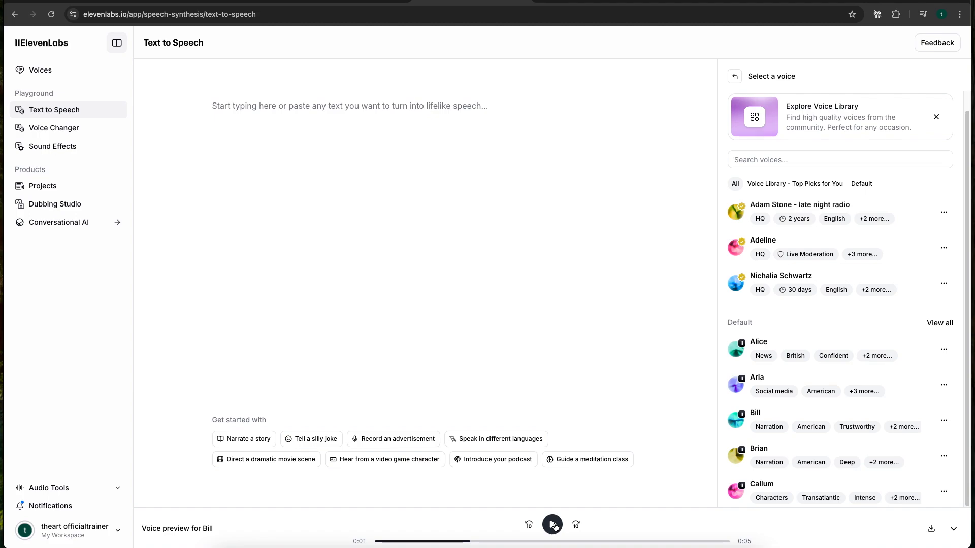
left_click(551, 524)
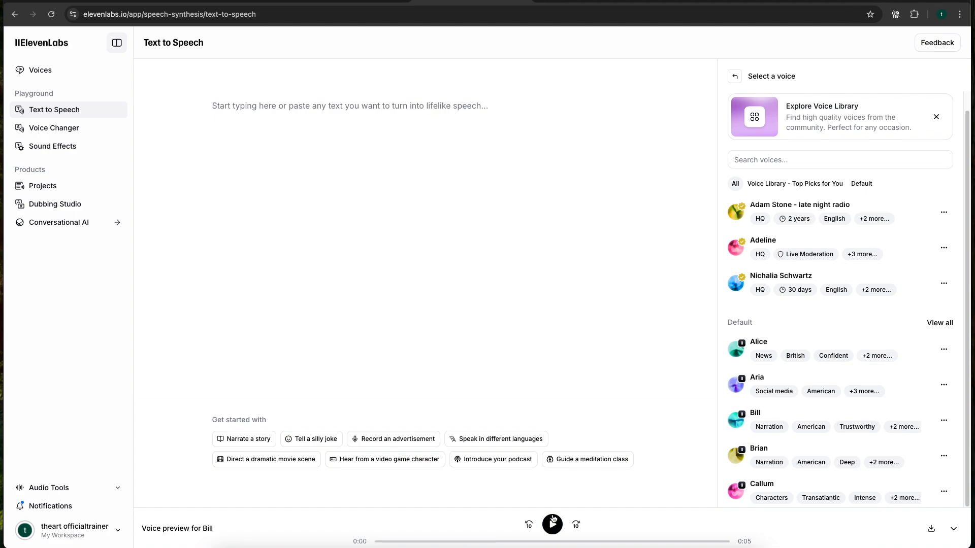
left_click(551, 524)
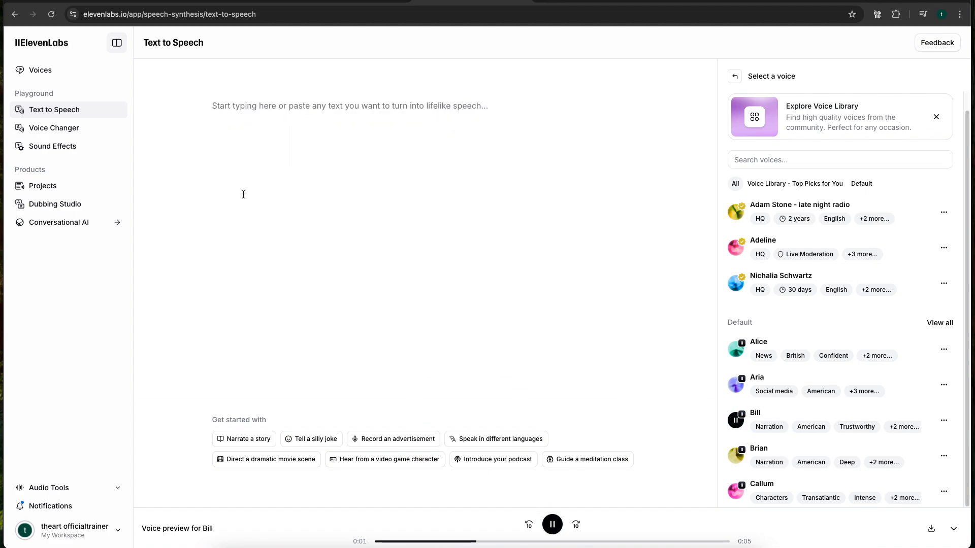
mouse_move(233, 181)
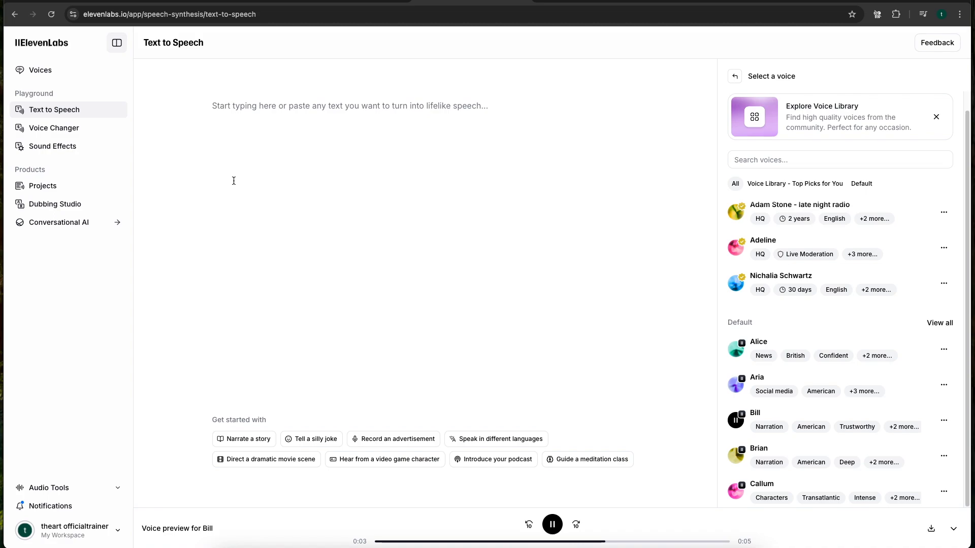
left_click(551, 524)
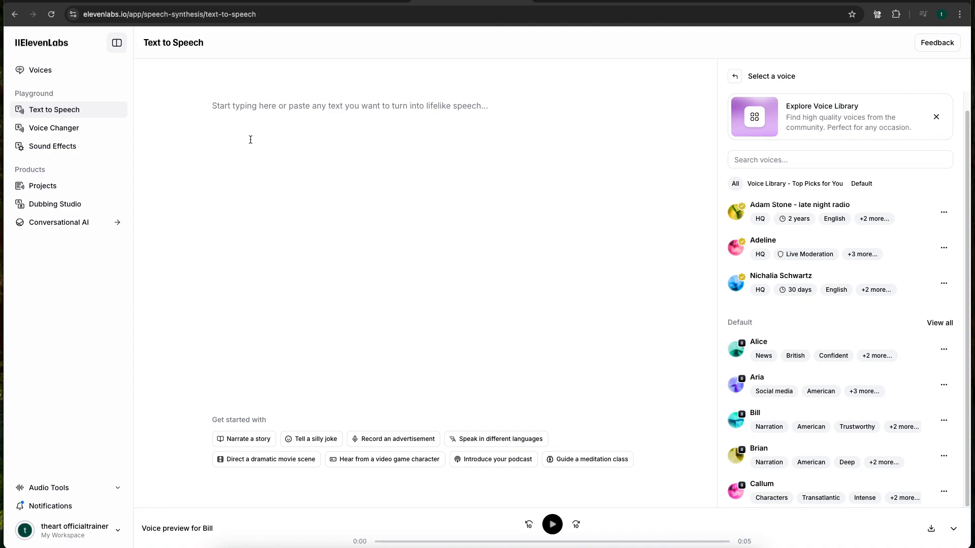
mouse_move(269, 133)
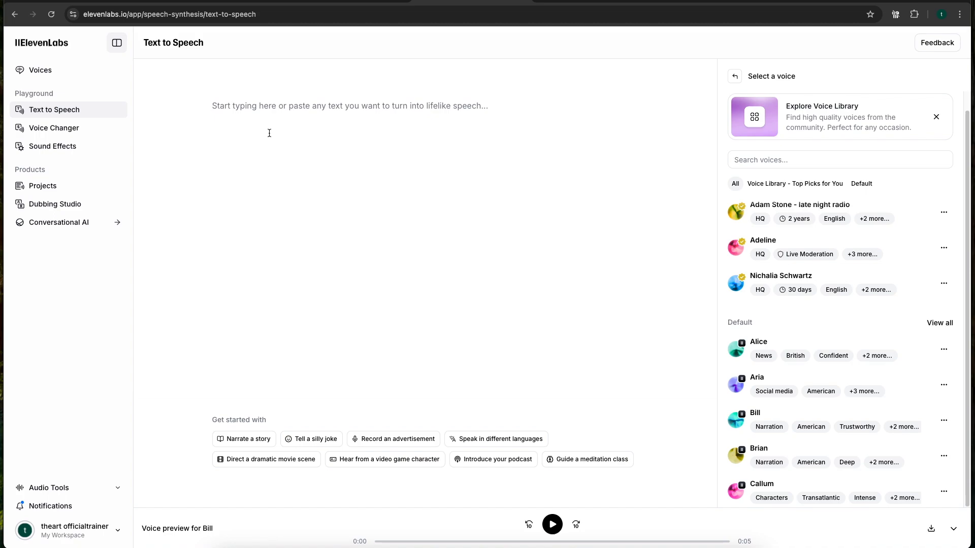
Type the script about sitting on a bench and using Latent Sync Nodes in ComfyUI
type("Hi")
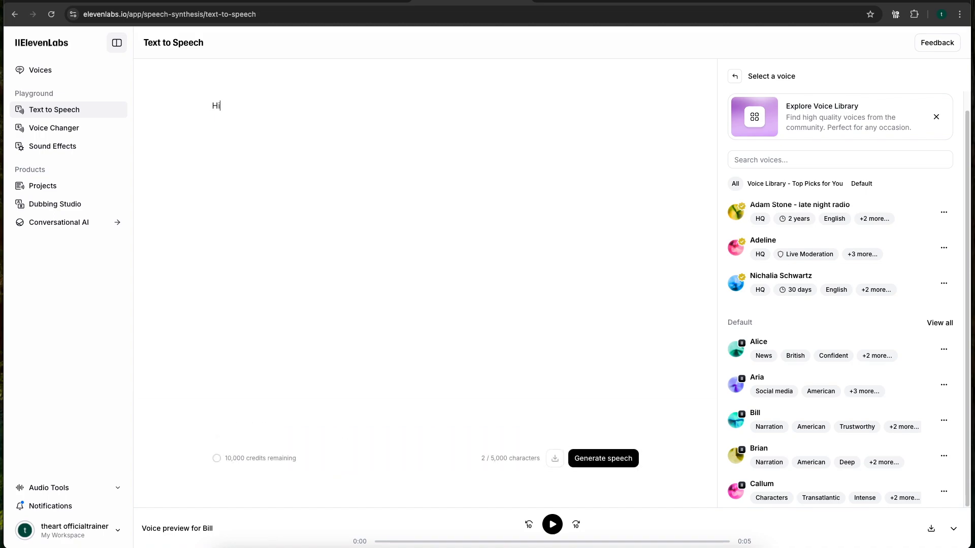
type(", I am sitt")
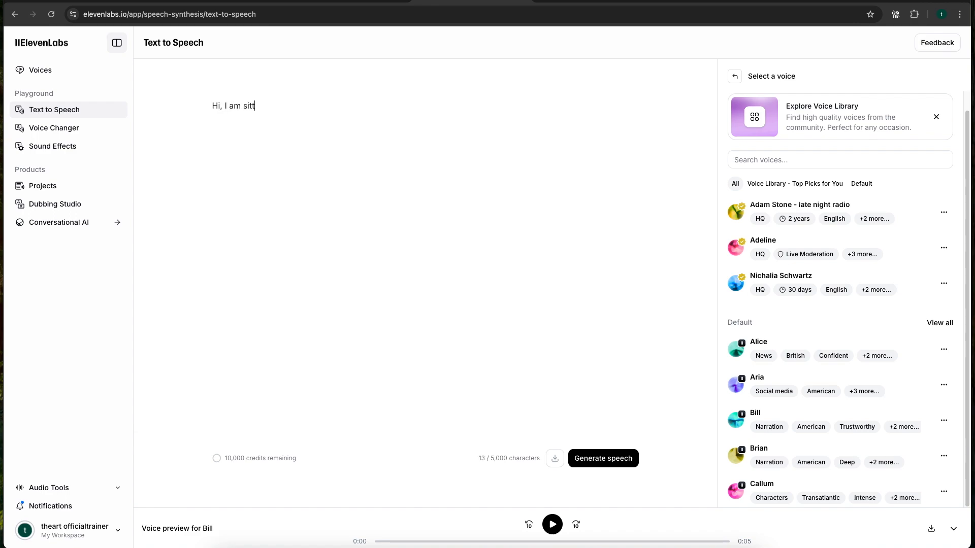
type("ing. ona benc")
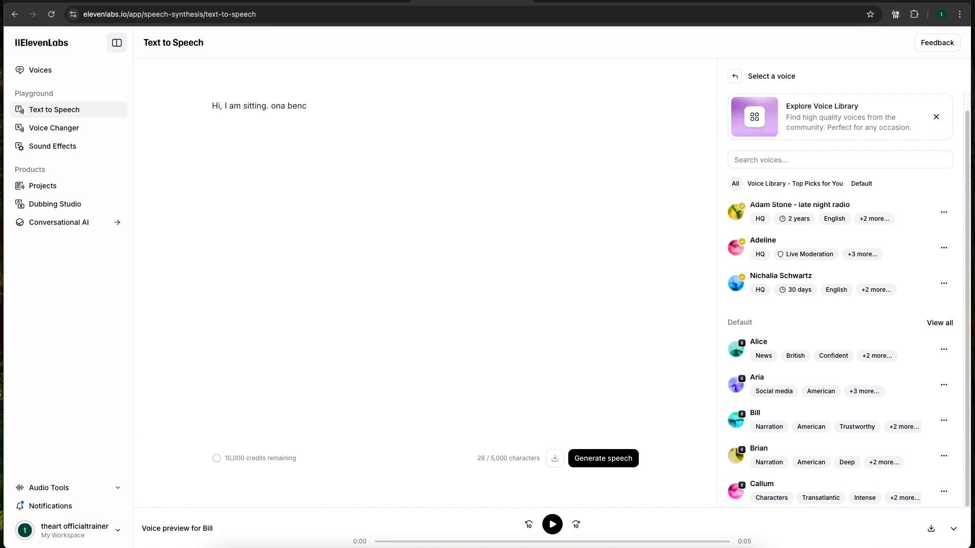
key("Backspace")
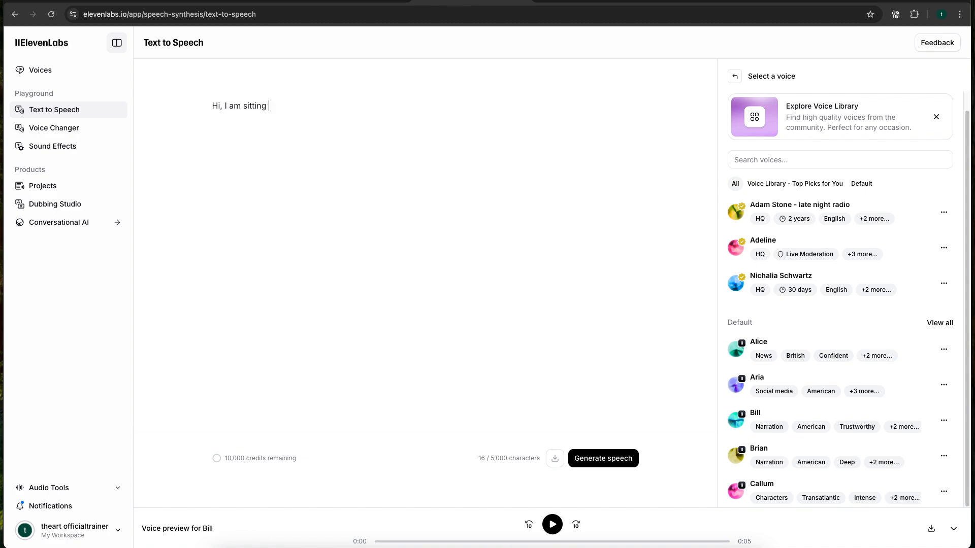
type("on a bench.")
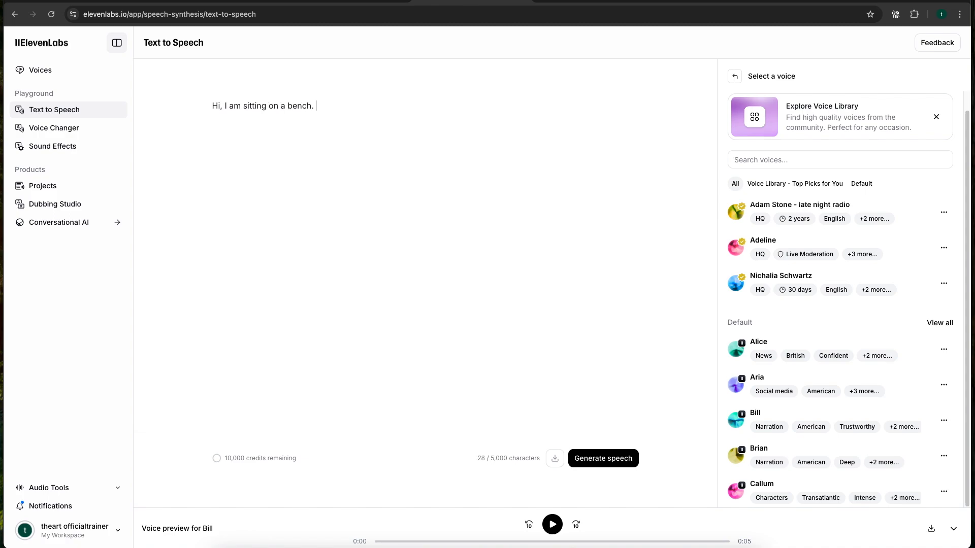
type("I am being usin")
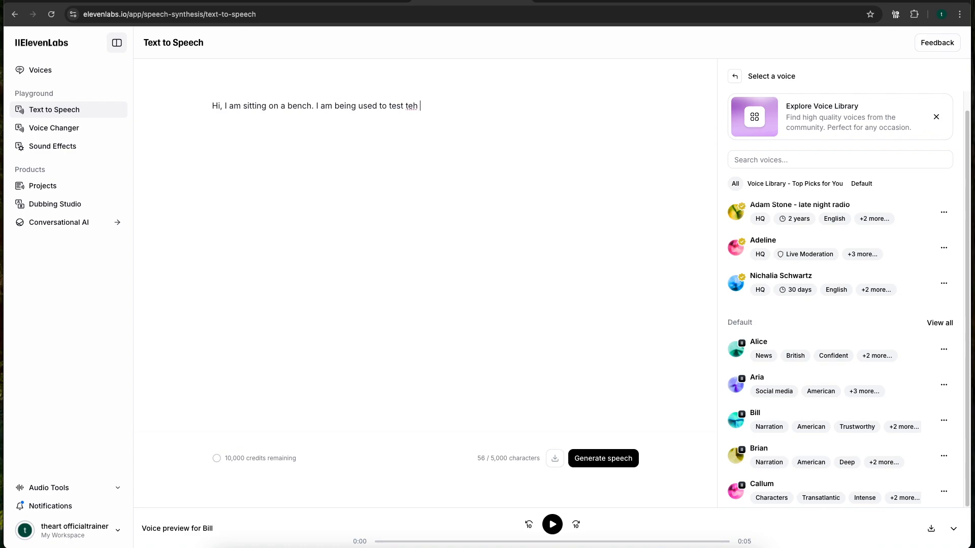
type("he Lat")
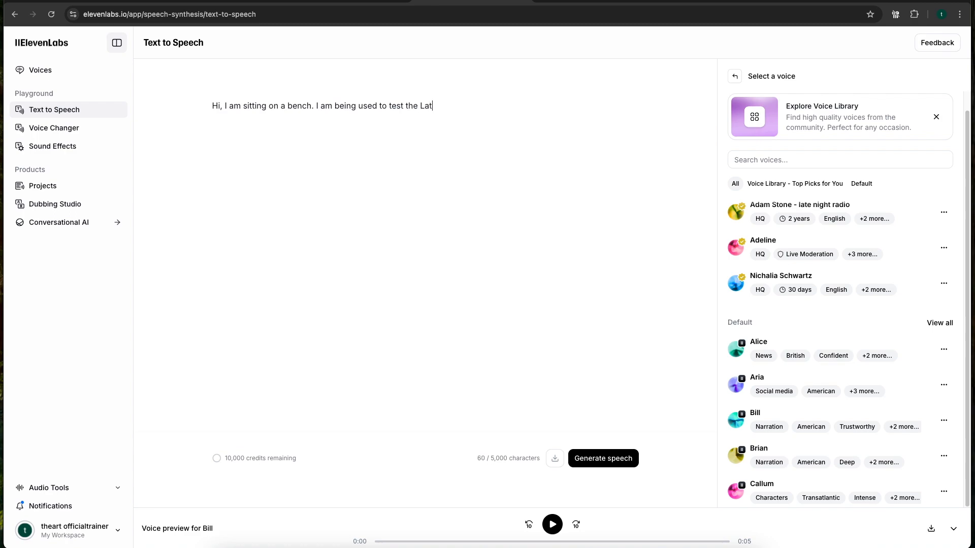
type("ent Sync")
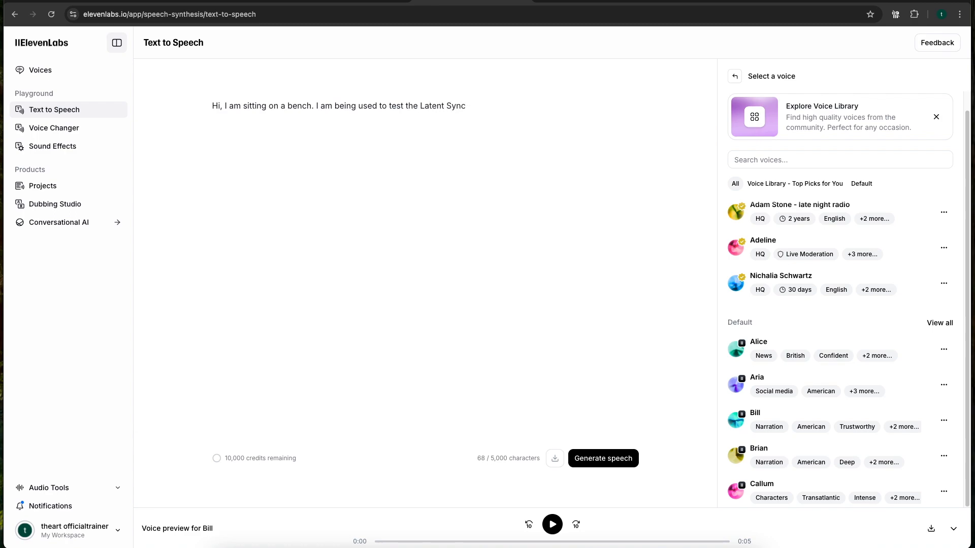
type("Nodes in Comfy")
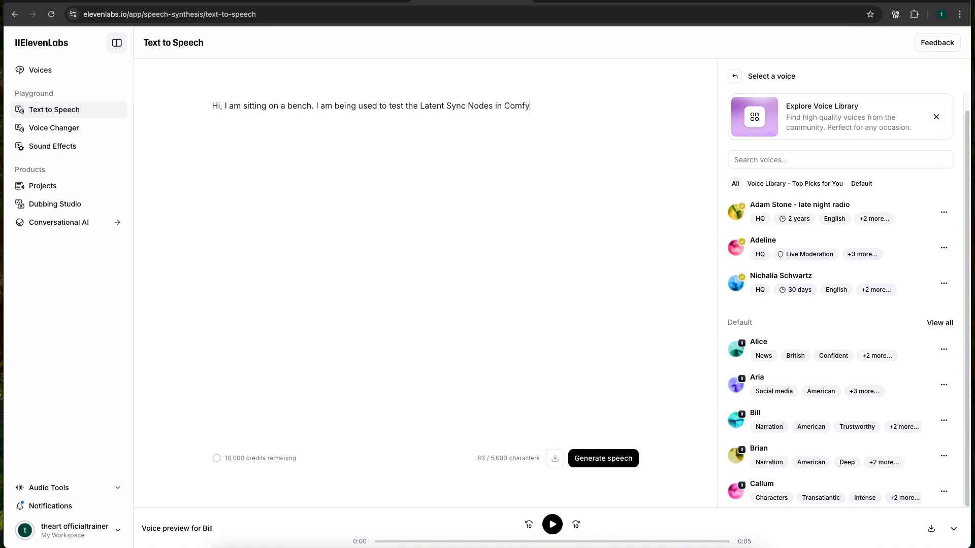
type("UI")
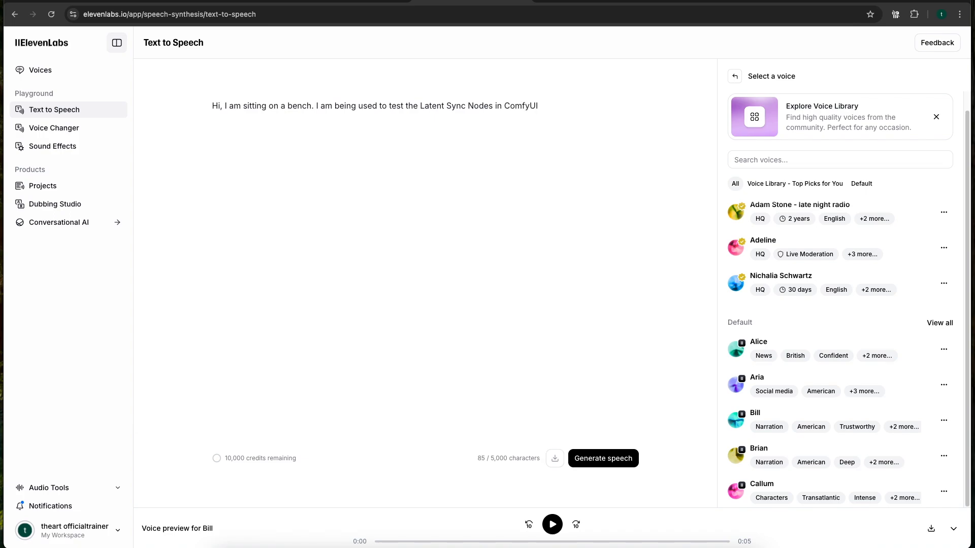
type("This is pretty im")
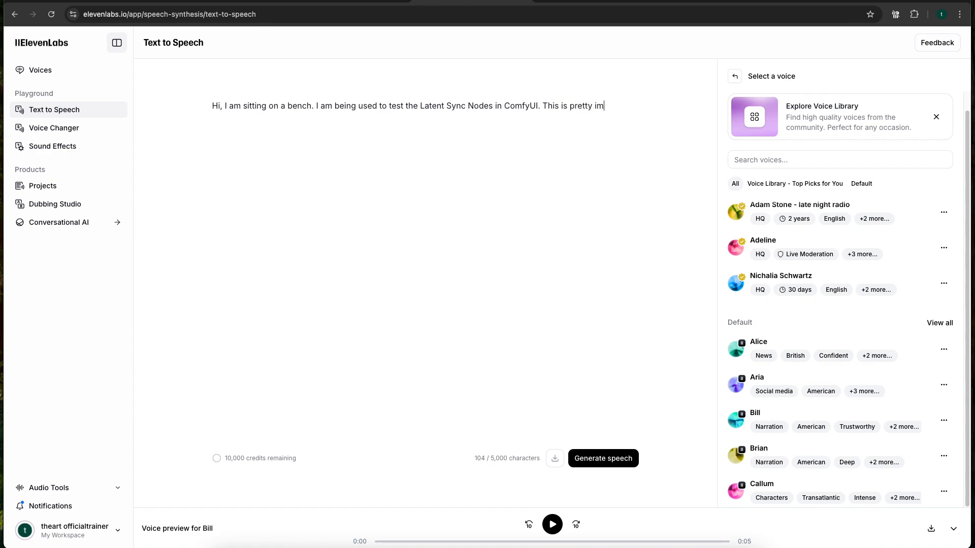
type("pressive, don")
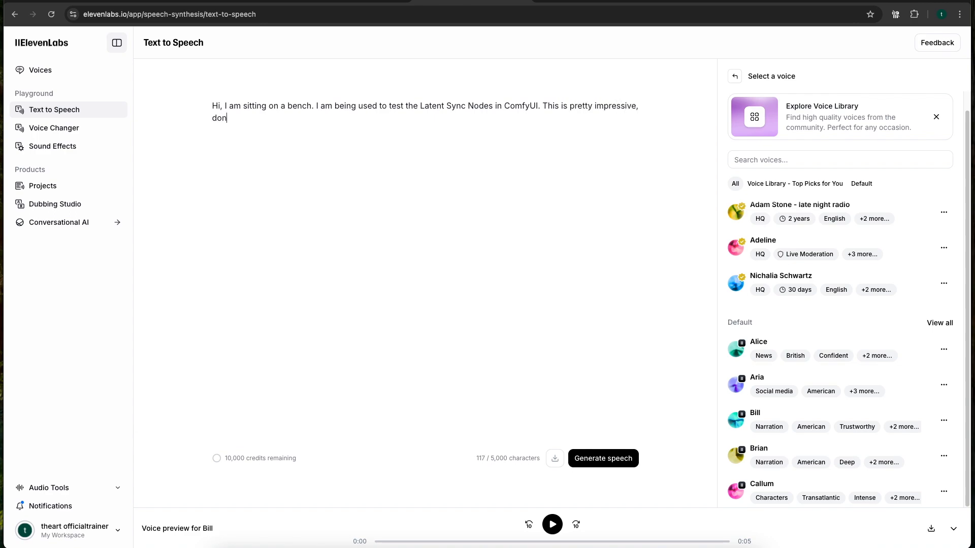
type("'t you think?")
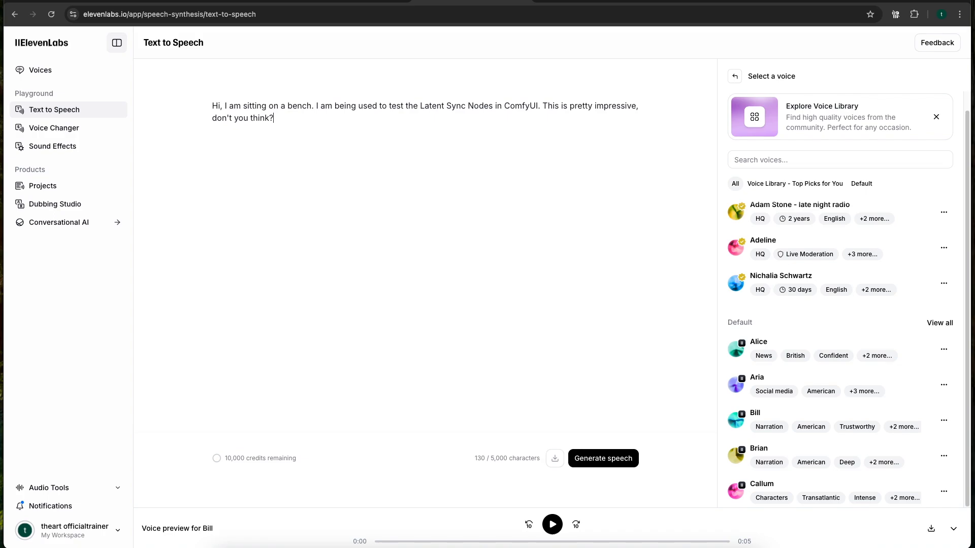
mouse_move(601, 458)
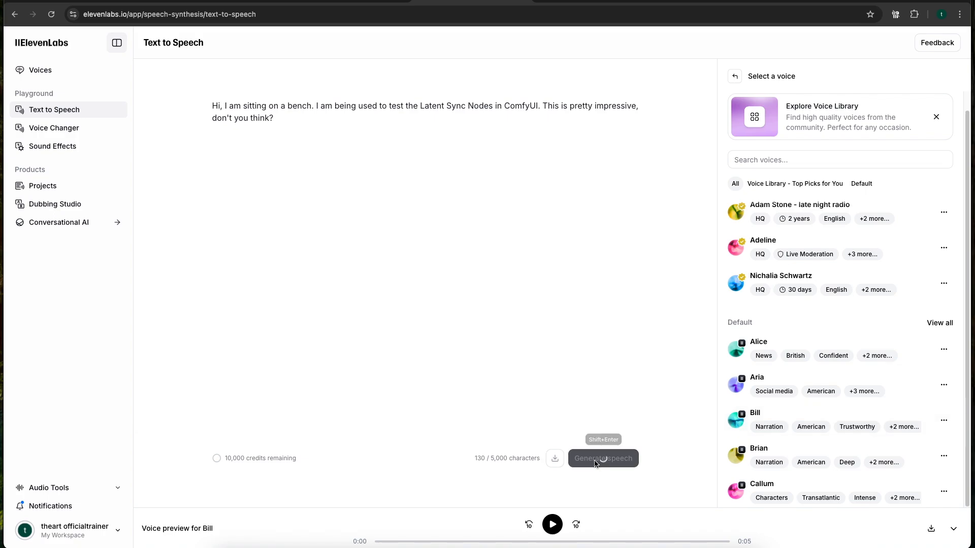
Generate and play the speech in Bill's voice, dismiss the promo card, and download it
left_click(601, 457)
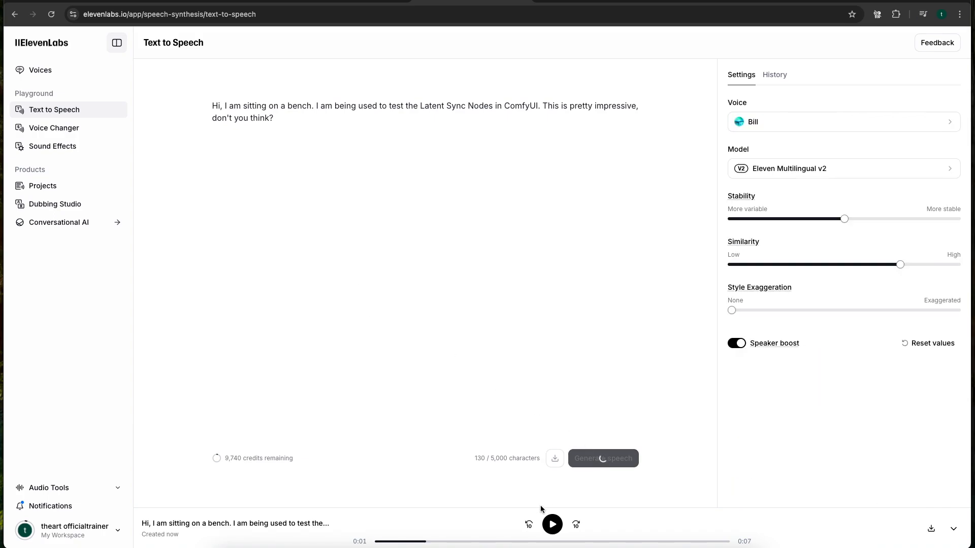
left_click(551, 524)
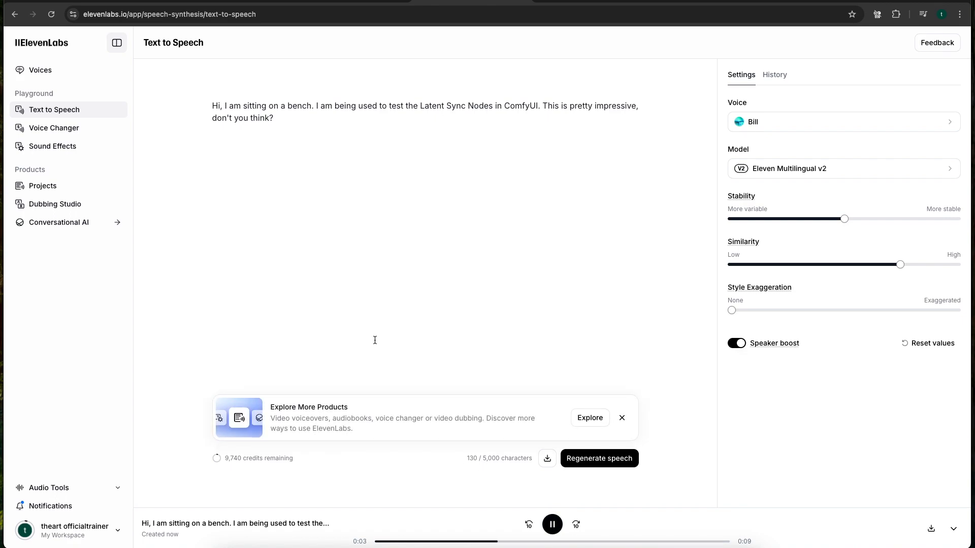
left_click(620, 417)
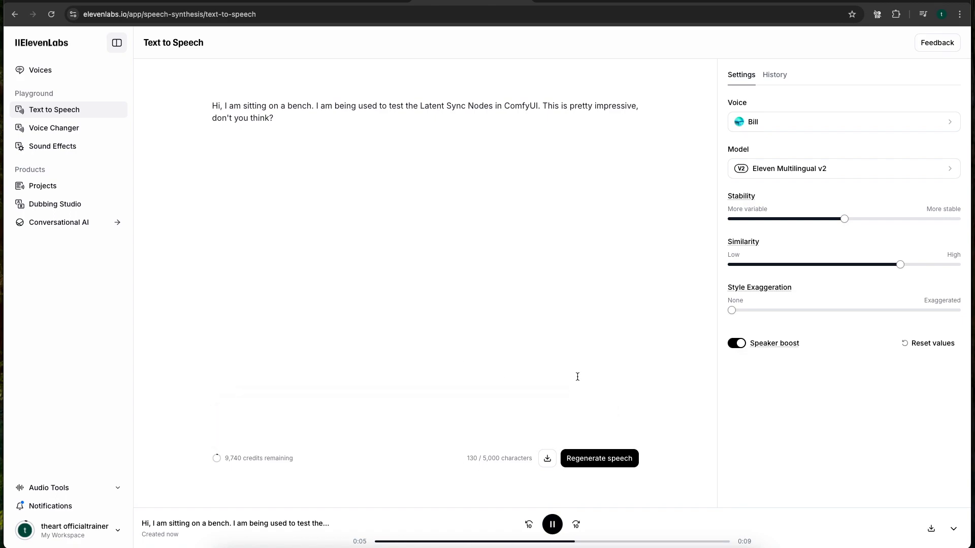
mouse_move(506, 264)
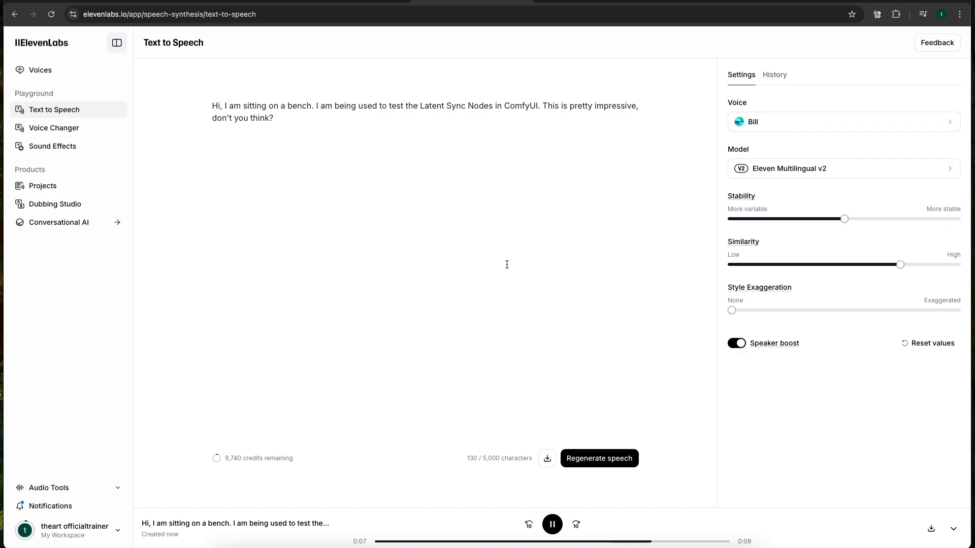
mouse_move(826, 426)
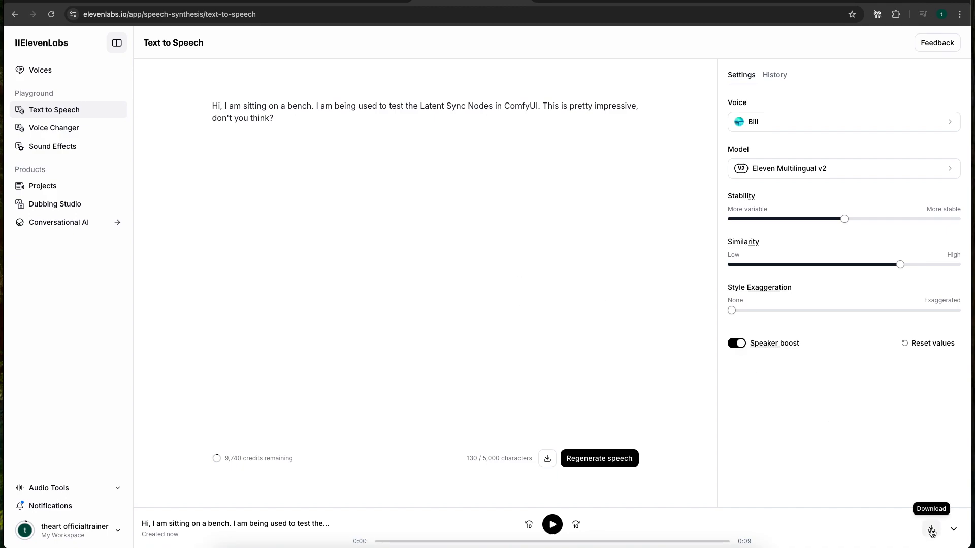
left_click(168, 14)
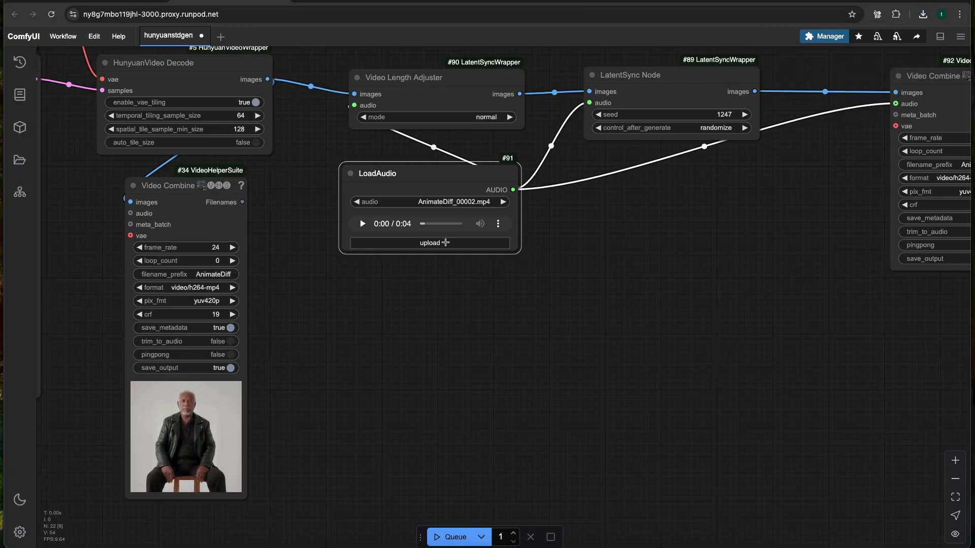
mouse_move(407, 286)
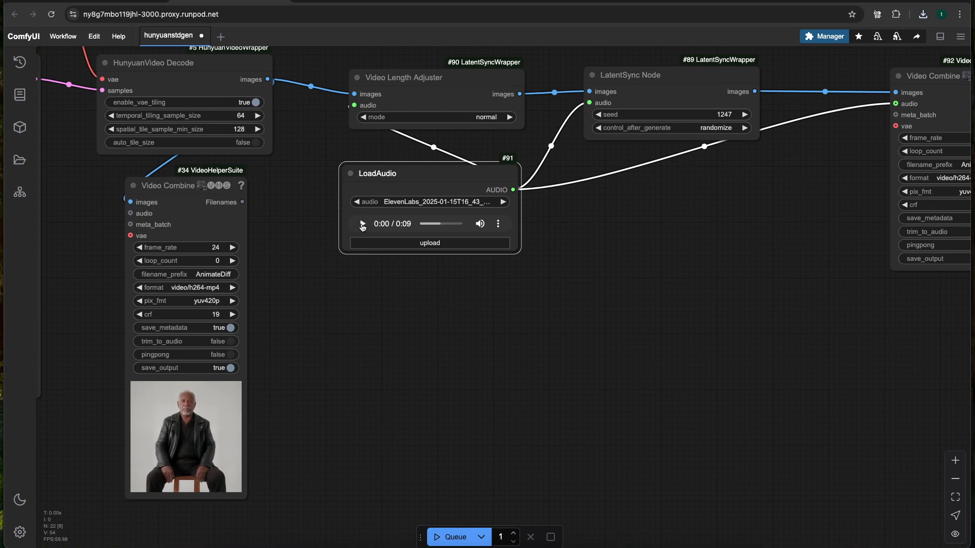
Play back the 9-second ElevenLabs speech in the LoadAudio node's preview
left_click(362, 224)
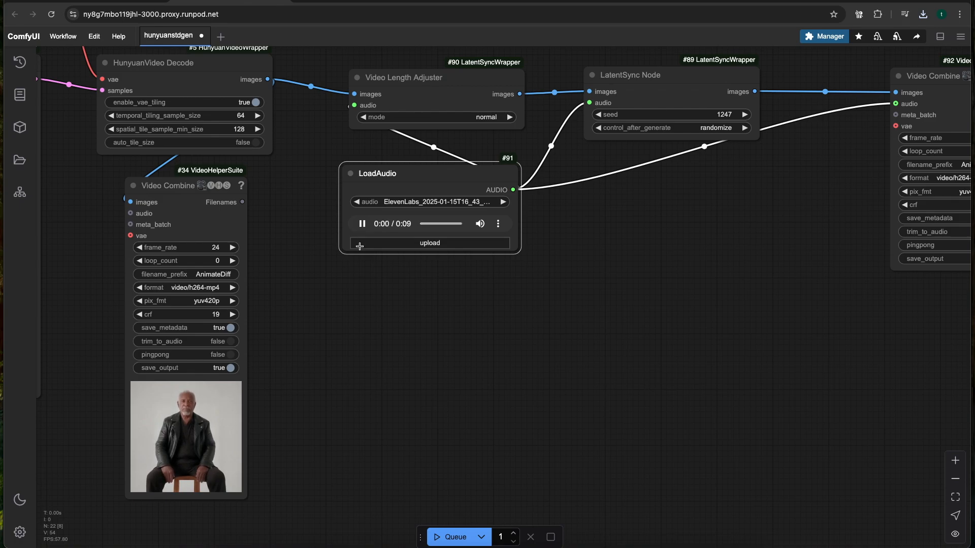
scroll("down", 3)
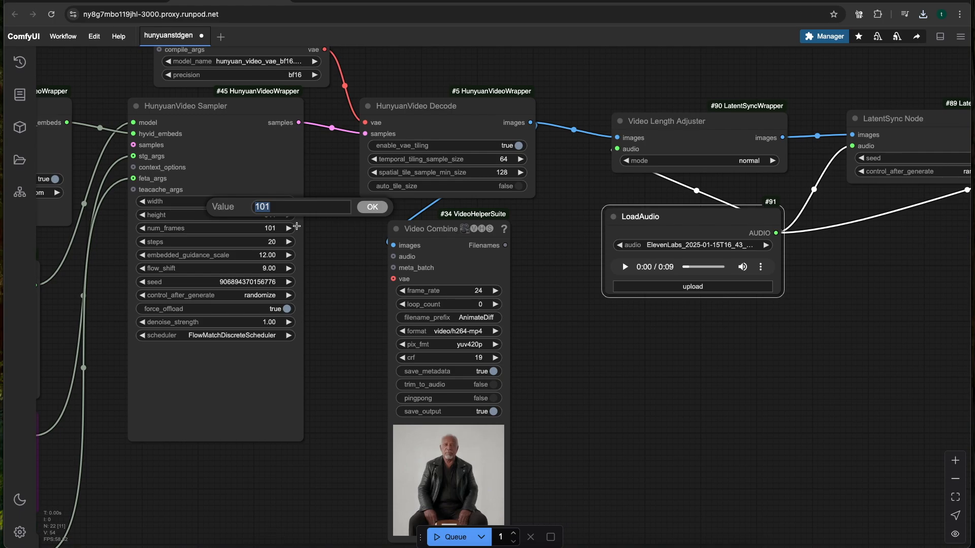
Confirm num_frames 21 on HunyuanVideo Sampler and switch Video Length Adjuster to pingpong
left_click(371, 207)
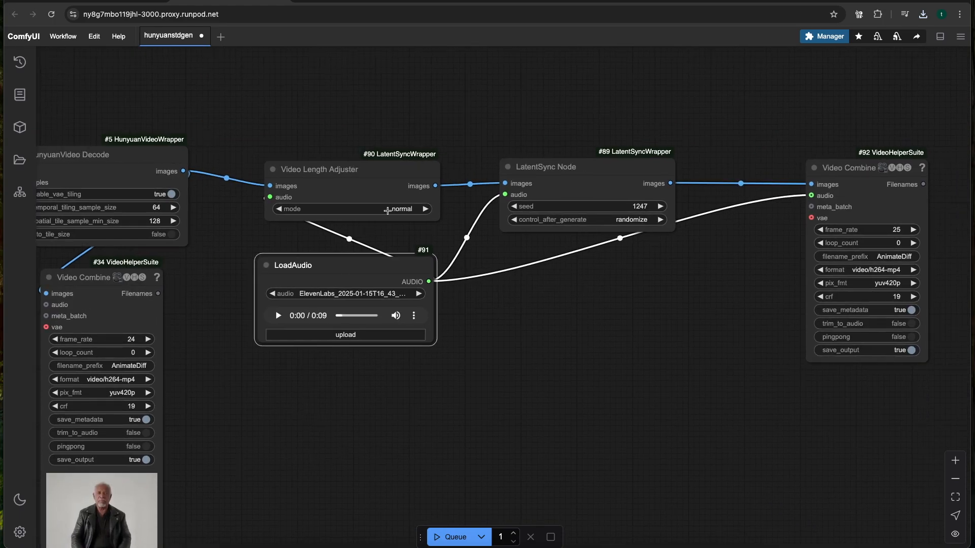
left_click(427, 209)
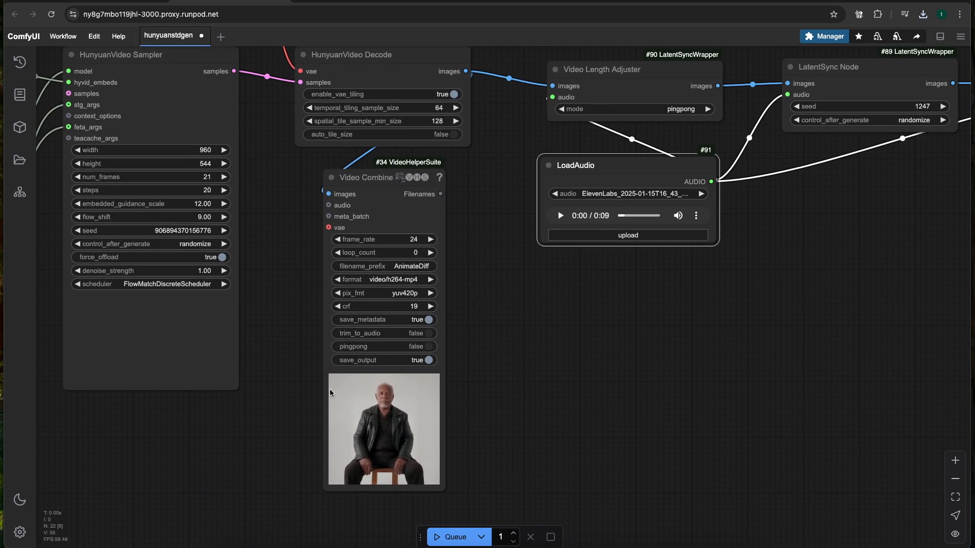
mouse_move(313, 389)
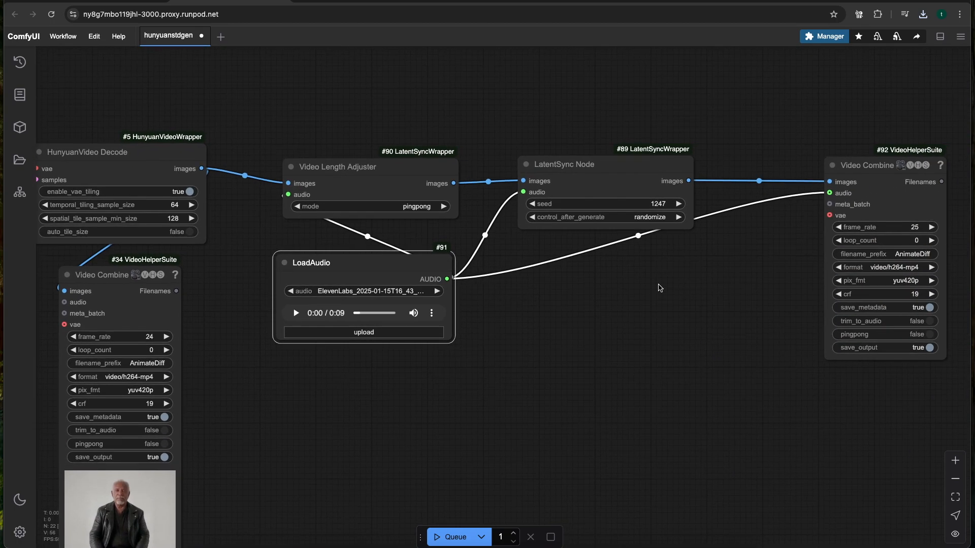
mouse_move(793, 253)
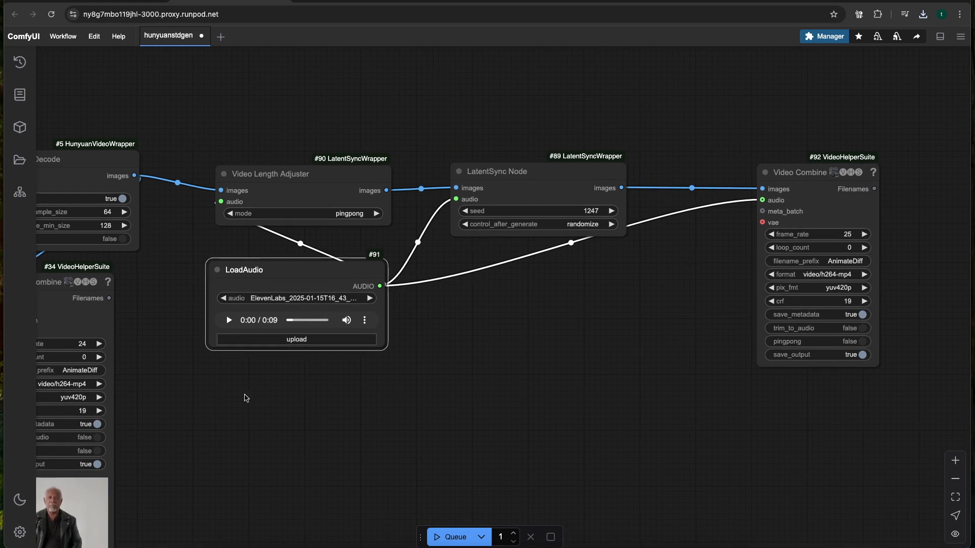
mouse_move(377, 381)
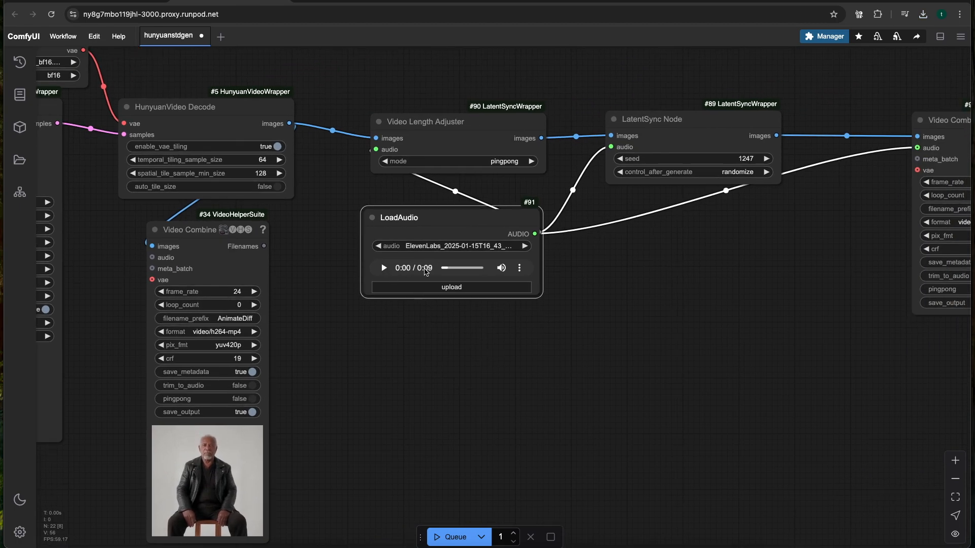
mouse_move(460, 309)
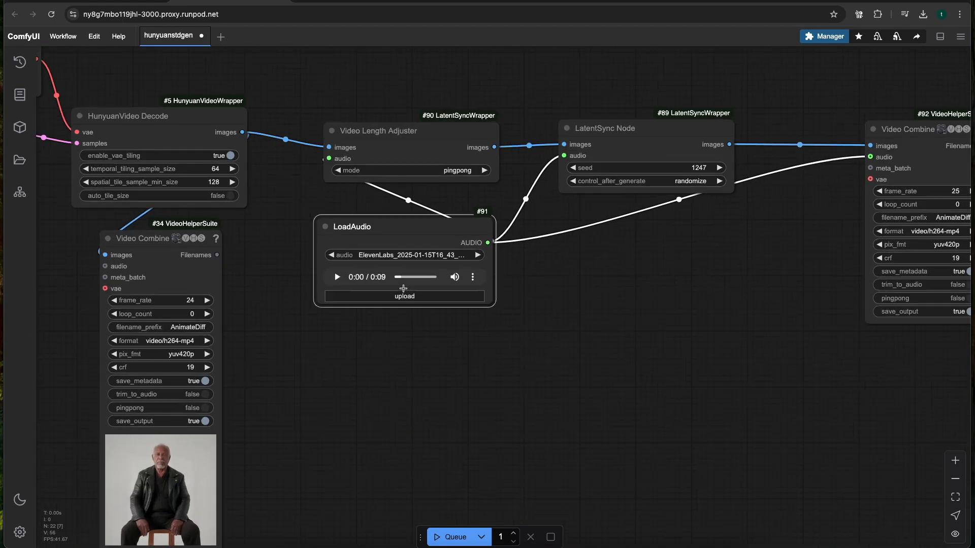
scroll("down", 3)
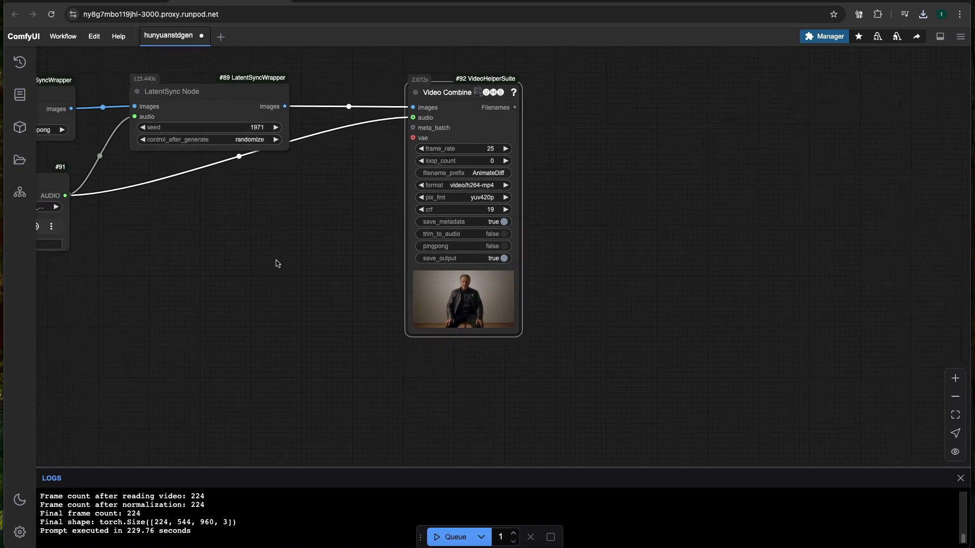
mouse_move(236, 279)
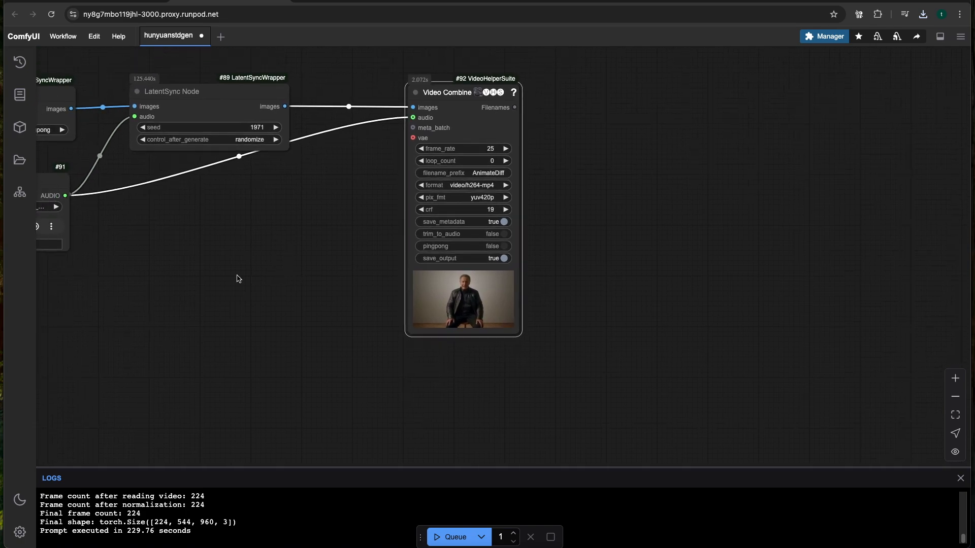
mouse_move(158, 274)
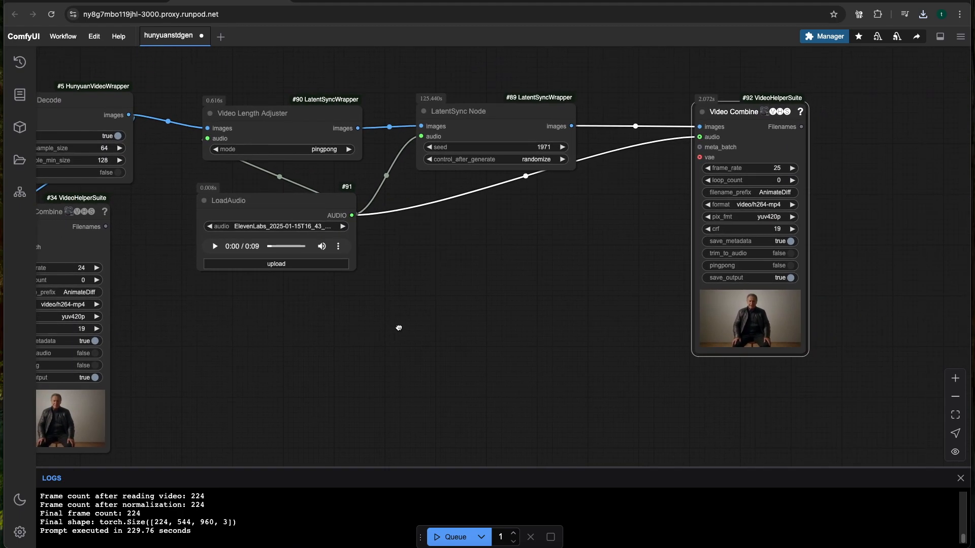
mouse_move(229, 322)
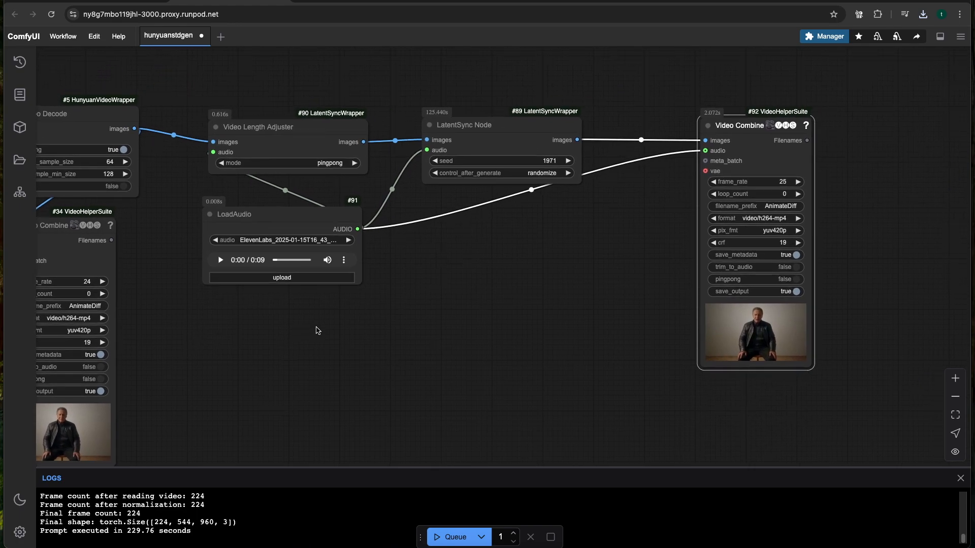
mouse_move(283, 330)
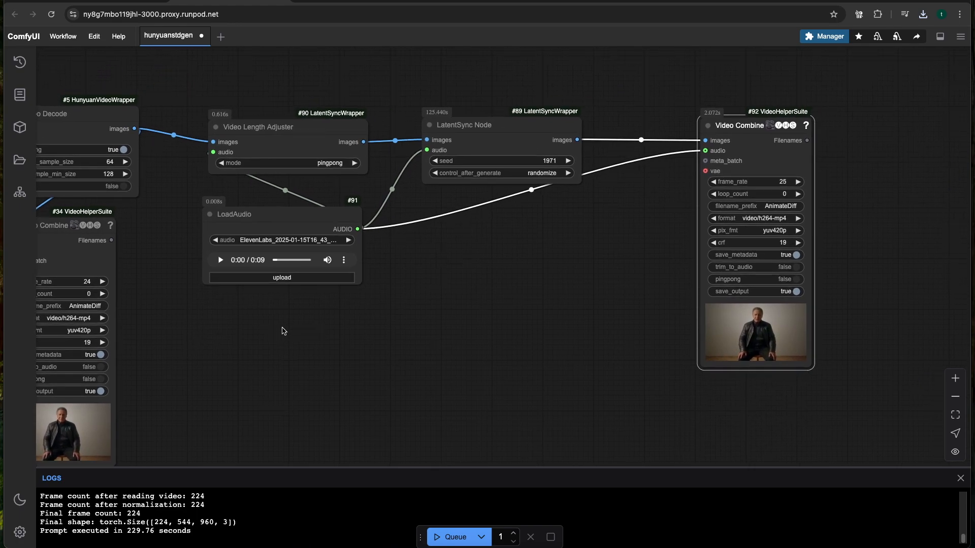
mouse_move(335, 332)
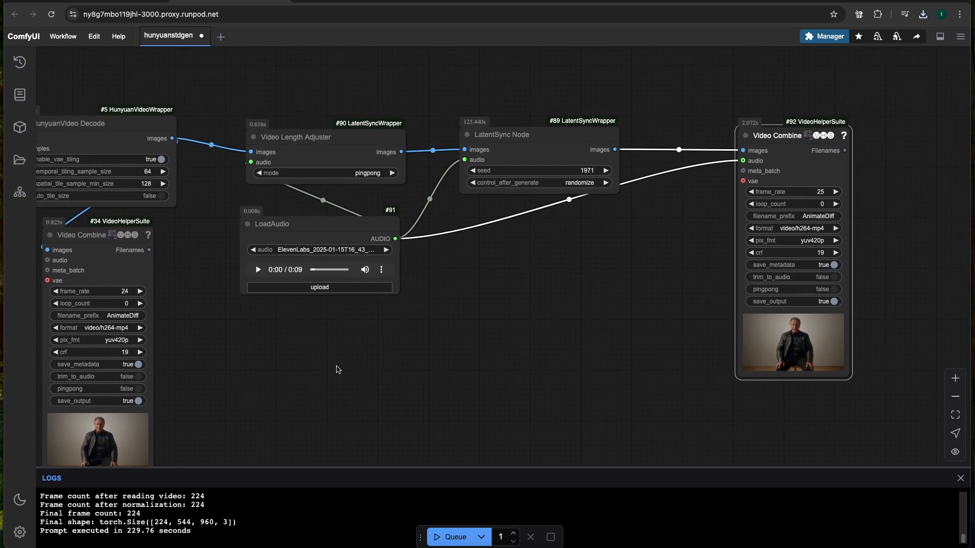
mouse_move(221, 349)
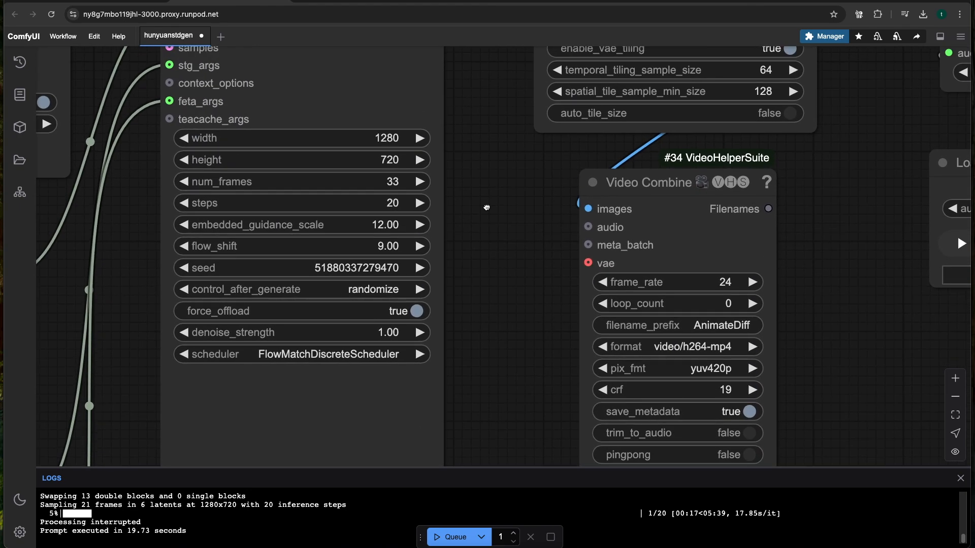
Scroll the canvas down and back up to review the 1280×720 sampler and prompt nodes
scroll("down", 3)
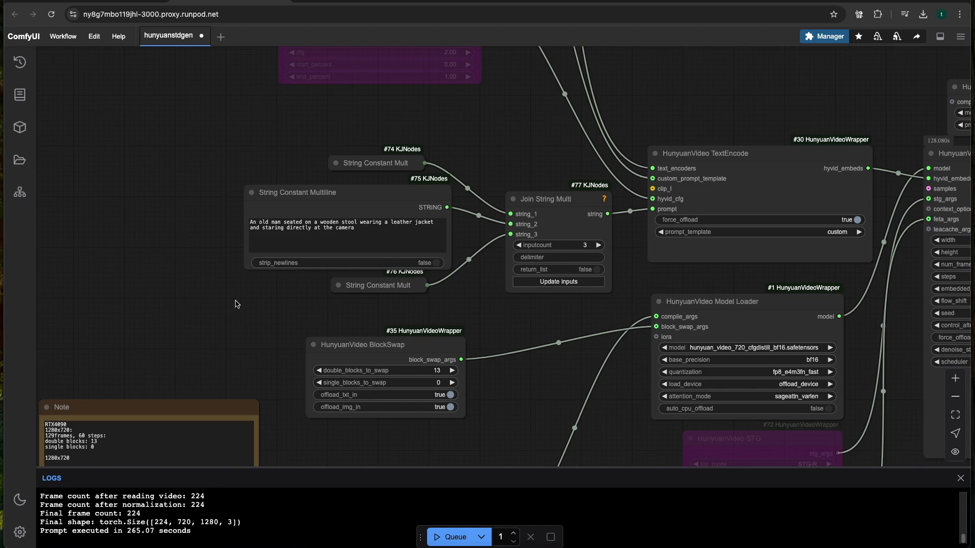
scroll("up", 3)
type("a young woman with blonde hair sitting on a bench")
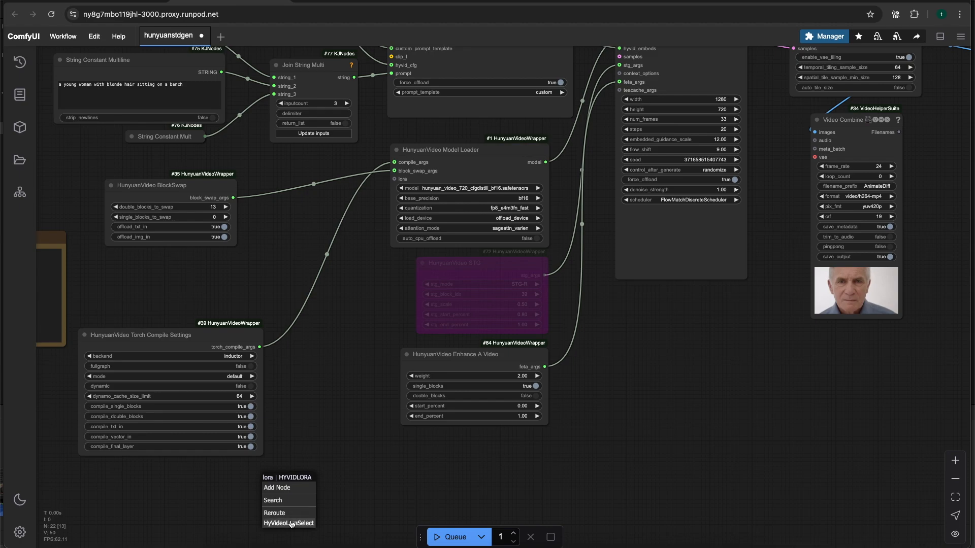
Add a HyVideoLoraSelect node with consistent_woman.sft, fed by a HyVideoLoraBlockEdit node
left_click(288, 523)
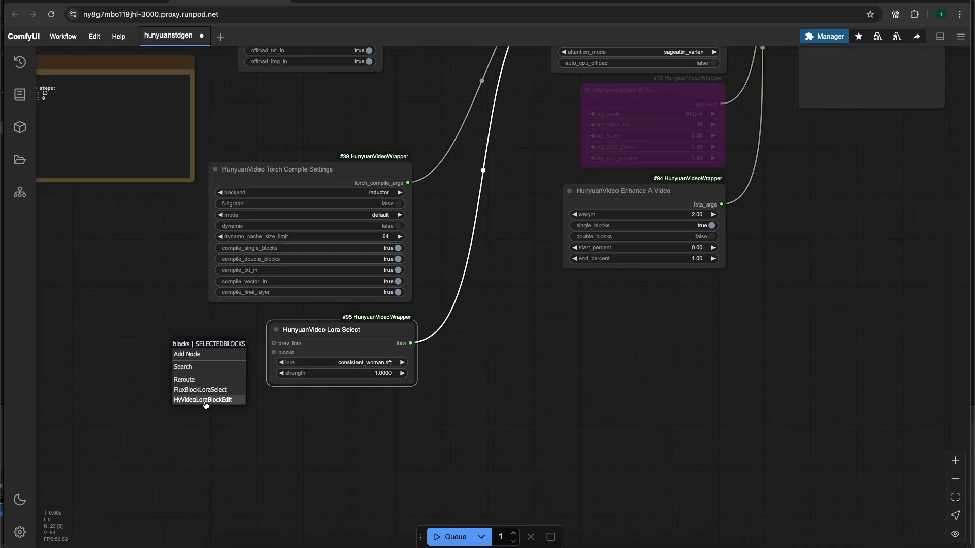
left_click(200, 390)
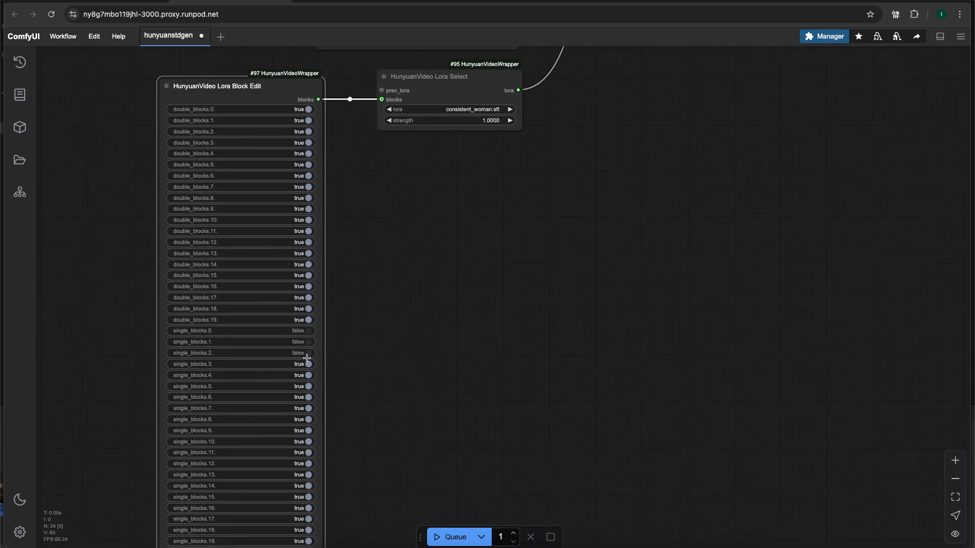
scroll("down", 3)
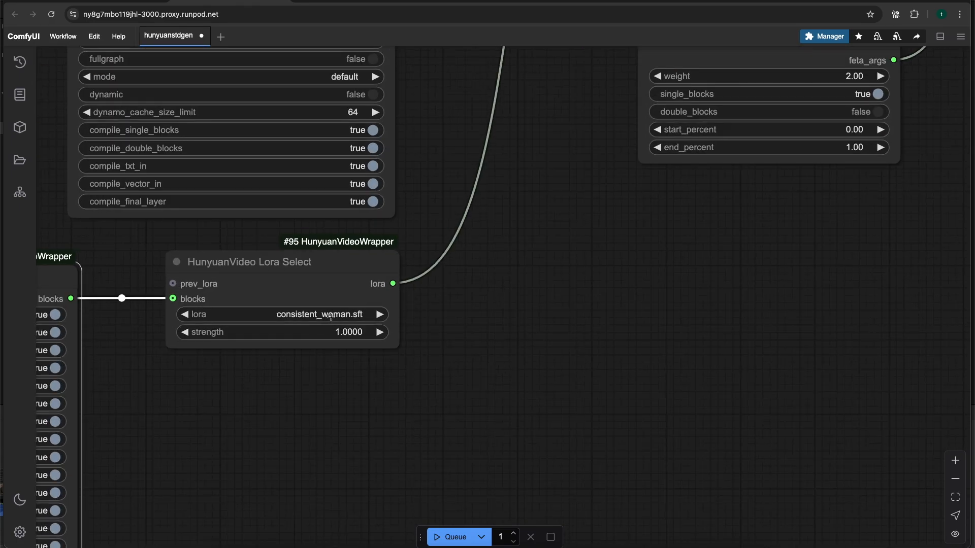
mouse_move(216, 274)
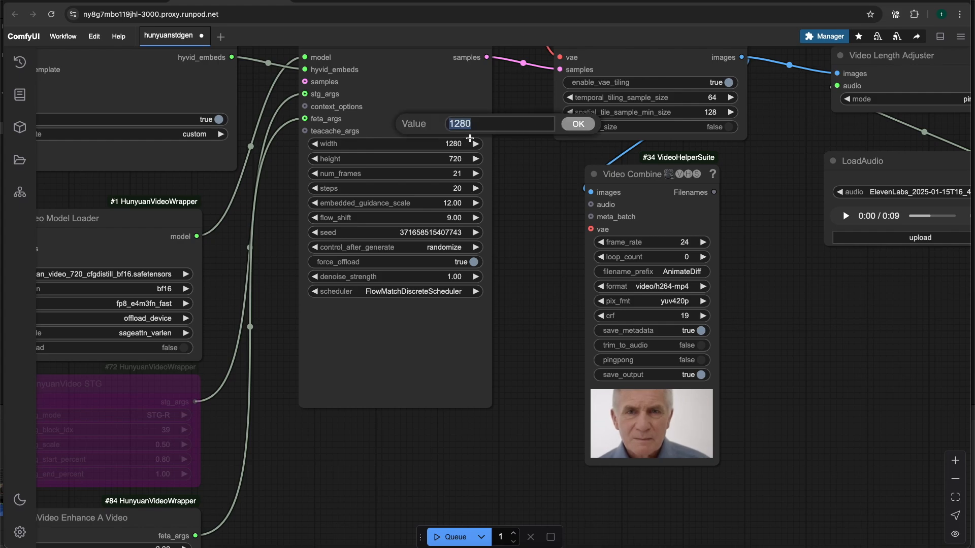
Select the HunyuanVideo Sampler's width field to change the video width
left_click(576, 124)
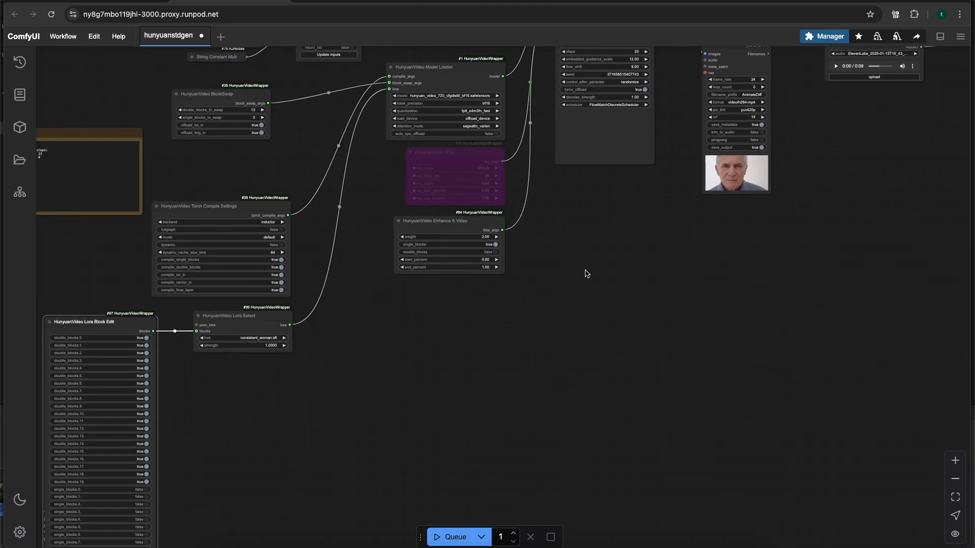
mouse_move(622, 260)
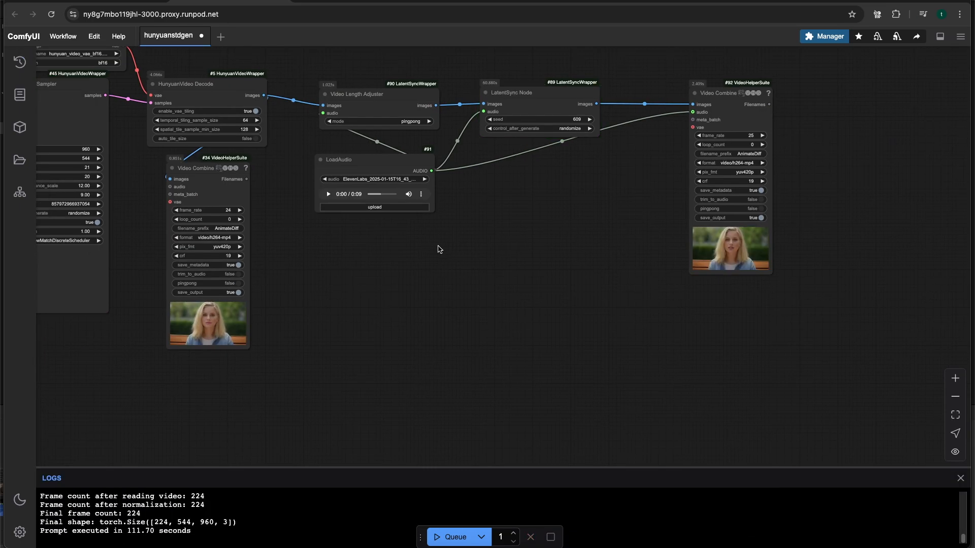
mouse_move(376, 244)
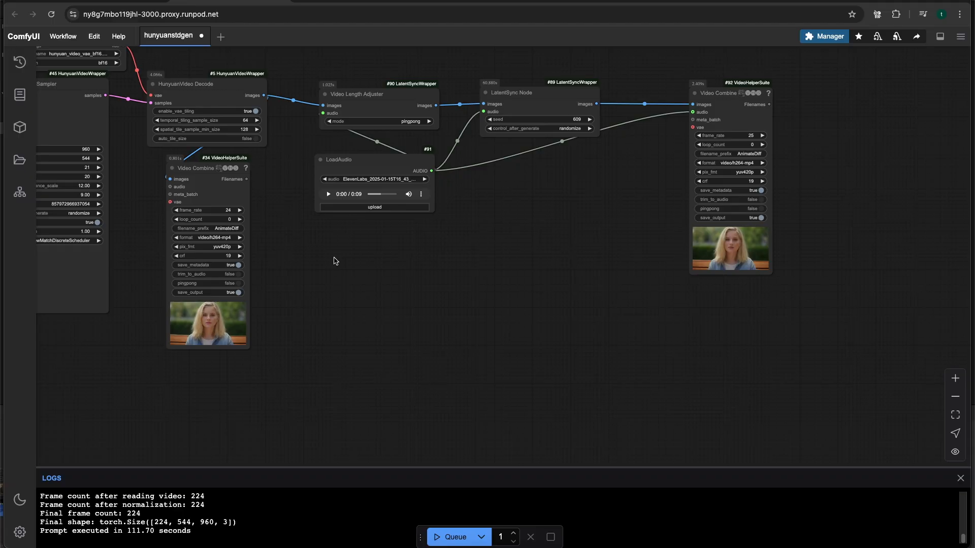
mouse_move(340, 259)
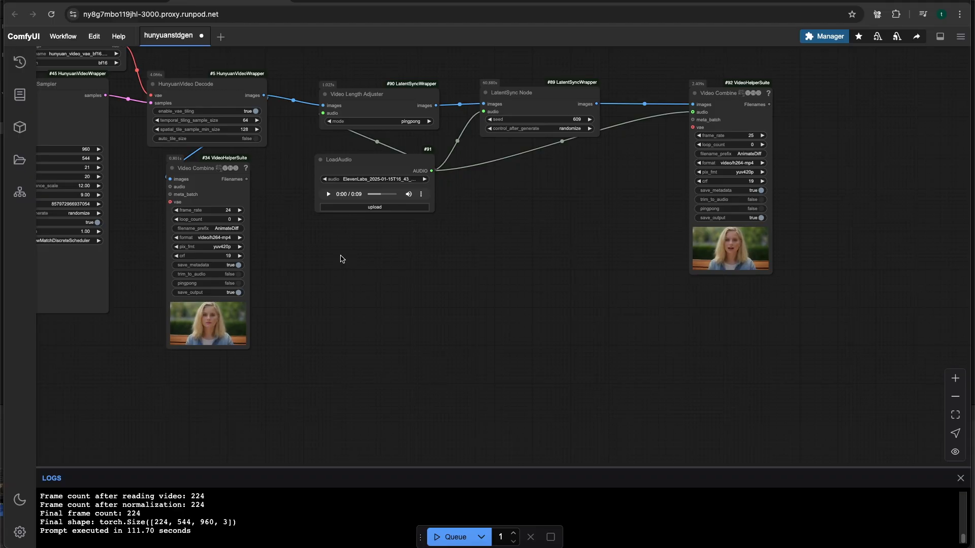
mouse_move(348, 262)
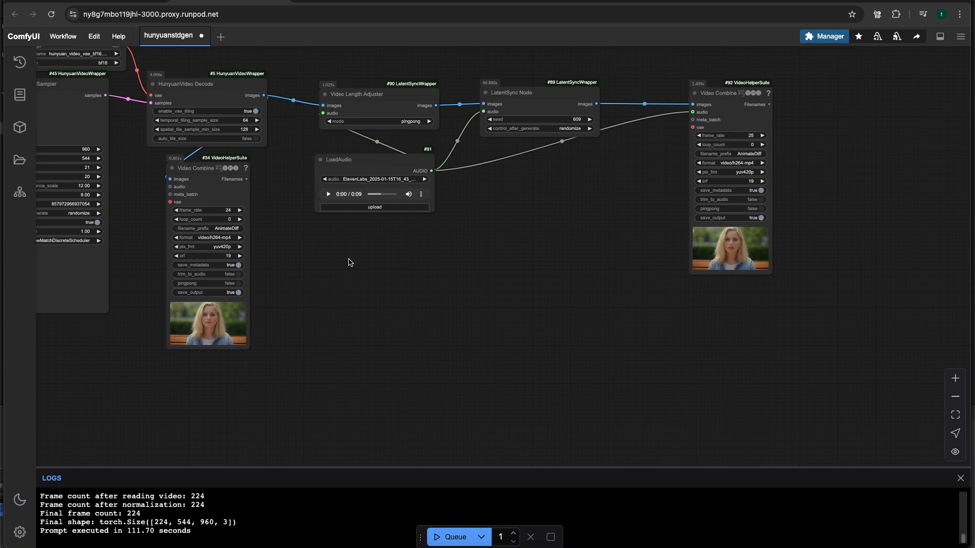
mouse_move(363, 300)
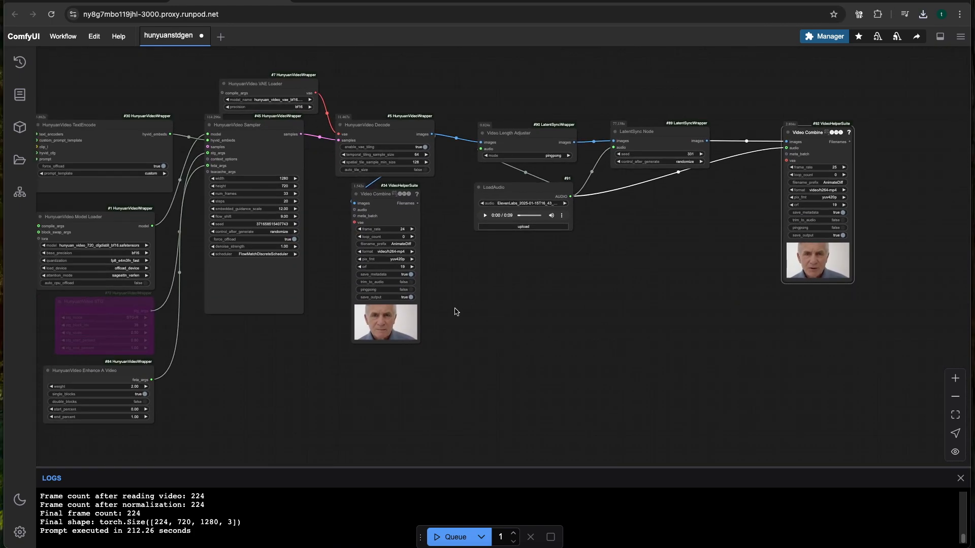
mouse_move(502, 292)
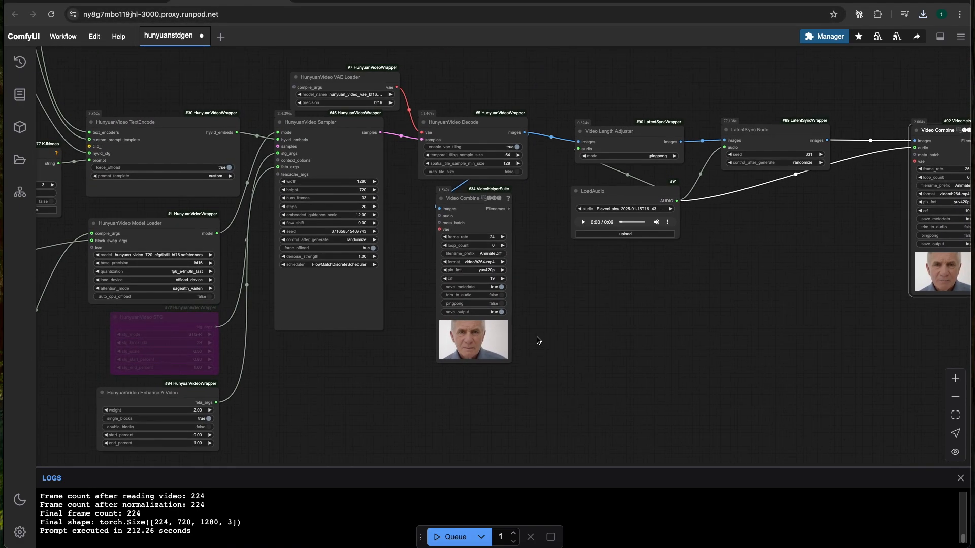
Scroll the canvas to view the lip-sync chain for the uploaded-video variant
scroll("down", 3)
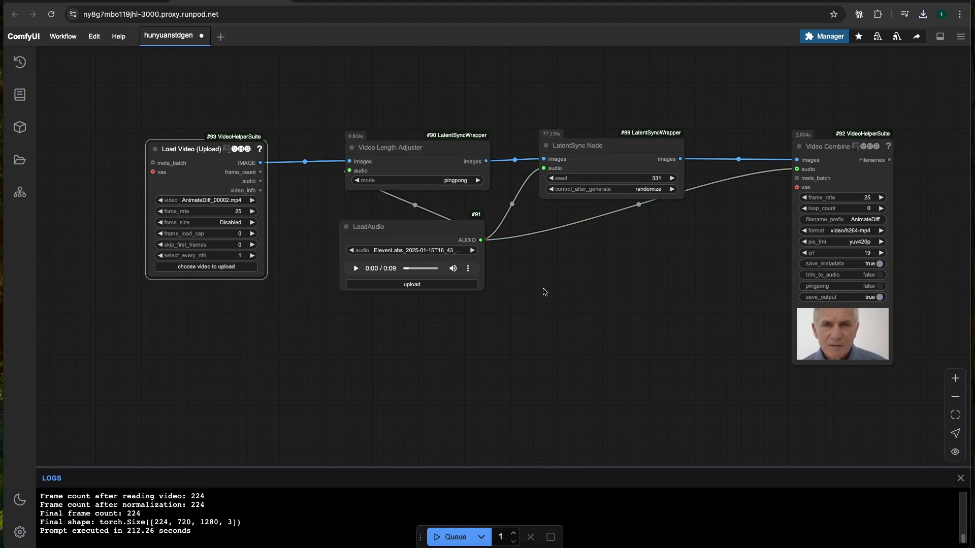
mouse_move(548, 290)
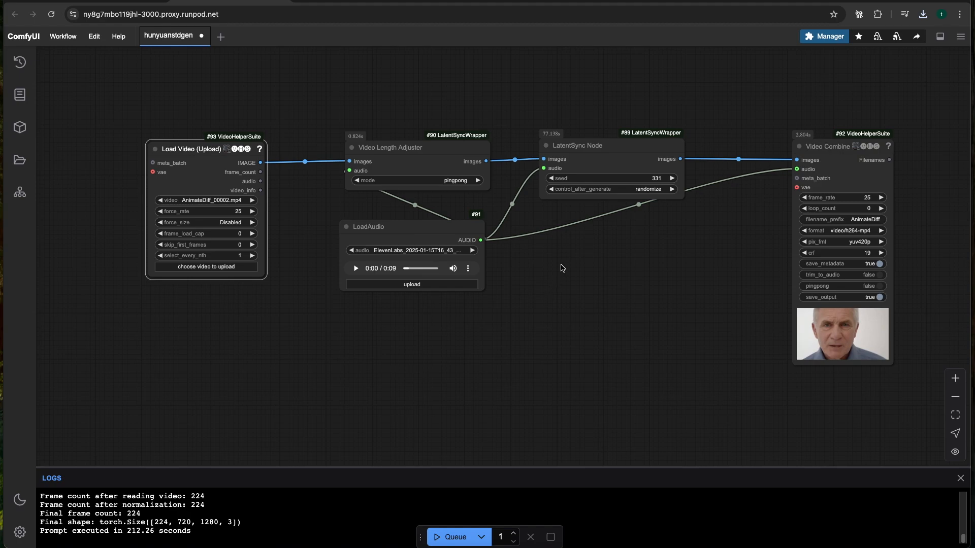
mouse_move(533, 264)
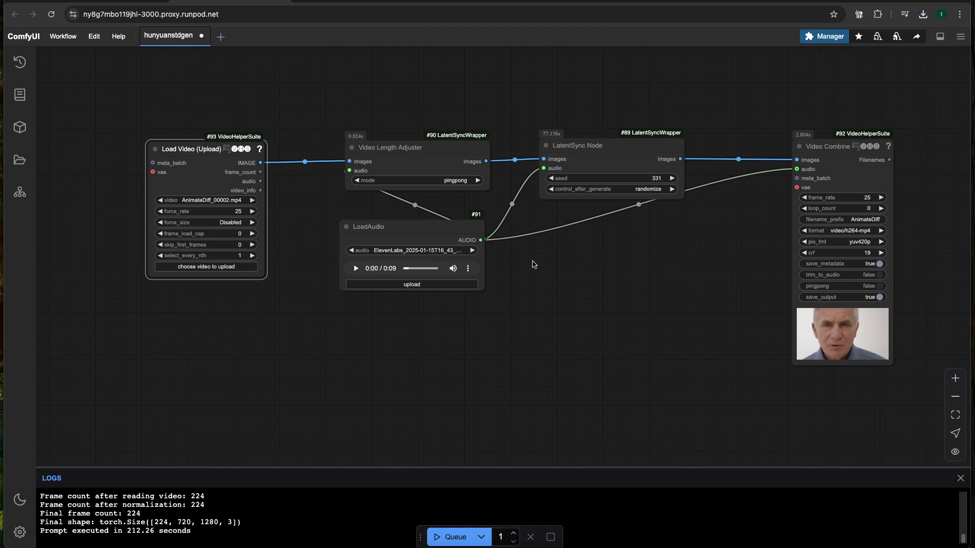
mouse_move(506, 253)
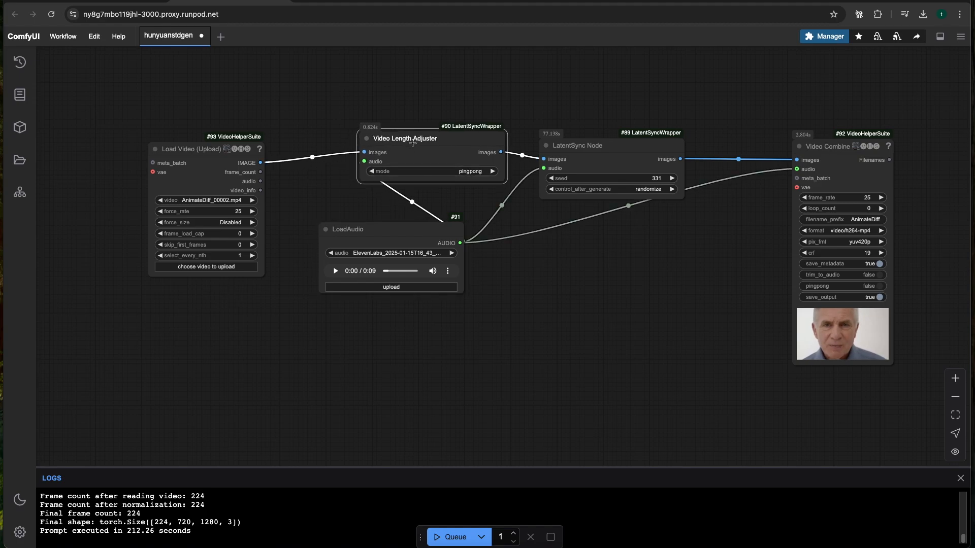
Move the Video Length Adjuster node higher and nudge the LoadAudio node into place
left_click_drag(347, 229, 318, 210)
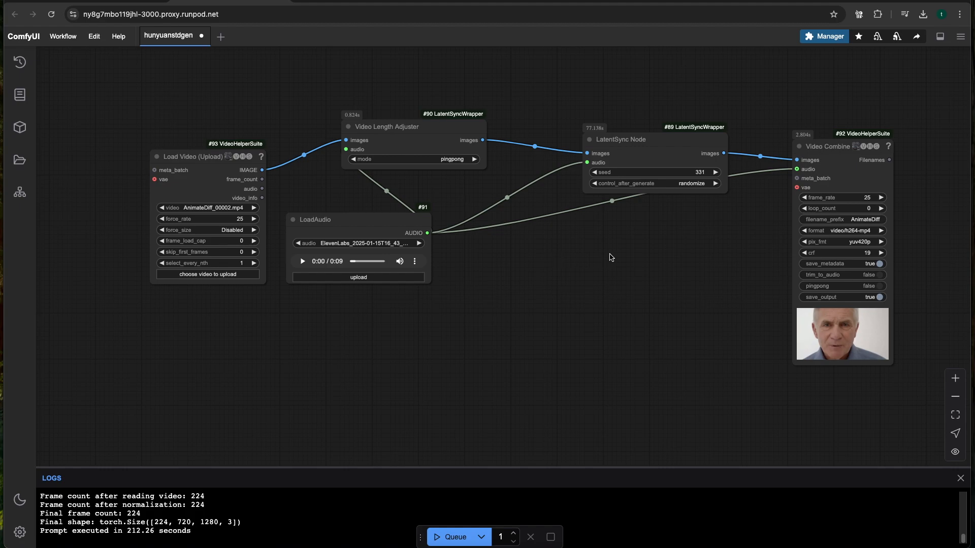
mouse_move(557, 257)
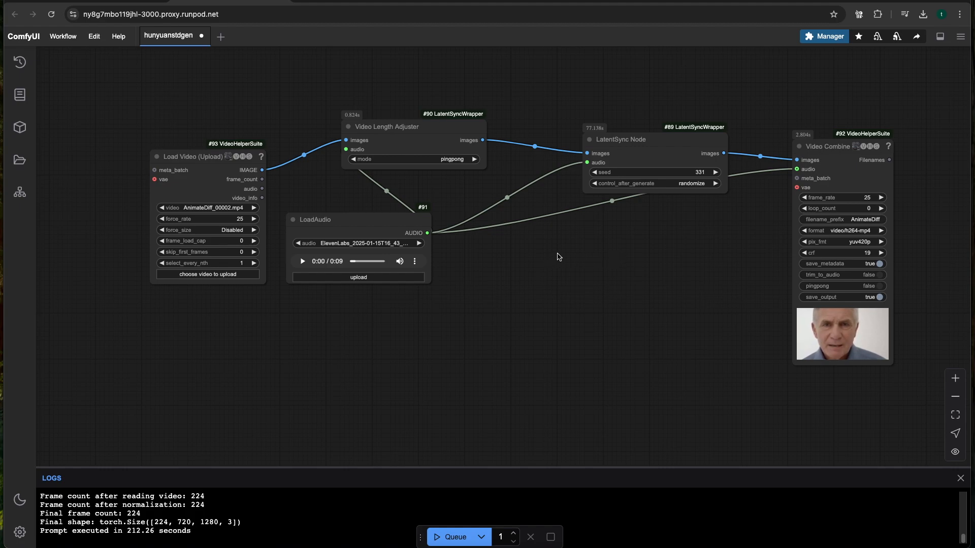
left_click_drag(315, 219, 310, 216)
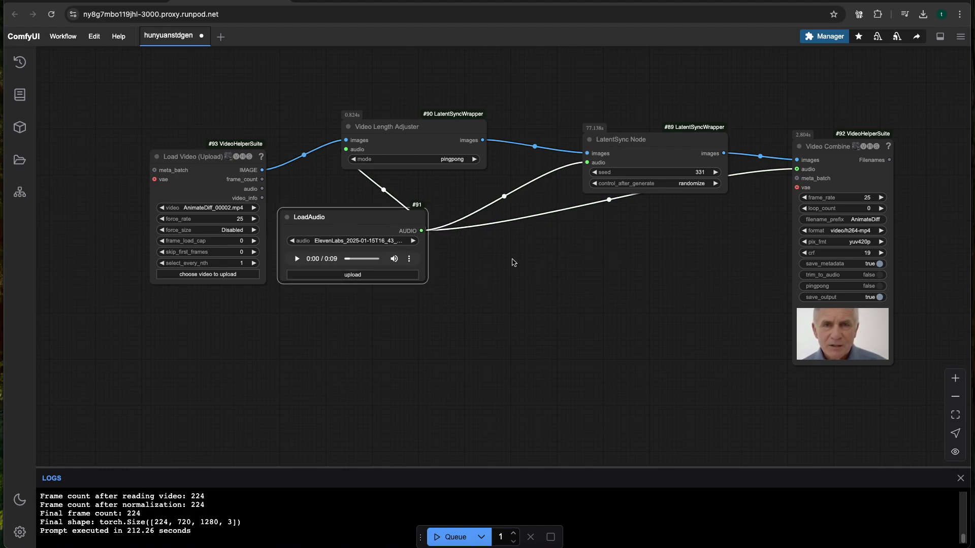